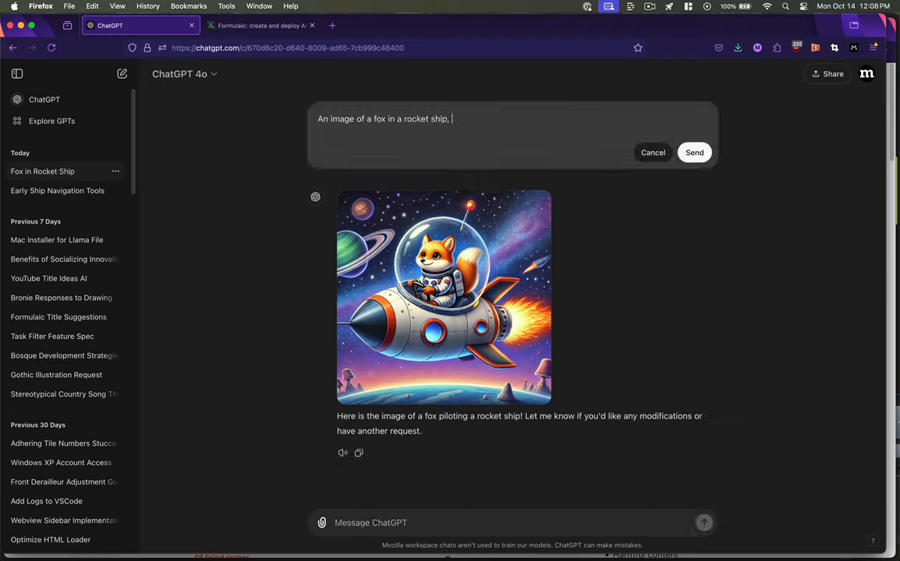
Ask ChatGPT to redraw the fox rocket-ship image flying over a beach with people watching
type("flying over a beach")
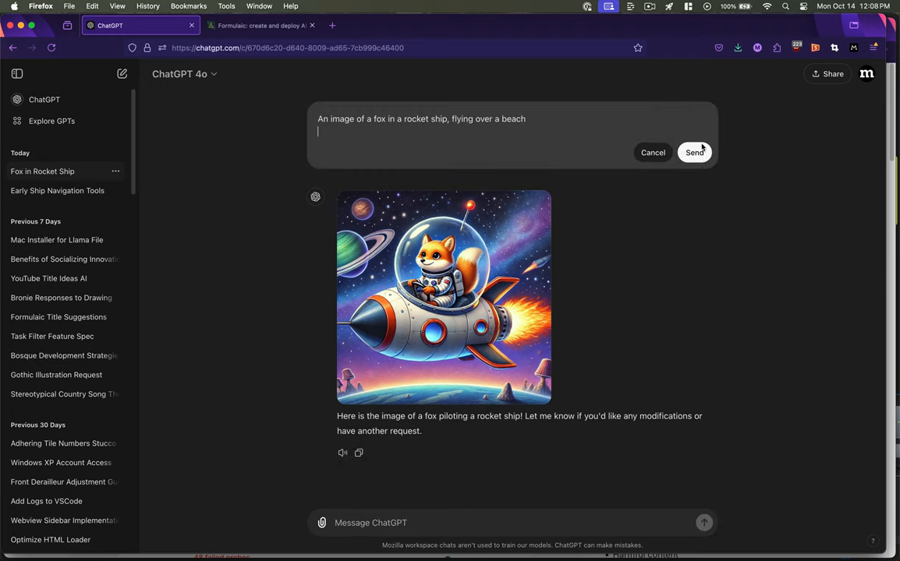
left_click(694, 153)
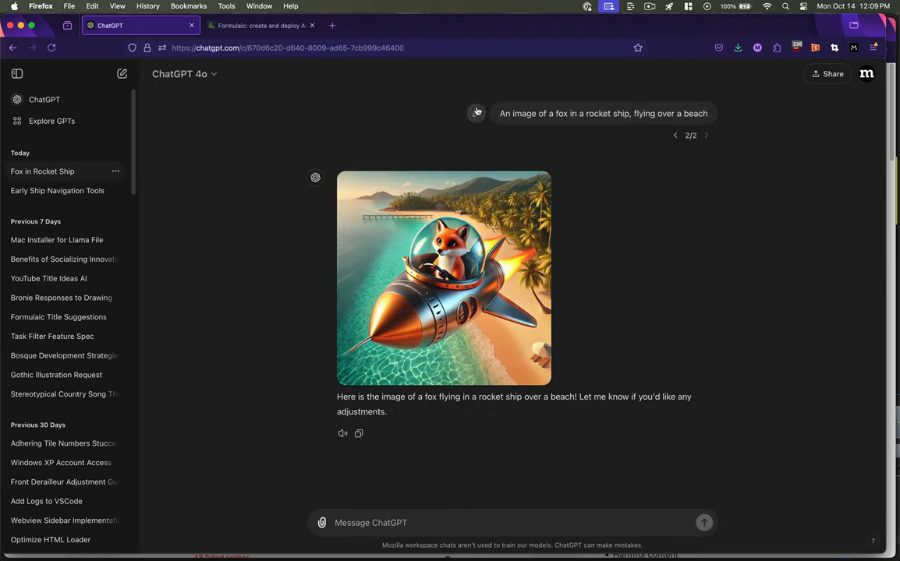
type("People are watching the rocket from")
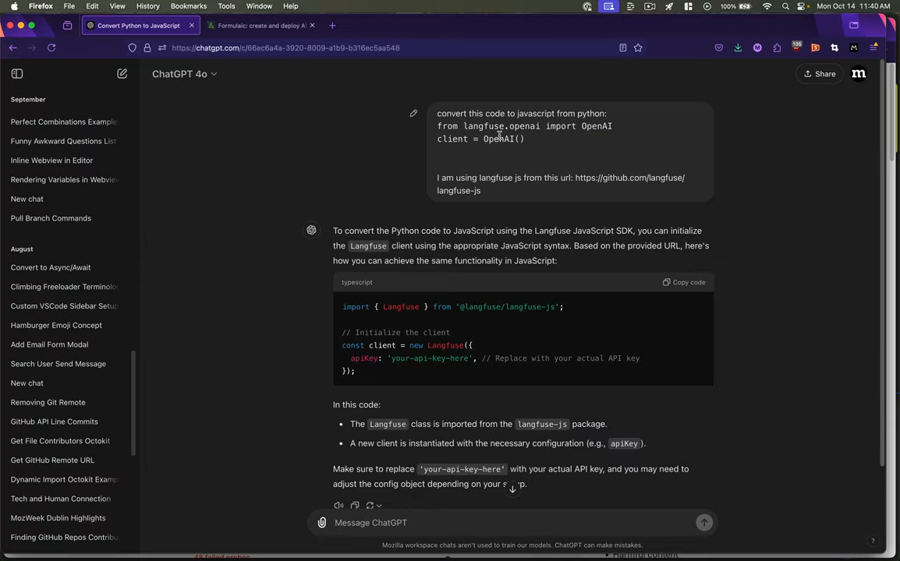
mouse_move(552, 146)
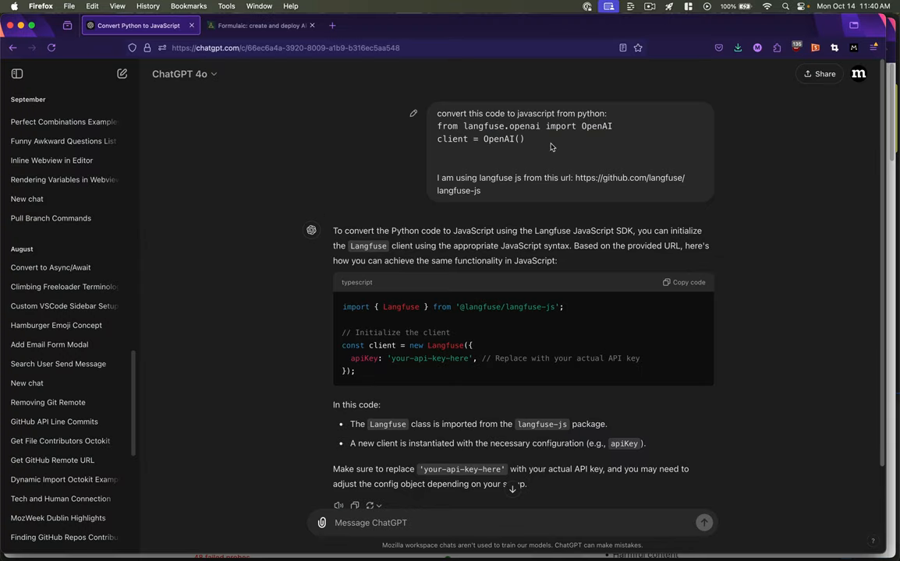
Review the Convert Python to JavaScript chat and select the note about using langfuse.js
left_click_drag(436, 112, 524, 139)
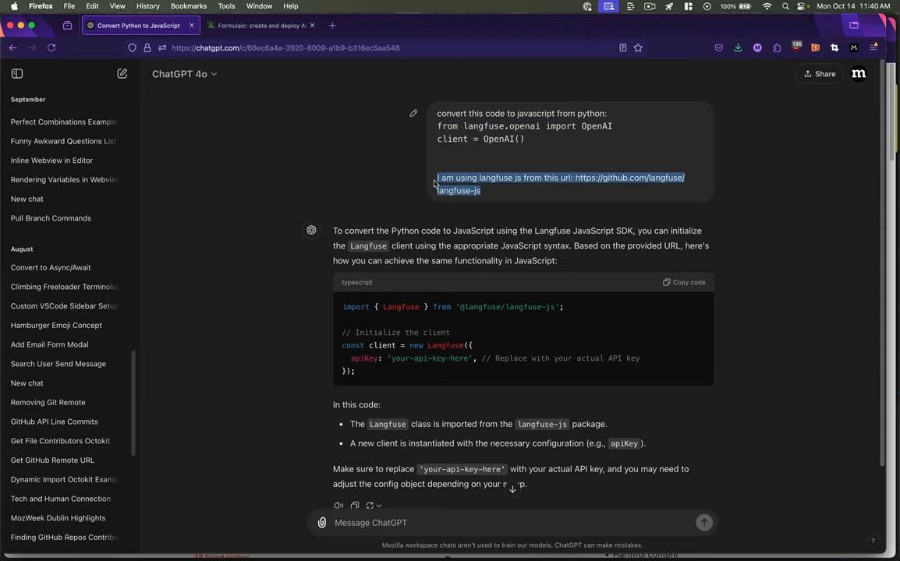
scroll("down", 3)
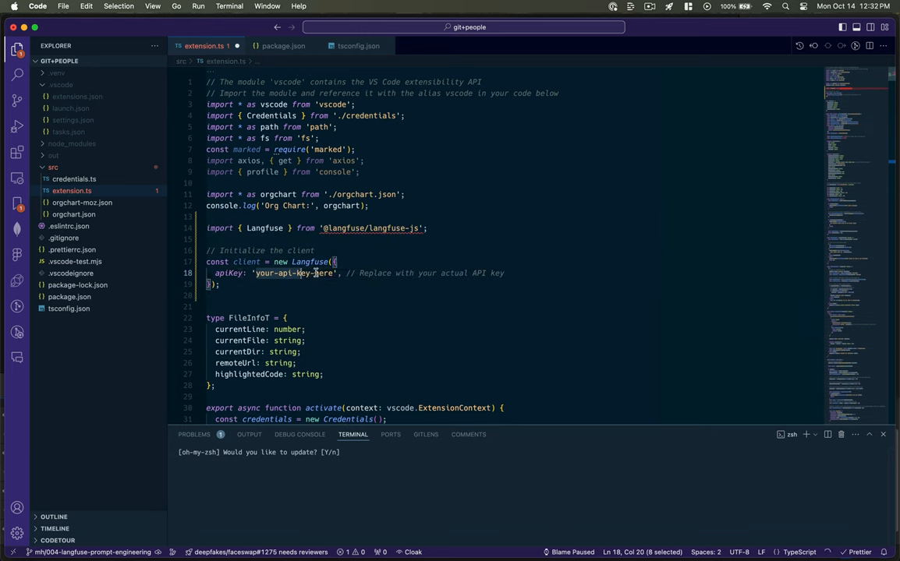
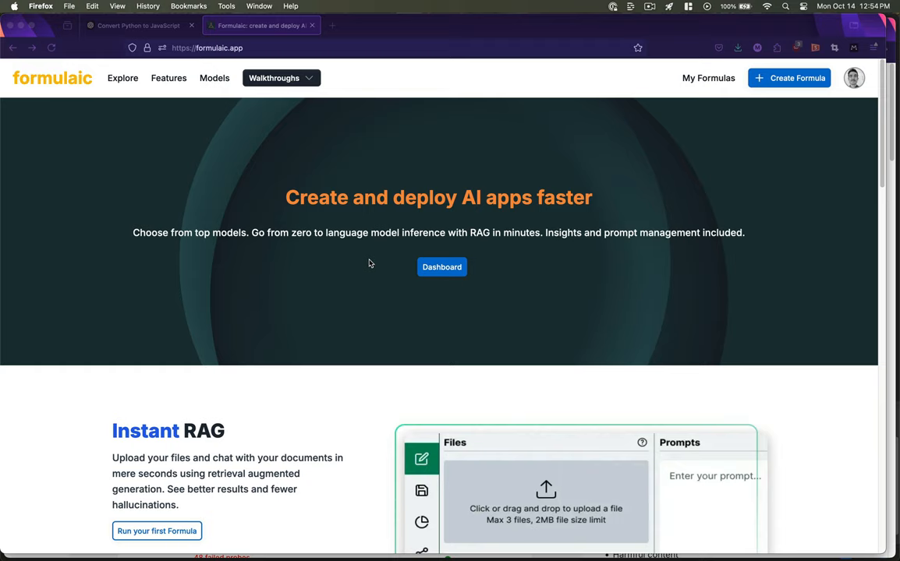
mouse_move(370, 280)
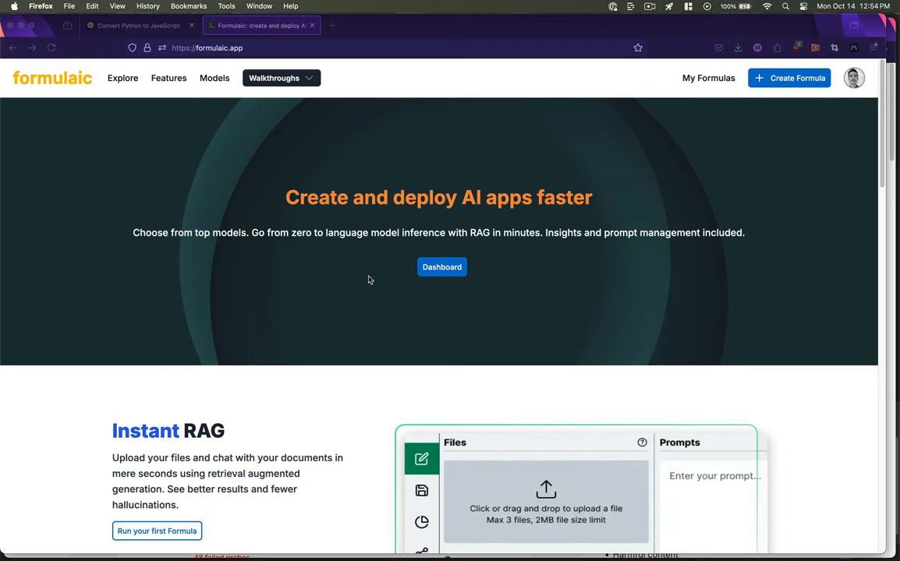
View the Code Questions formula's chat and prompt editor from the dashboard
scroll("down", 3)
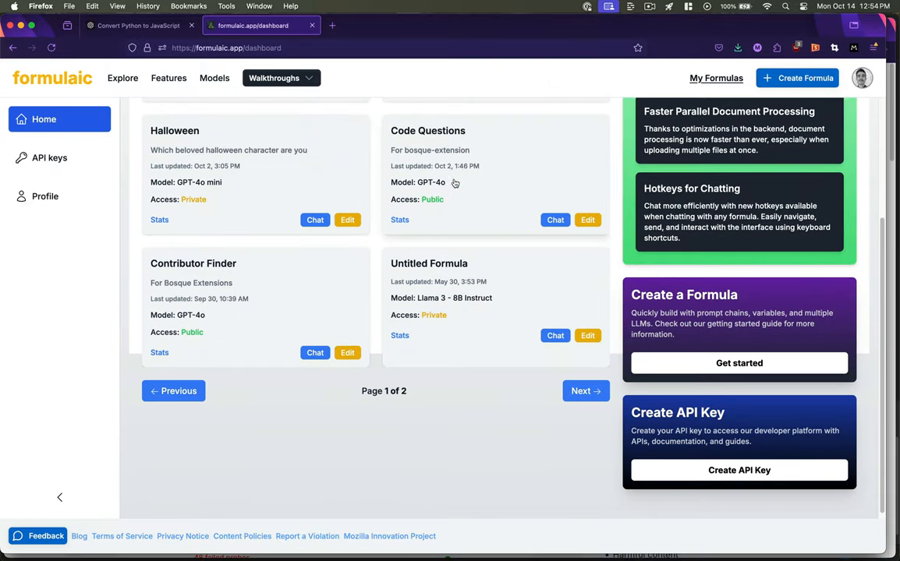
left_click(555, 219)
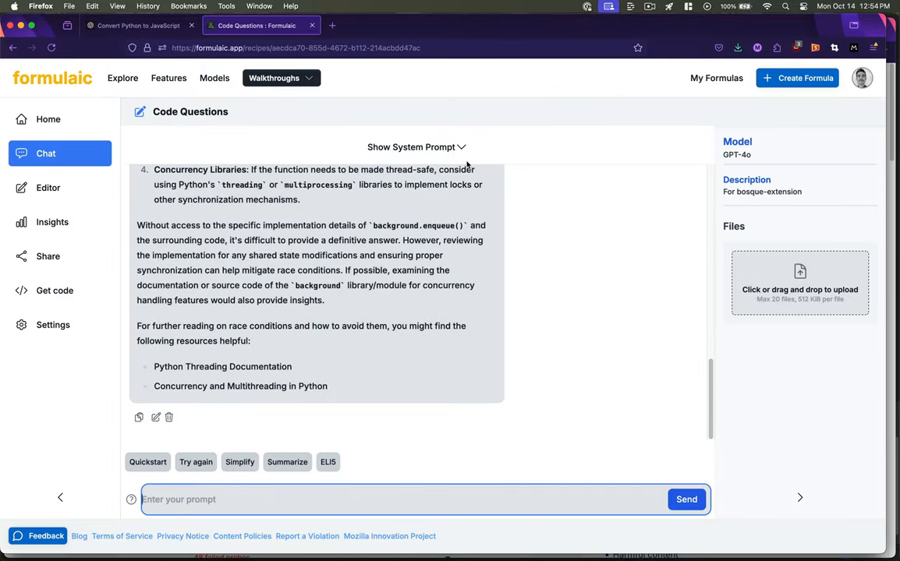
left_click(47, 187)
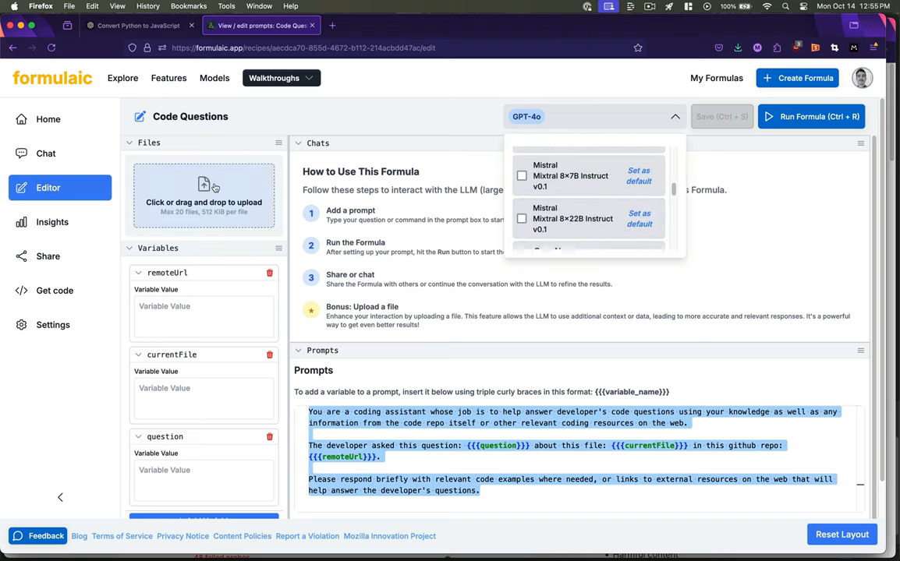
left_click(203, 316)
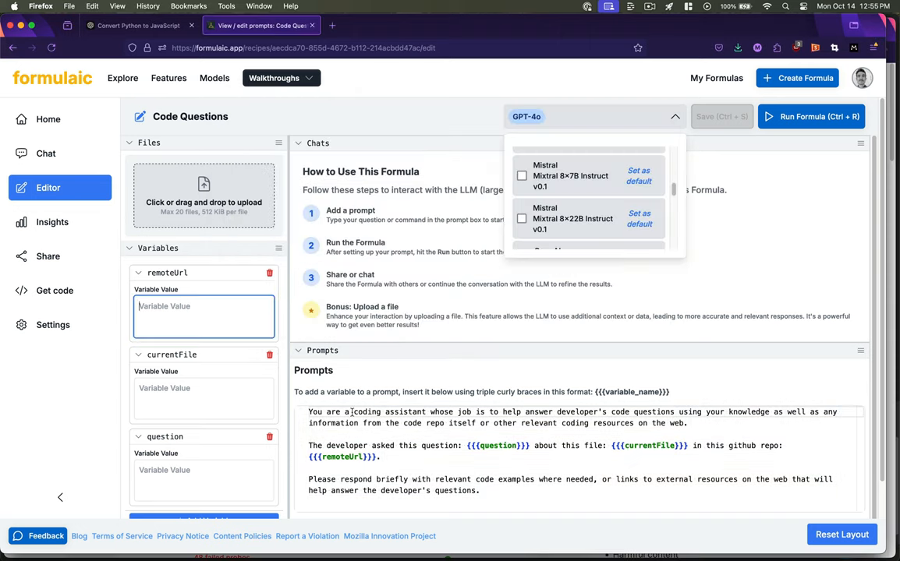
Review the formula's insights, sharing and Get code views, then go to the formulaic-node repository
left_click(54, 221)
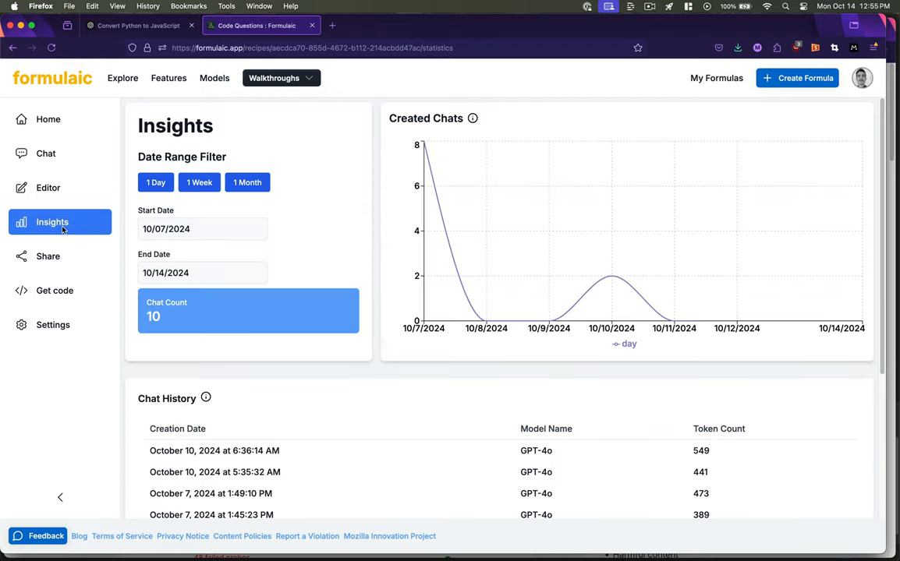
left_click(46, 256)
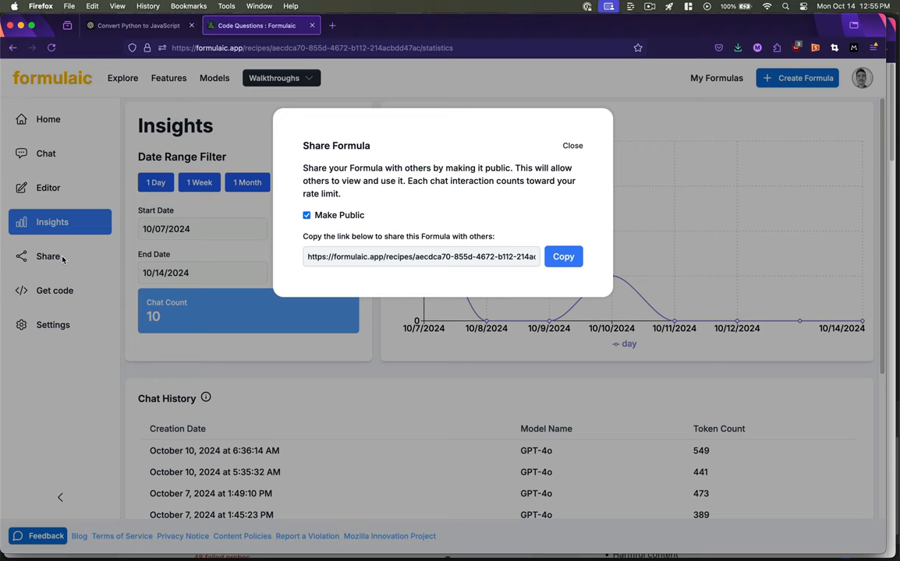
left_click(53, 290)
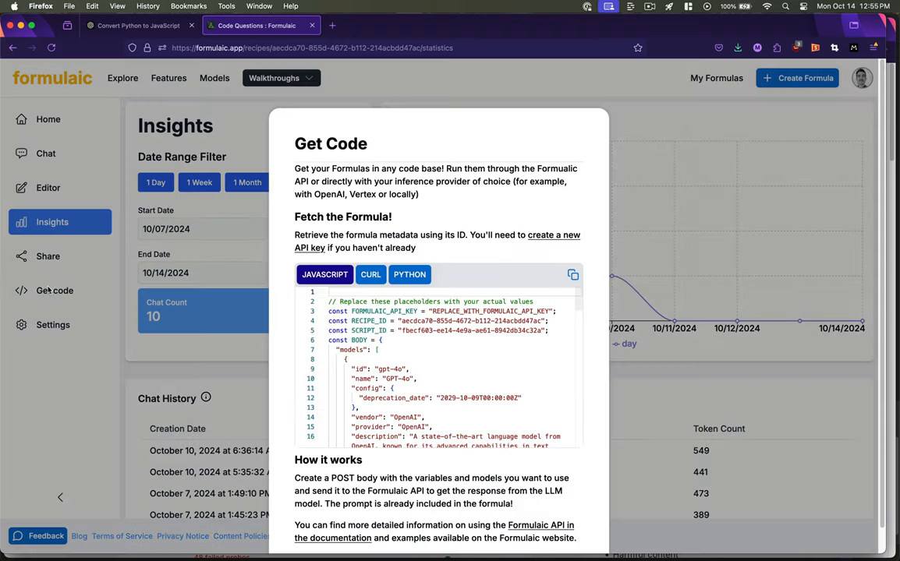
left_click(409, 274)
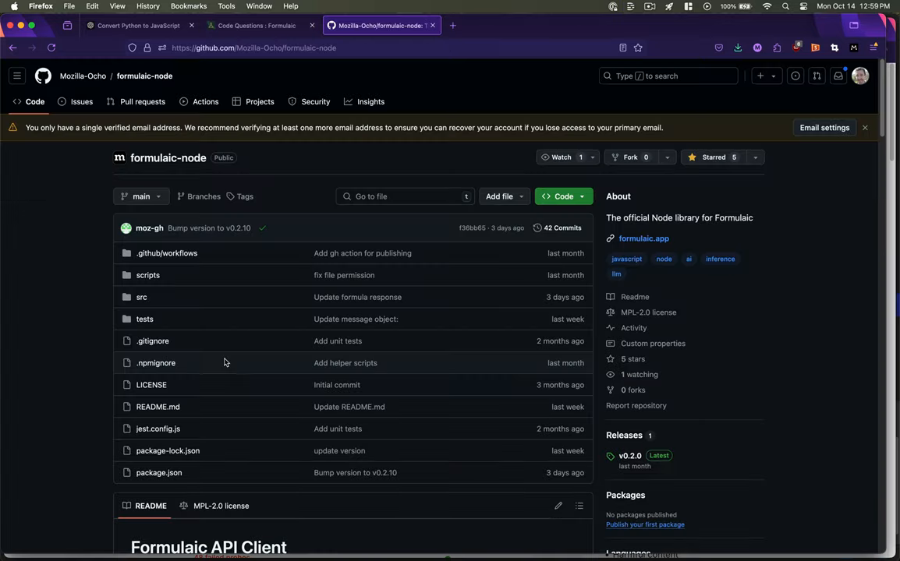
From the README's formulaic.app link, open the Content Moderation with AI walkthrough on the Features page
scroll("down", 3)
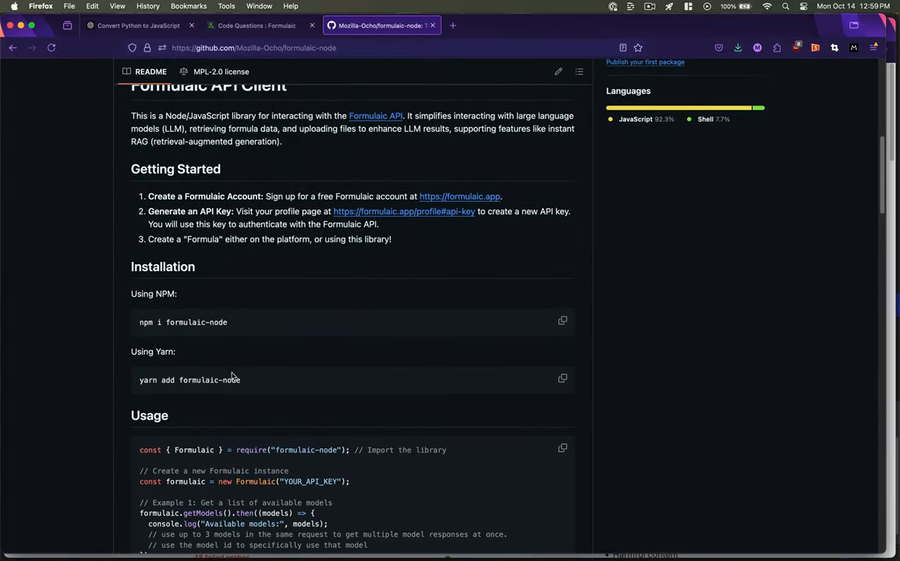
left_click(561, 287)
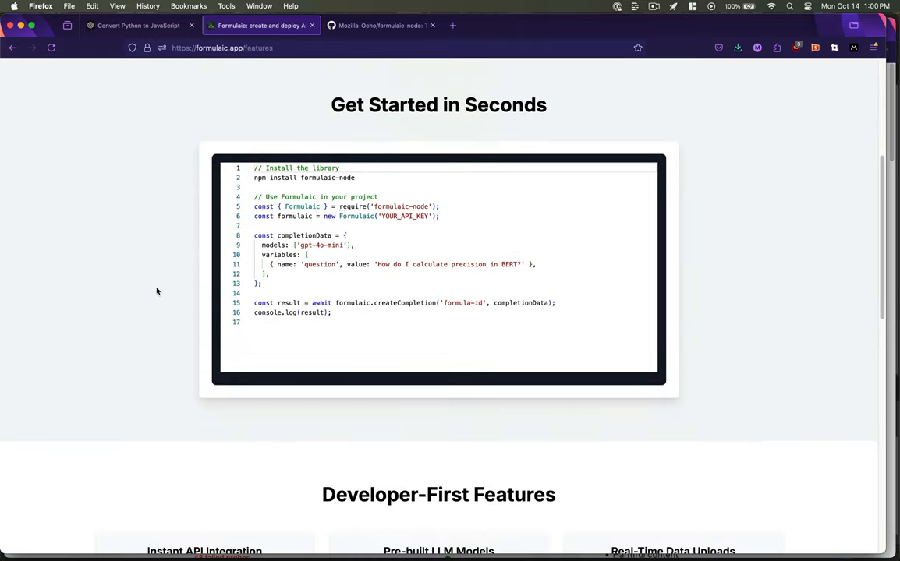
scroll("down", 3)
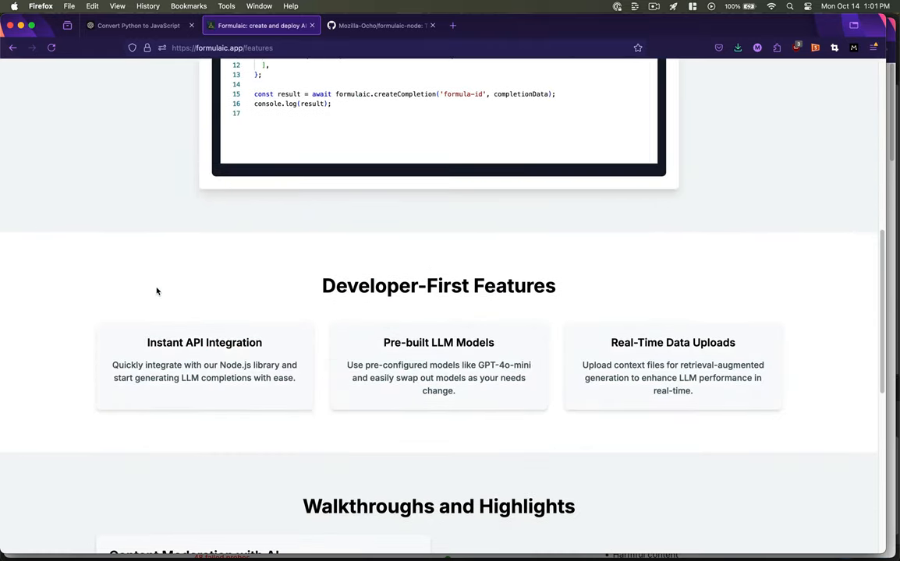
scroll("down", 3)
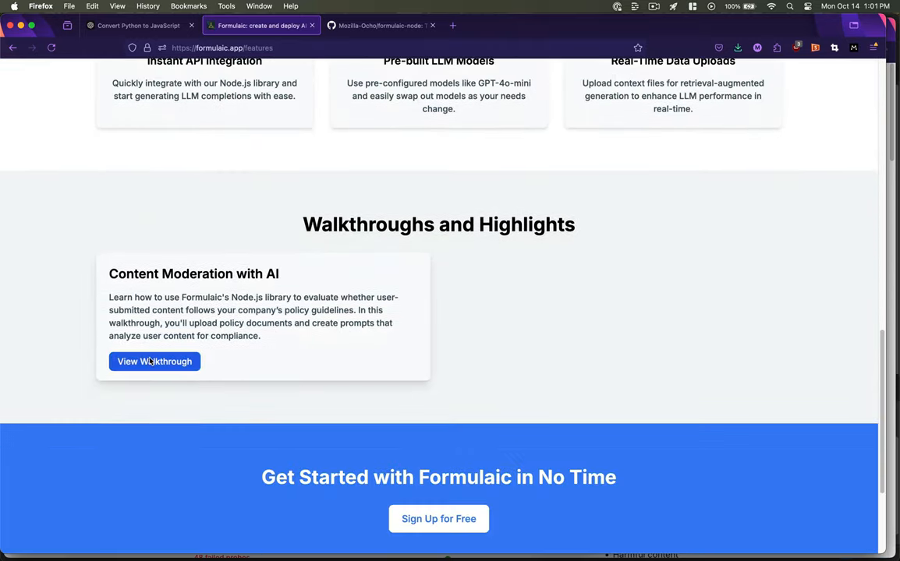
left_click(155, 362)
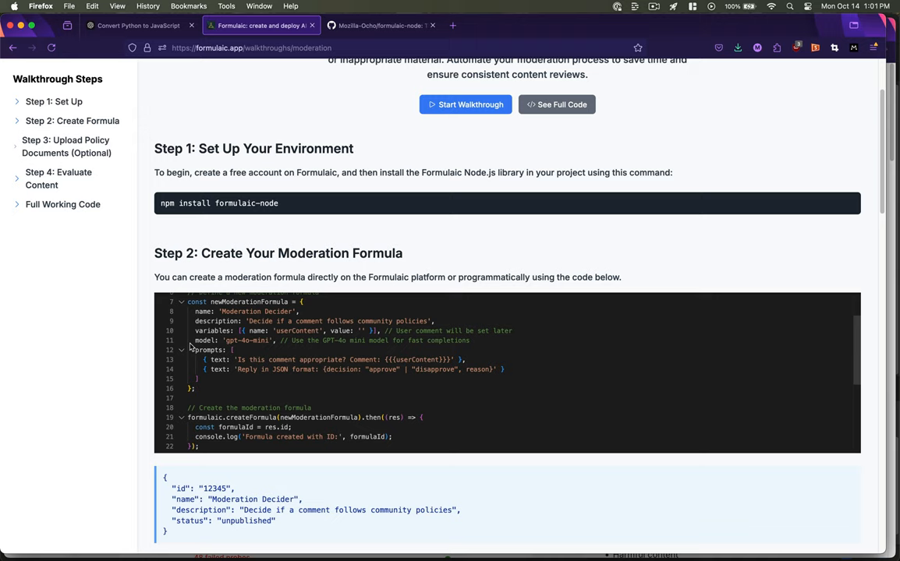
scroll("down", 3)
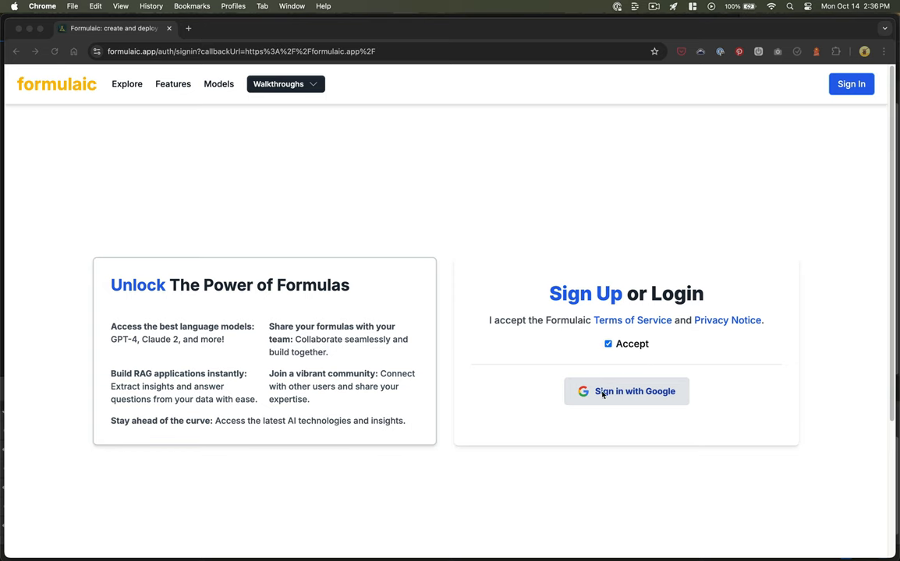
Sign in with Google and submit the public username 'heaversm'
left_click(626, 391)
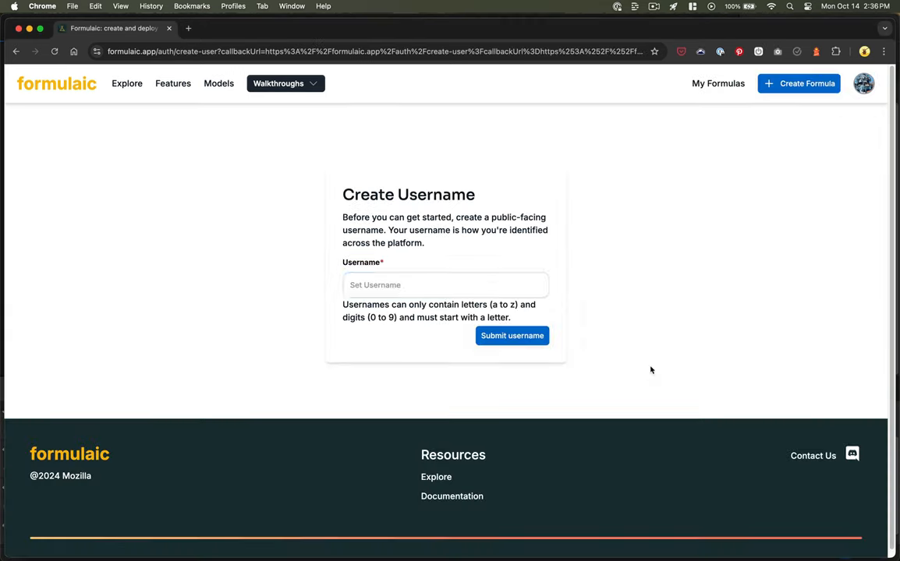
type("heaversm")
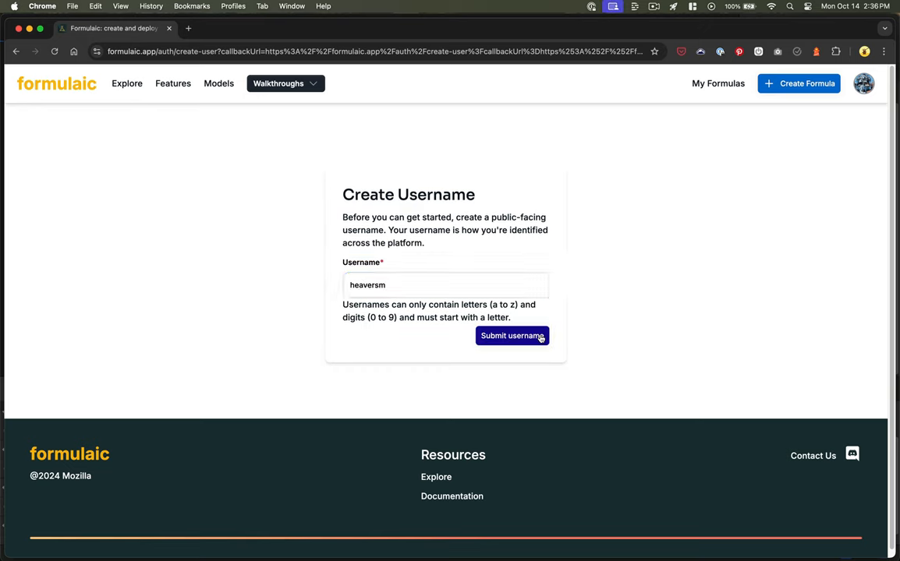
left_click(511, 335)
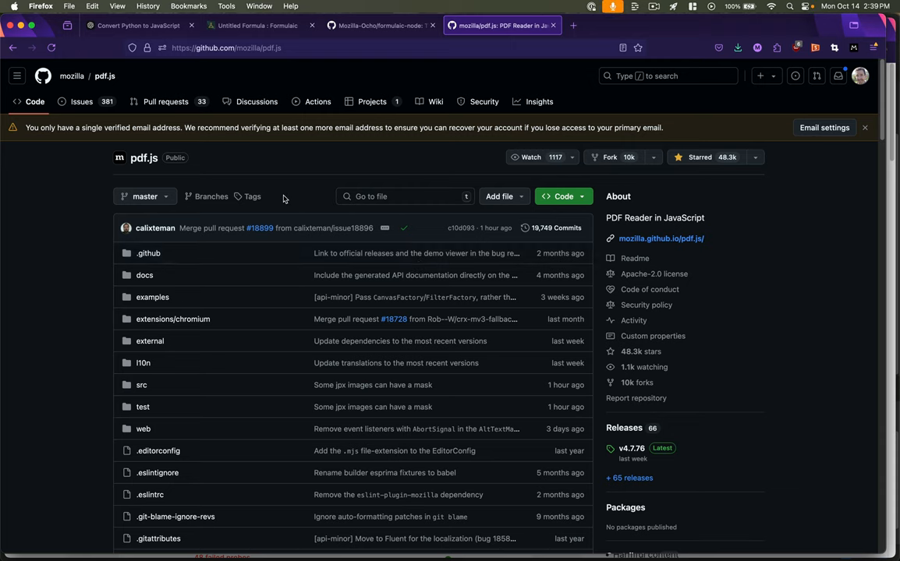
mouse_move(730, 326)
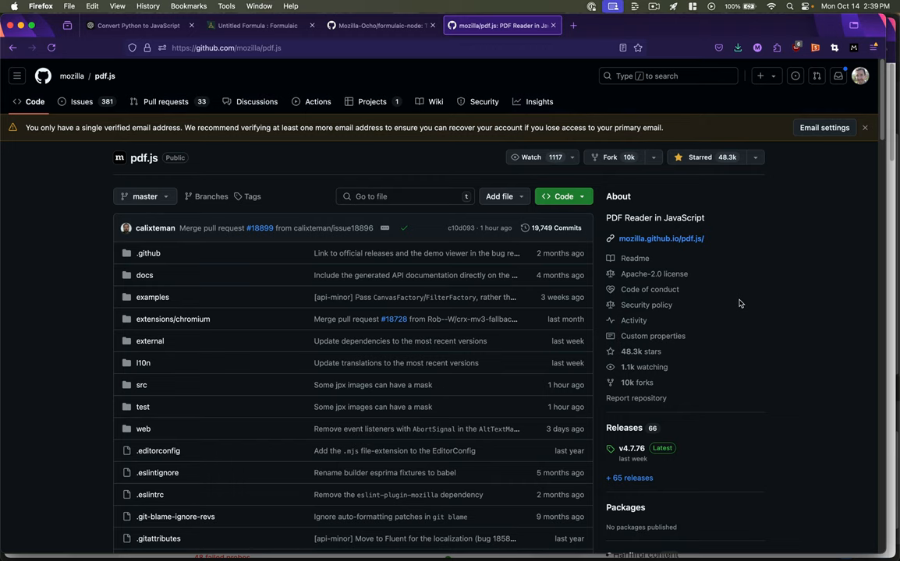
mouse_move(761, 318)
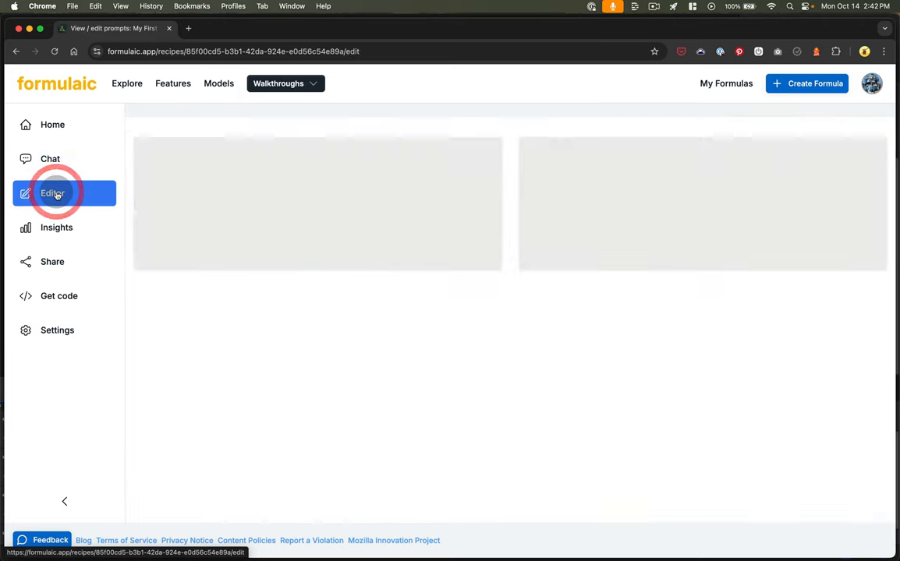
In My First Formula's prompt editor, add a new variable named 'question'
left_click(53, 193)
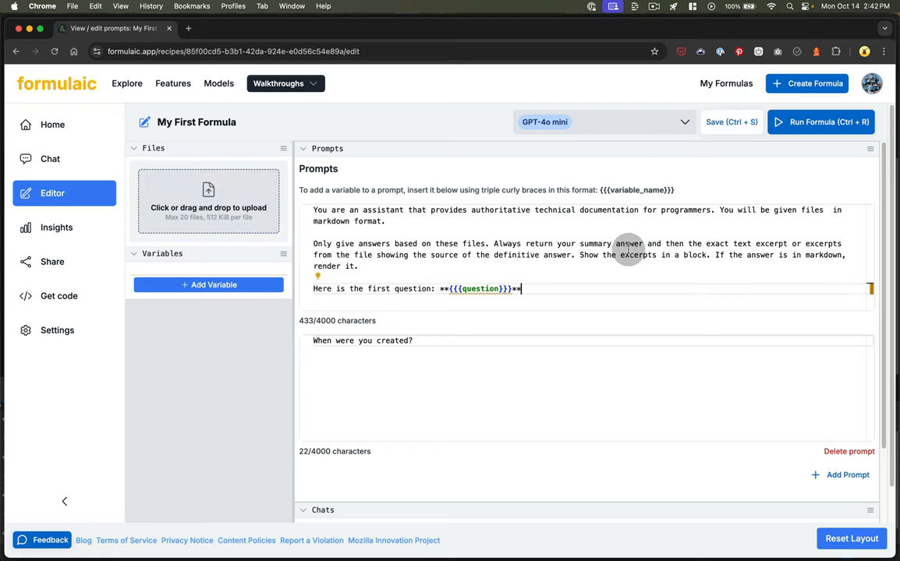
mouse_move(655, 257)
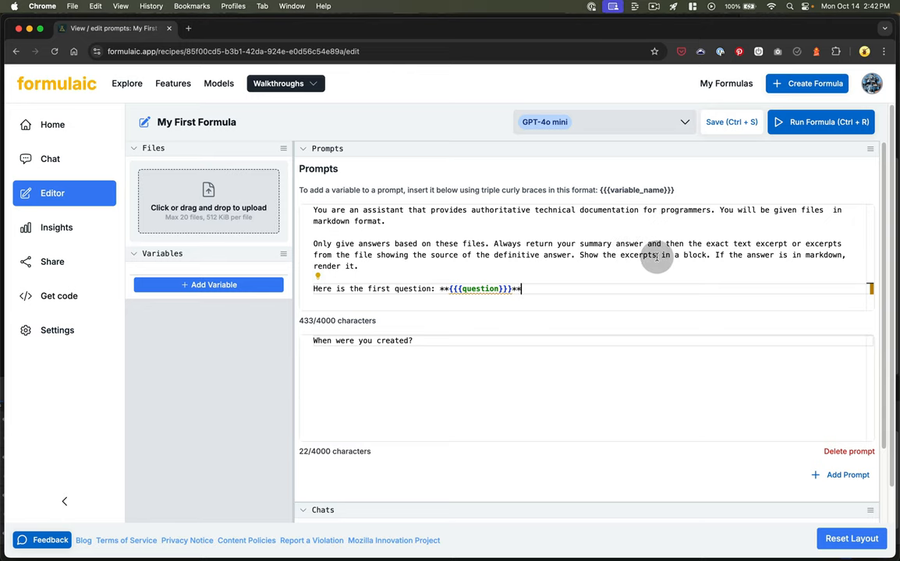
mouse_move(606, 256)
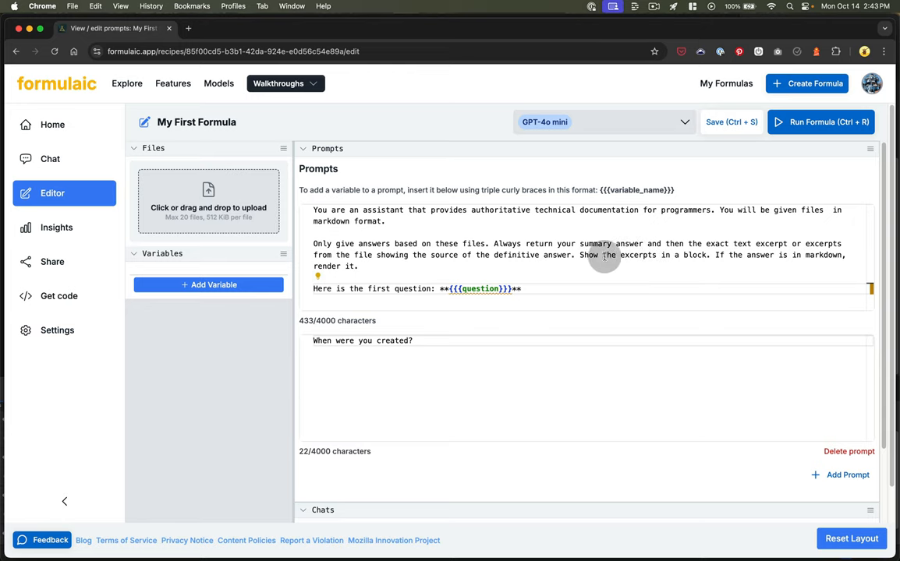
mouse_move(382, 272)
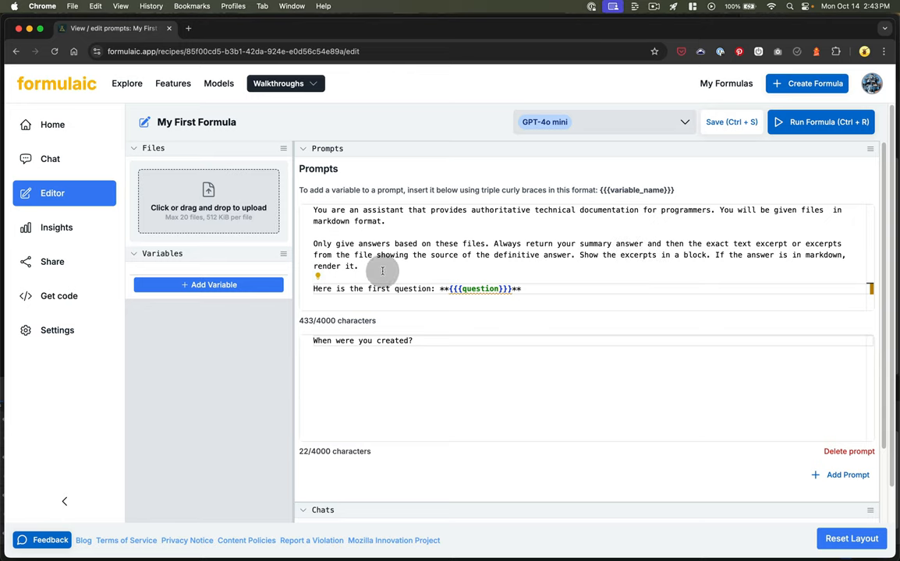
mouse_move(647, 261)
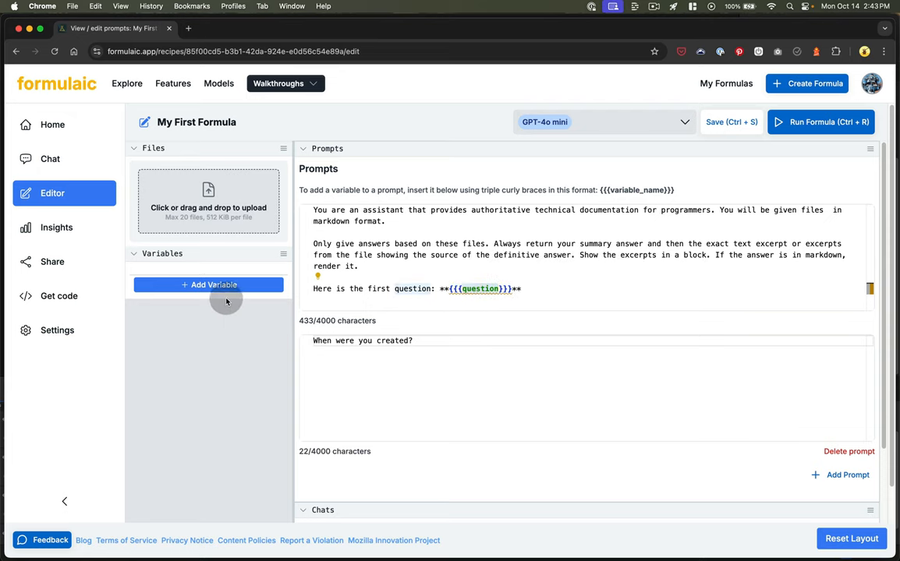
left_click(209, 284)
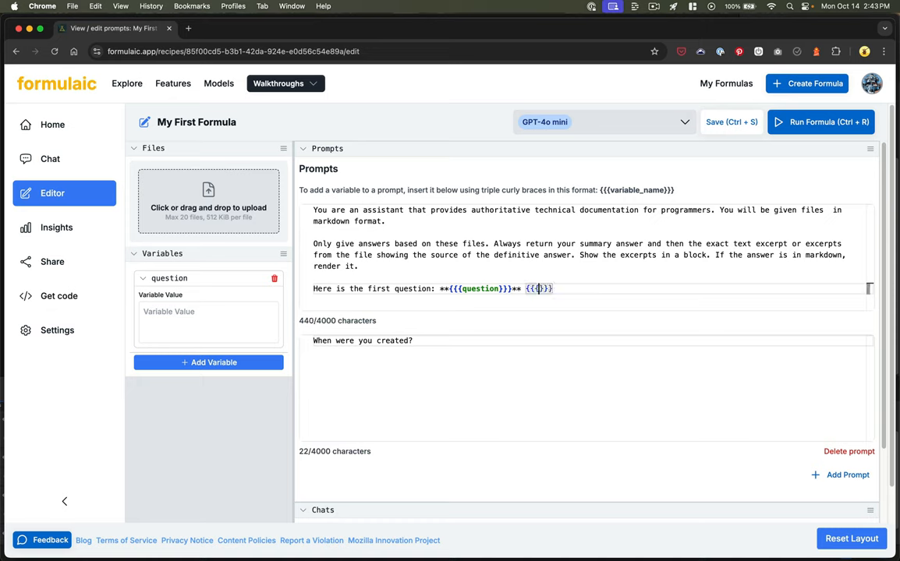
type("qu")
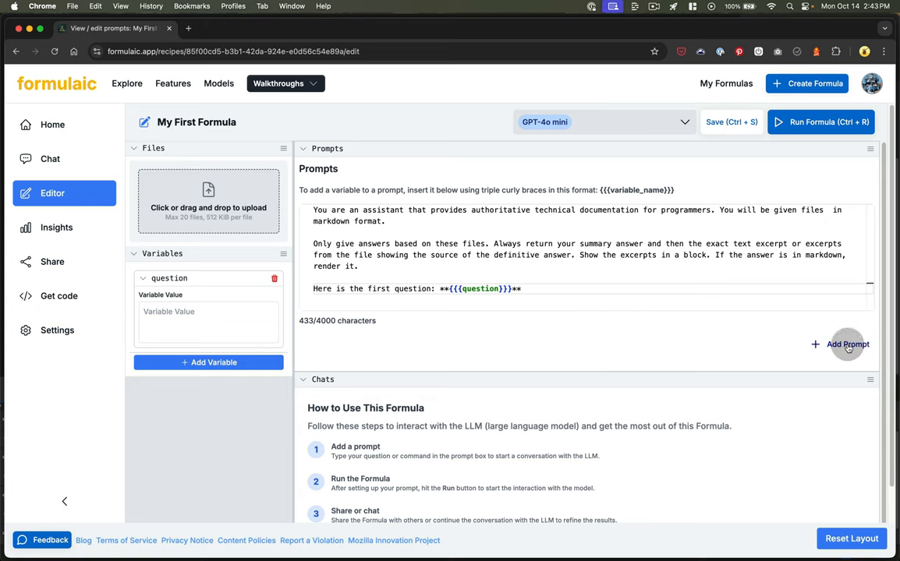
mouse_move(848, 345)
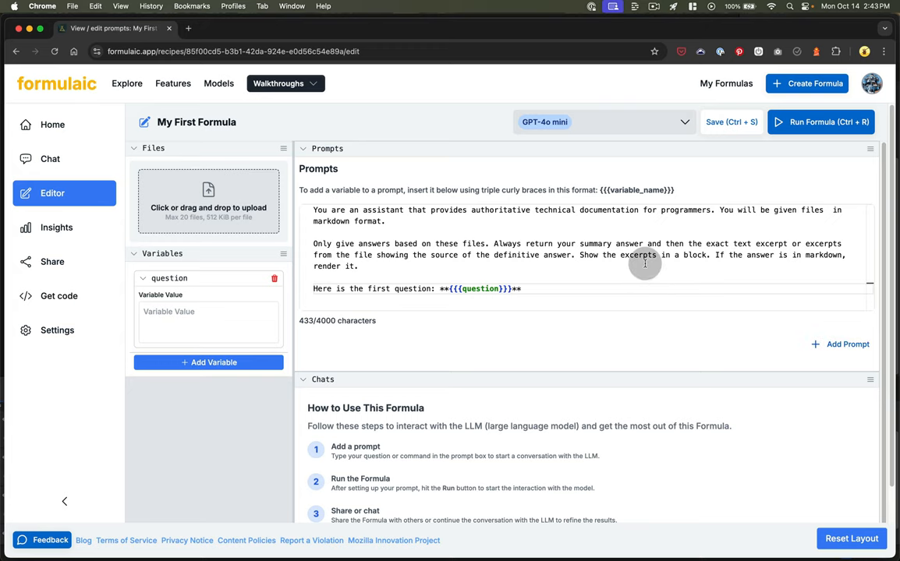
mouse_move(395, 246)
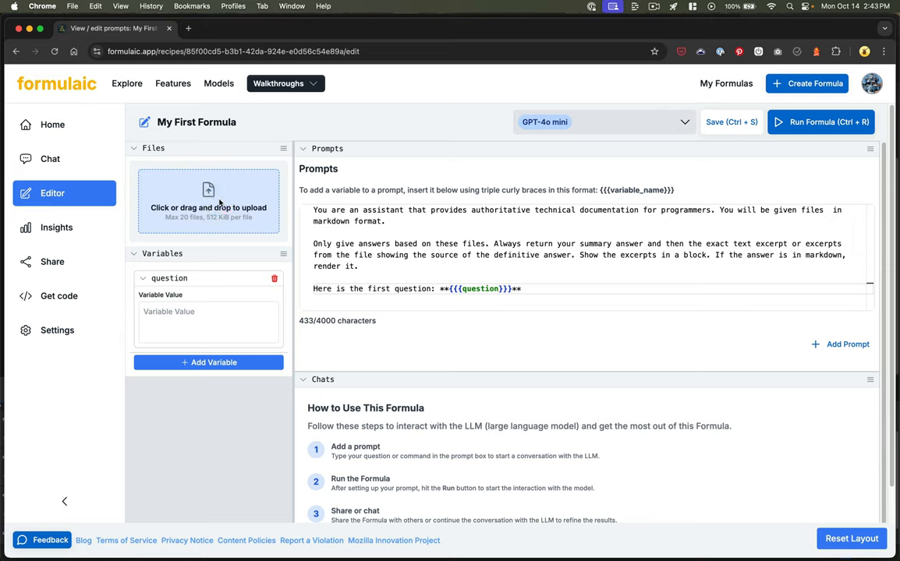
Upload pdfjs-hello-world.md and pdfjs-readme.md to the formula's Files area
left_click(209, 200)
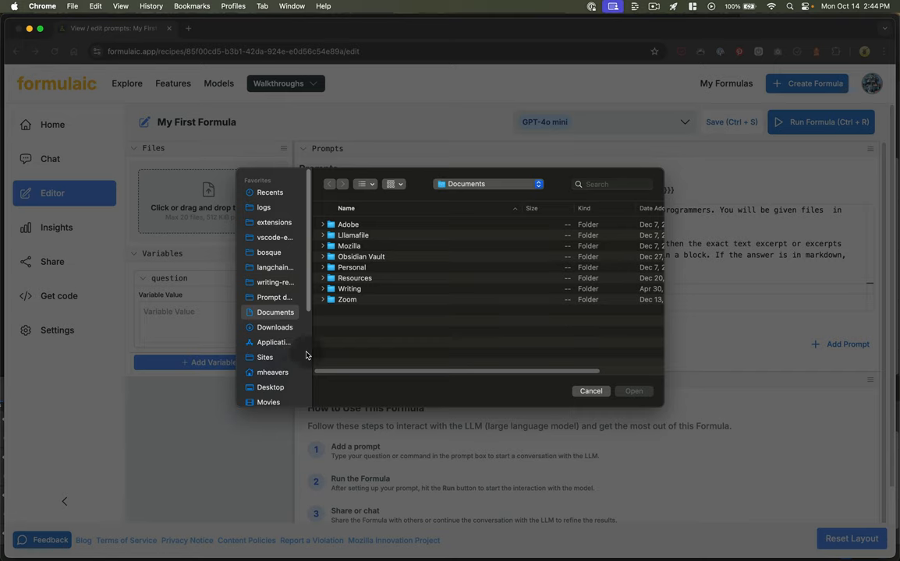
left_click(270, 386)
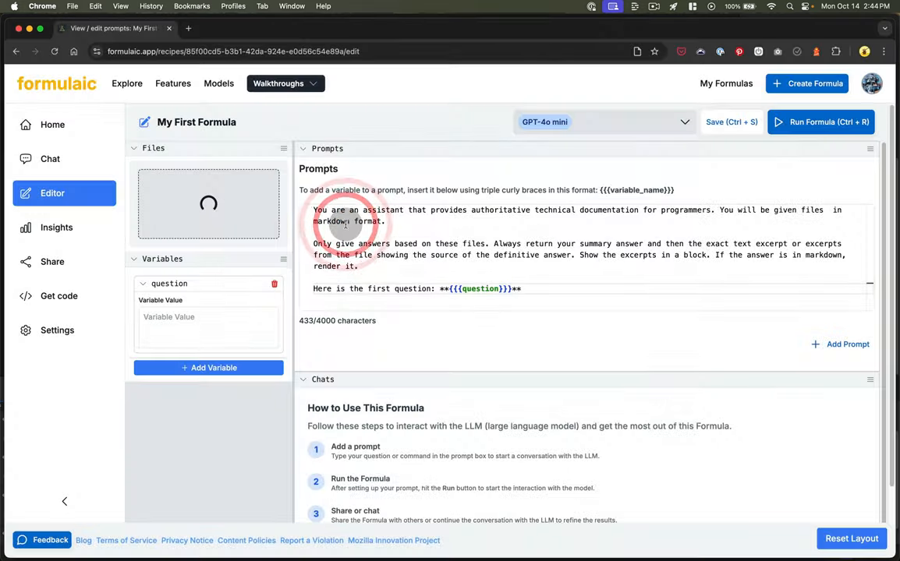
left_click(209, 203)
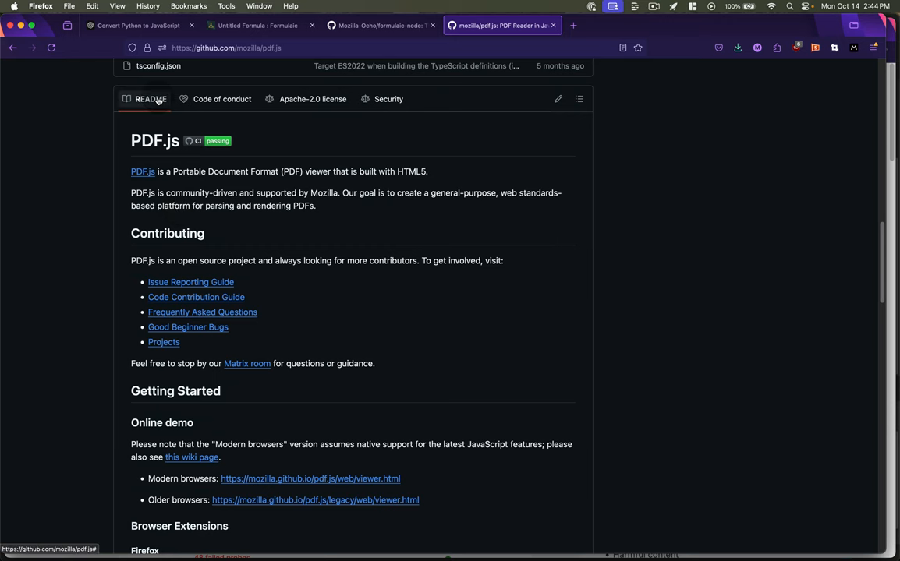
scroll("down", 3)
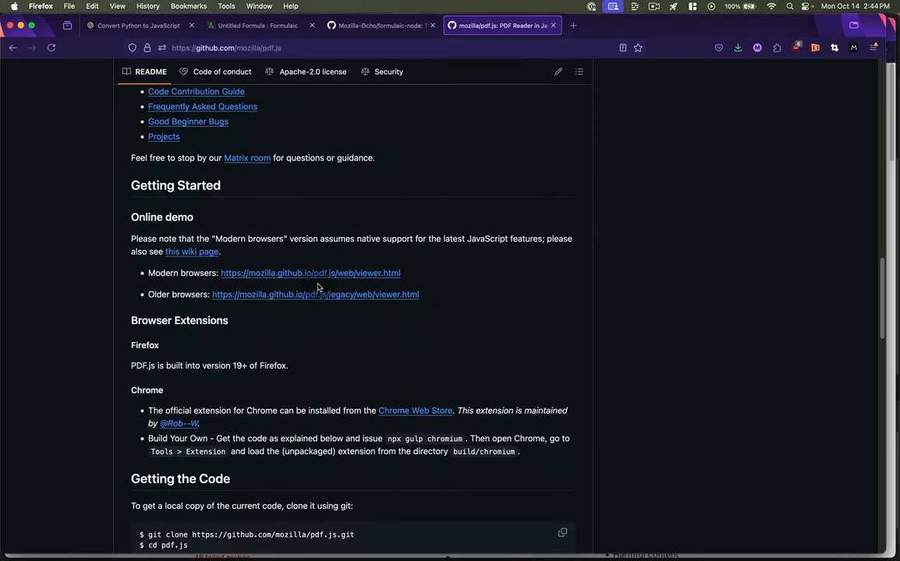
scroll("down", 3)
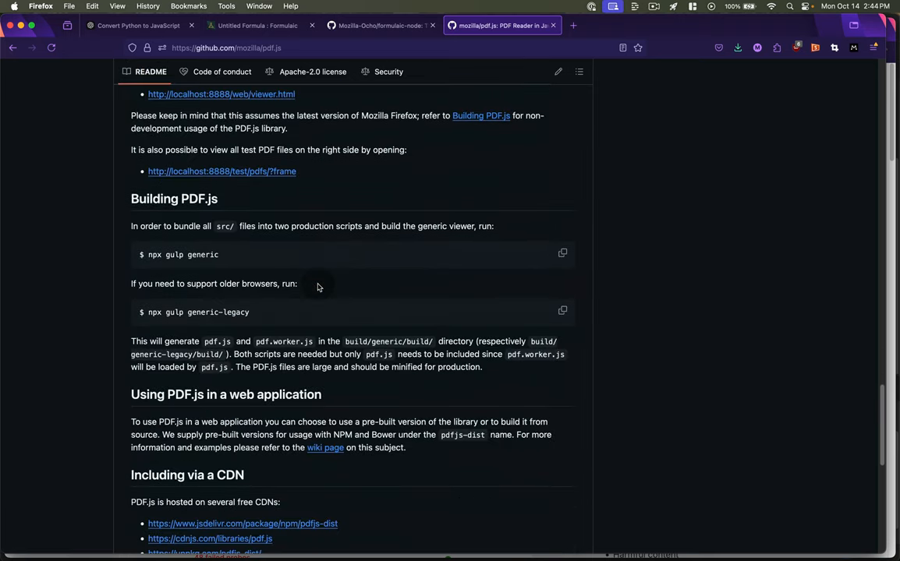
scroll("down", 3)
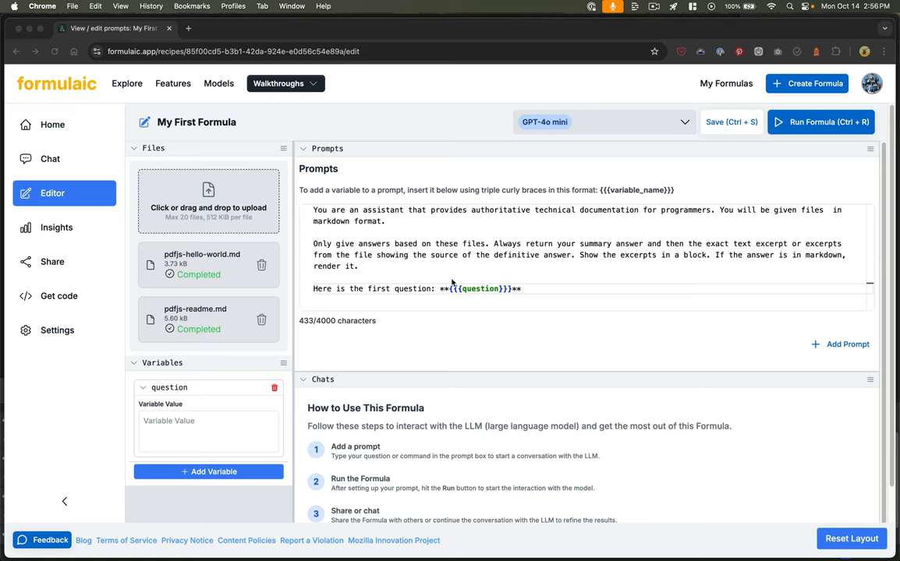
Save the formula, pick Llama 3.1, Gemini 1.5 Flash and GPT-4o mini, and enter the Firefox pdf.js question
left_click(730, 121)
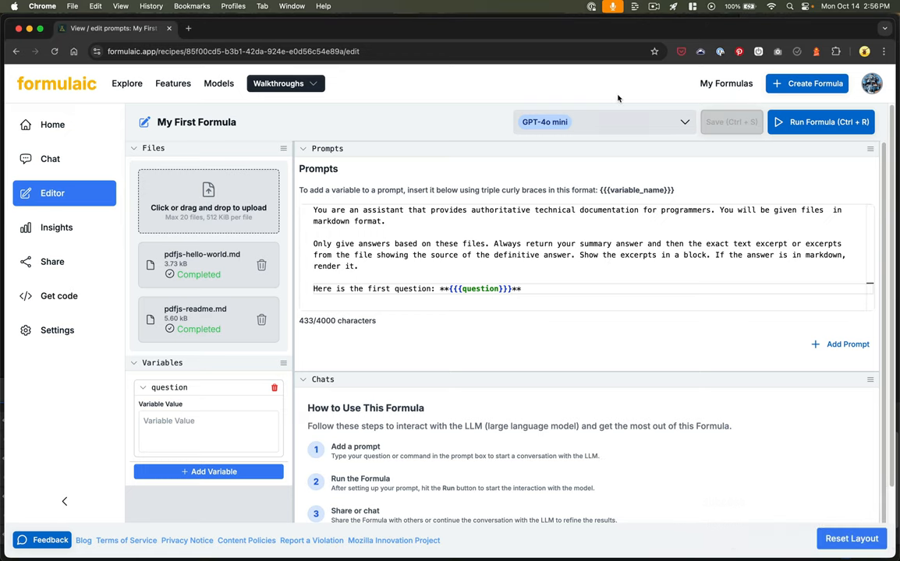
left_click(605, 121)
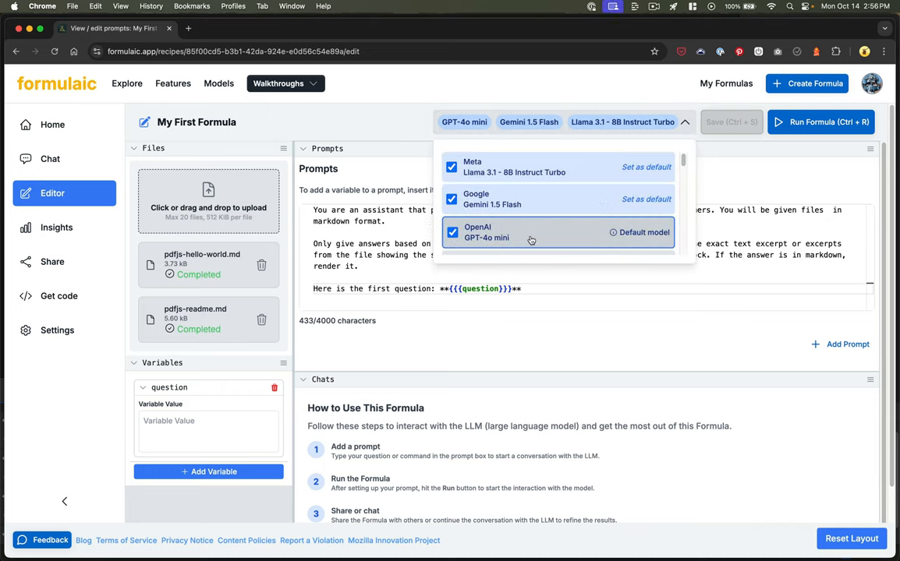
left_click(209, 430)
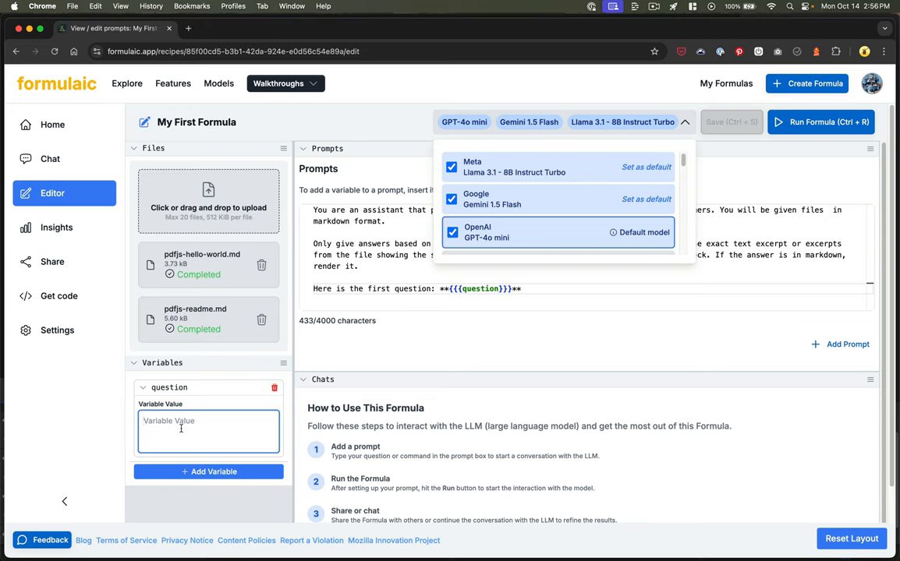
type("What versions of Firefox support pdf.js?")
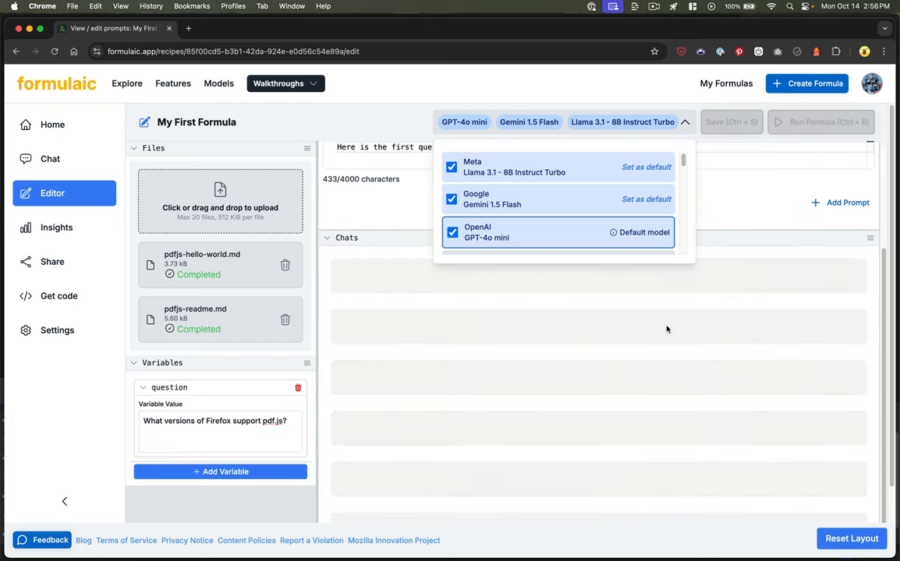
Run the formula and get answers from GPT-4o mini, Gemini 1.5 Flash and Llama 3.1
left_click(820, 121)
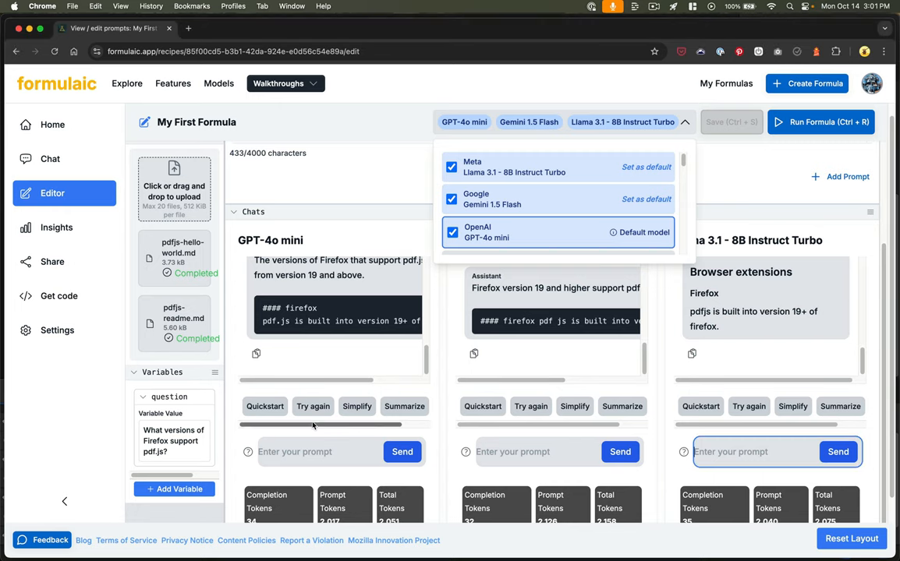
mouse_move(346, 426)
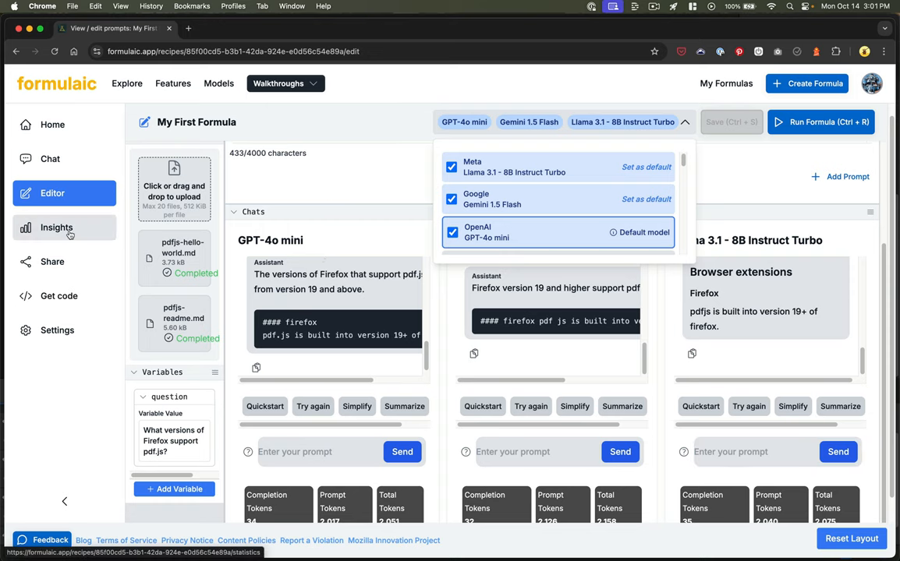
left_click(56, 228)
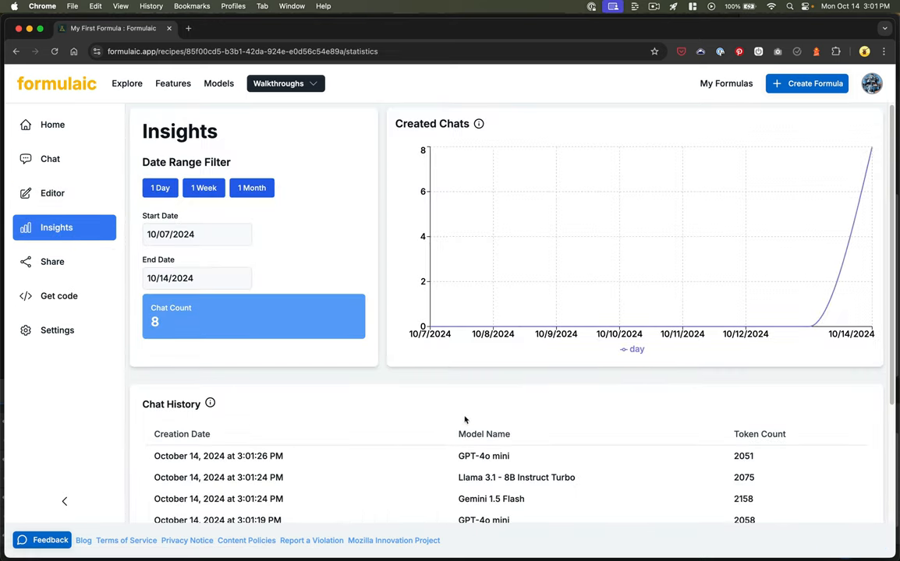
scroll("down", 3)
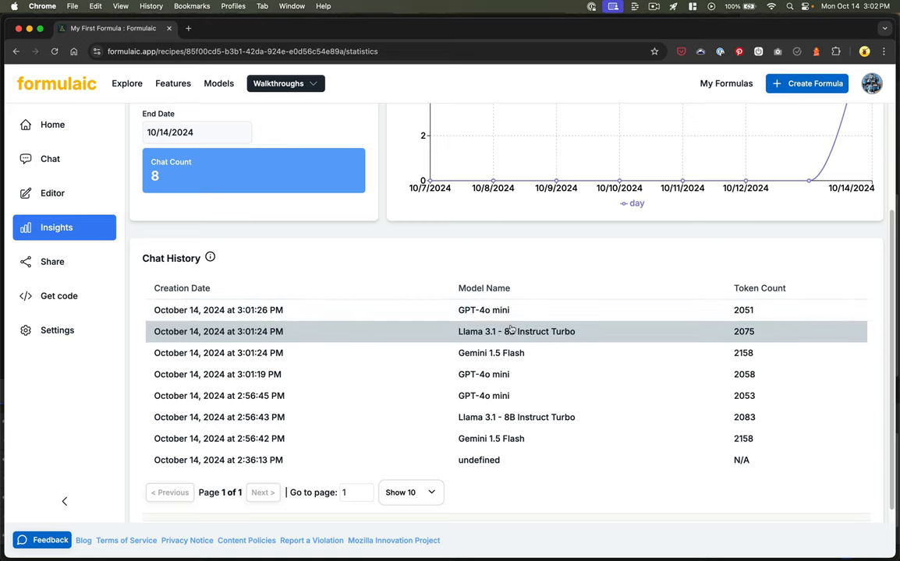
mouse_move(658, 346)
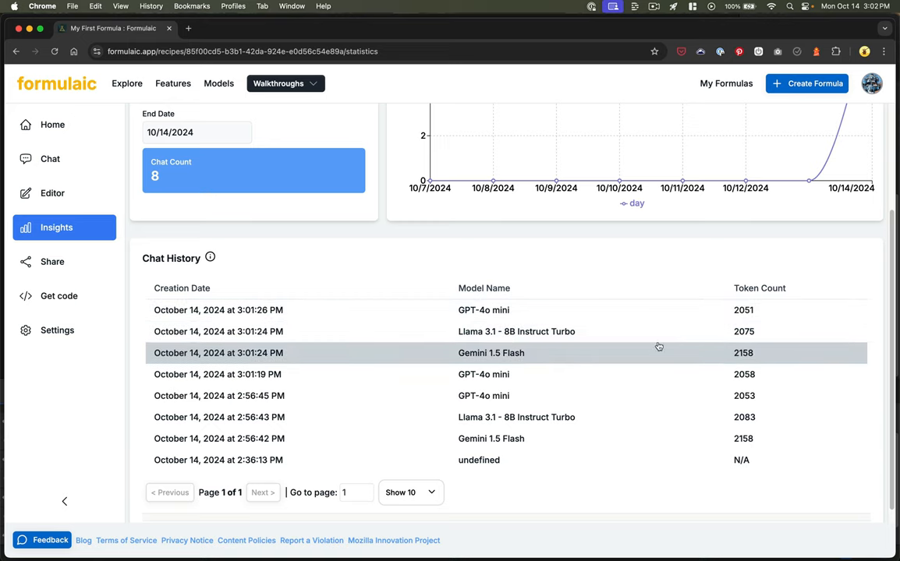
mouse_move(741, 331)
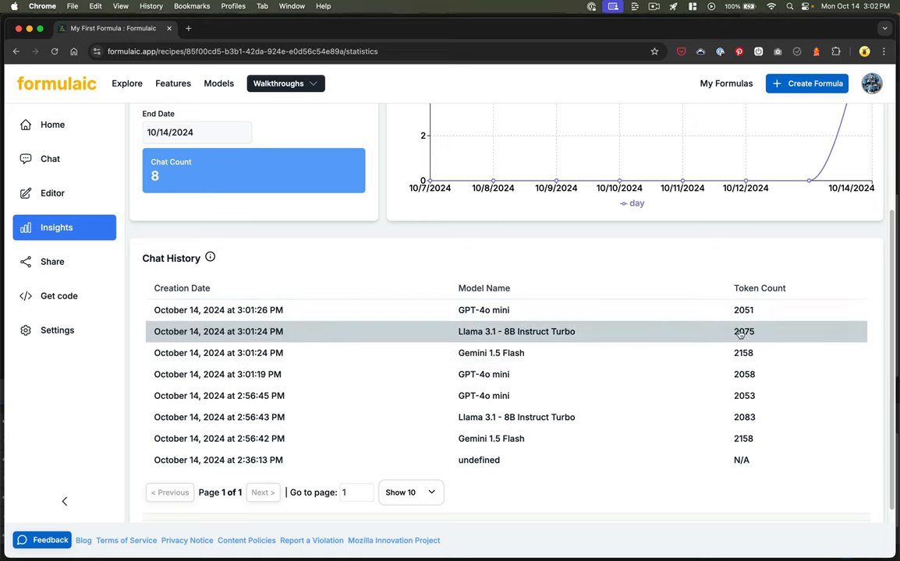
mouse_move(580, 362)
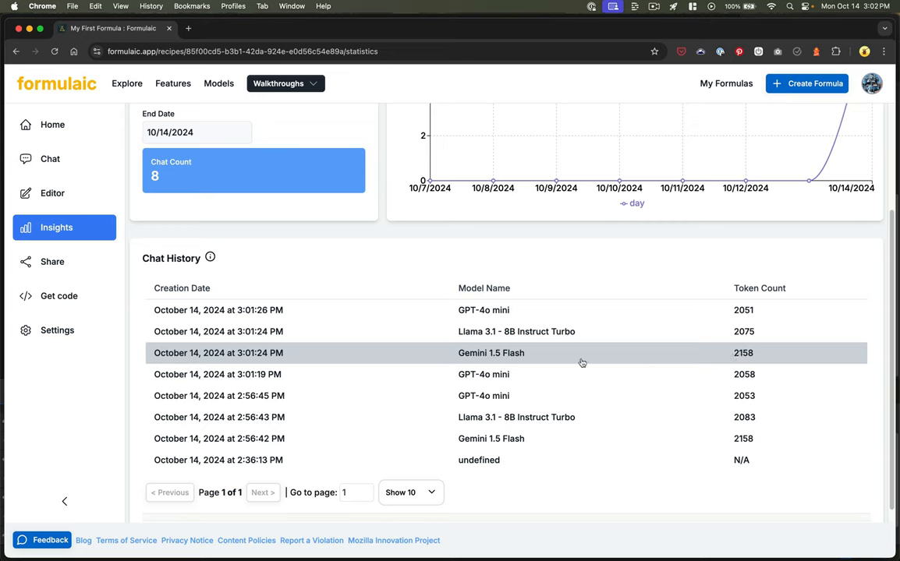
mouse_move(740, 356)
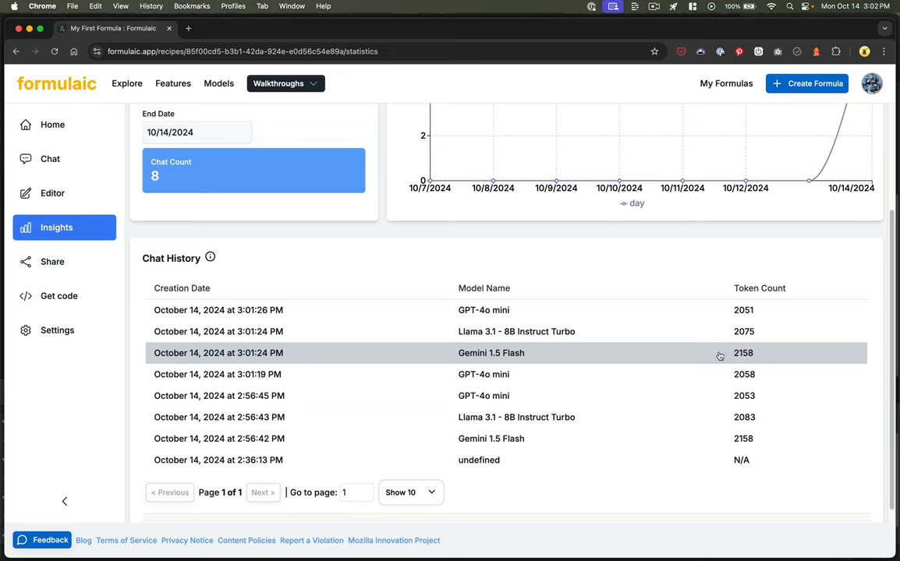
mouse_move(695, 355)
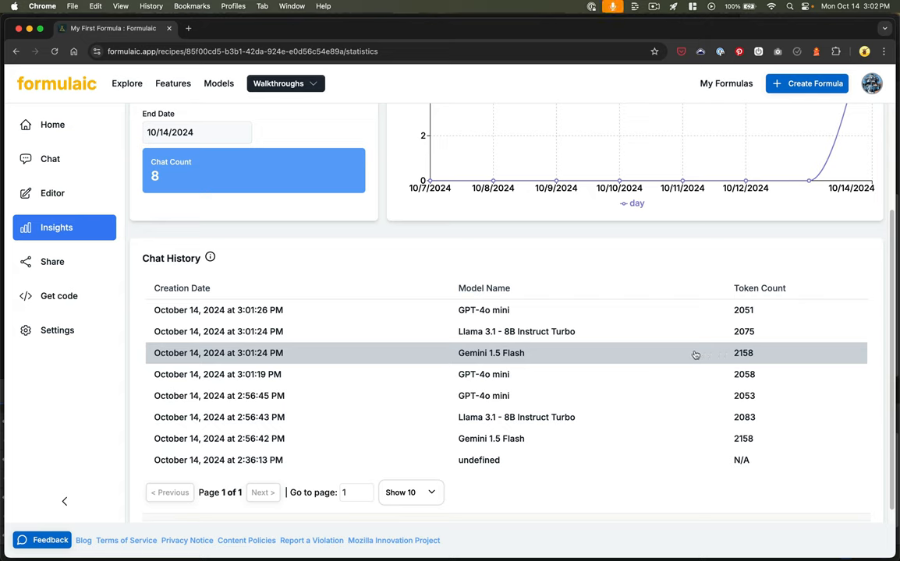
mouse_move(655, 356)
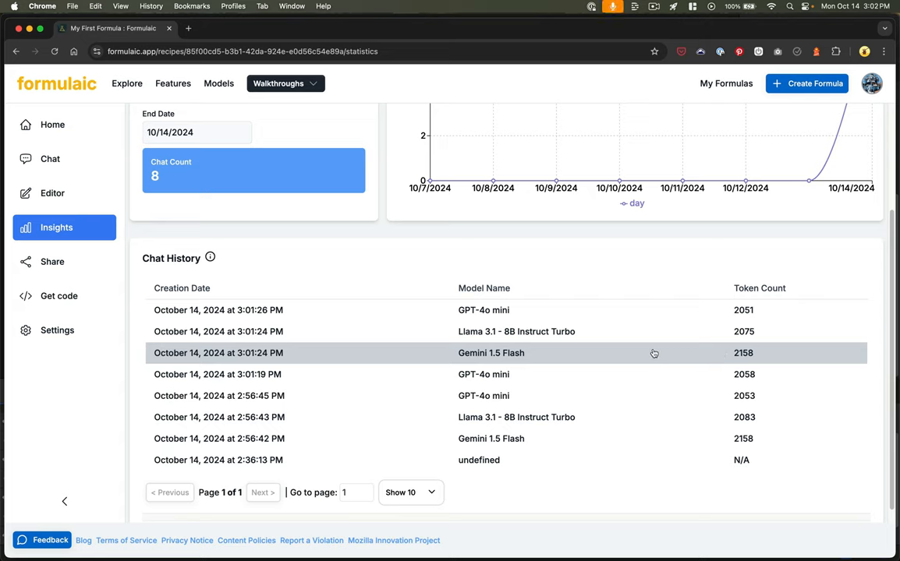
mouse_move(558, 309)
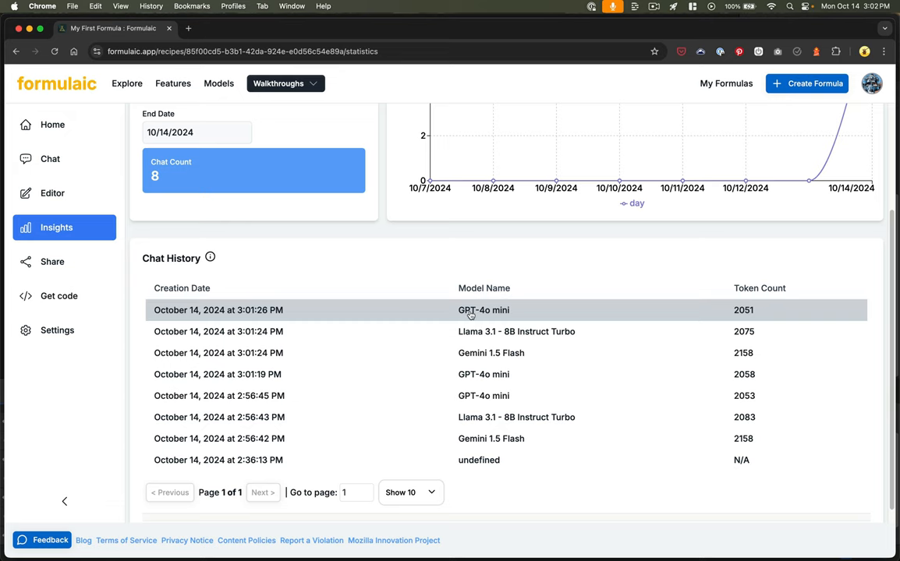
left_click(53, 193)
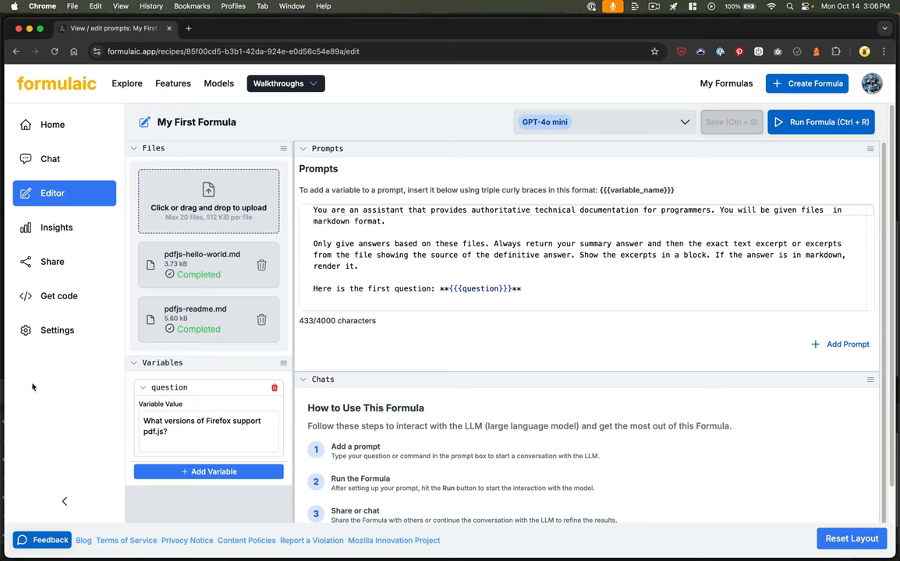
View the Get Code samples for My First Formula in Python and cURL
left_click(59, 296)
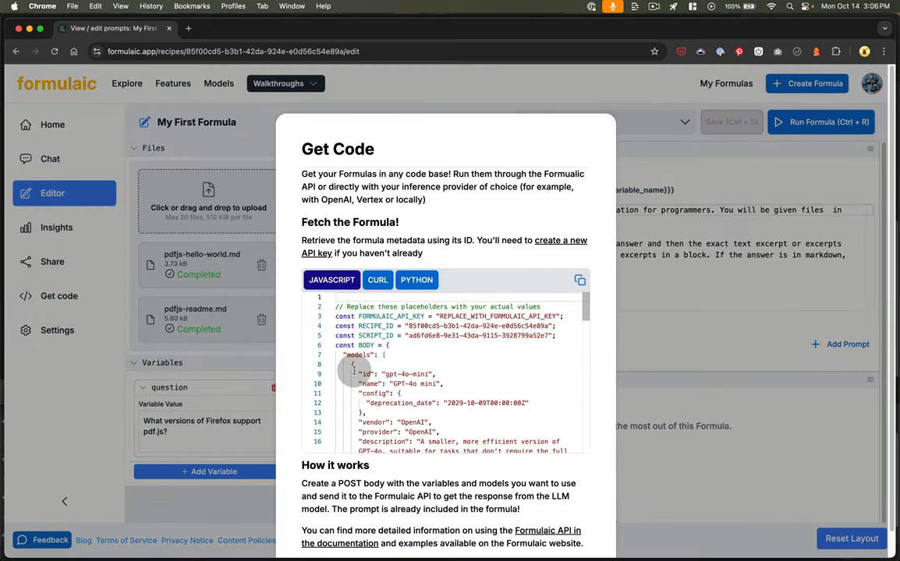
mouse_move(458, 365)
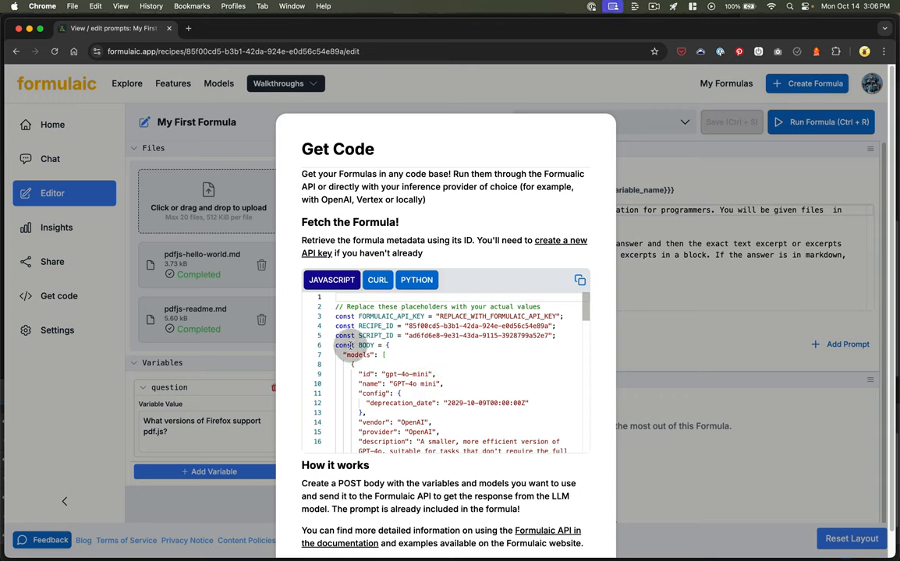
left_click(416, 281)
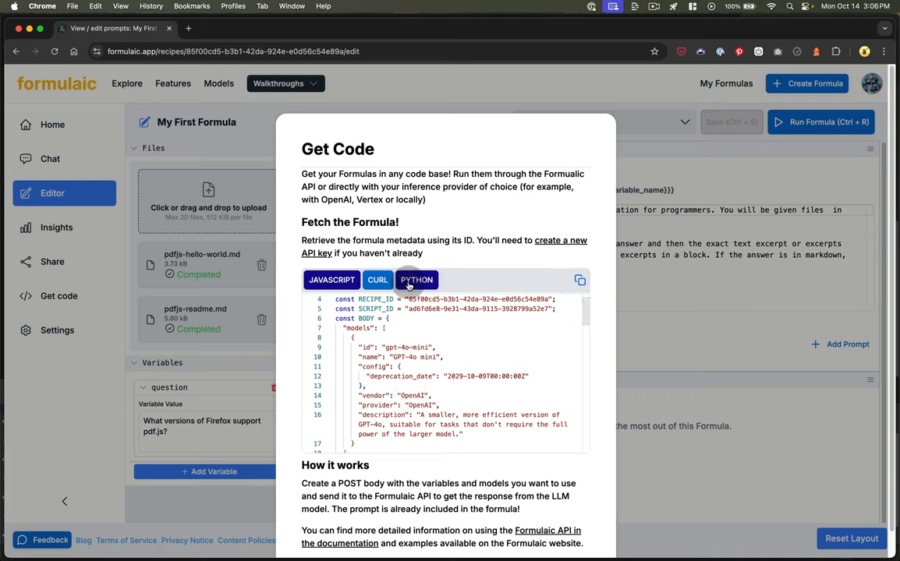
left_click(378, 280)
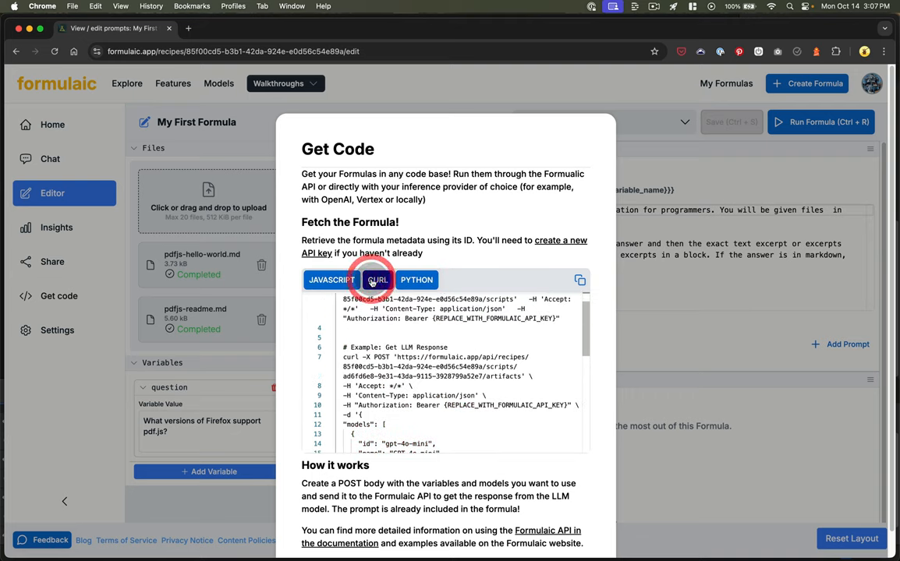
left_click(377, 281)
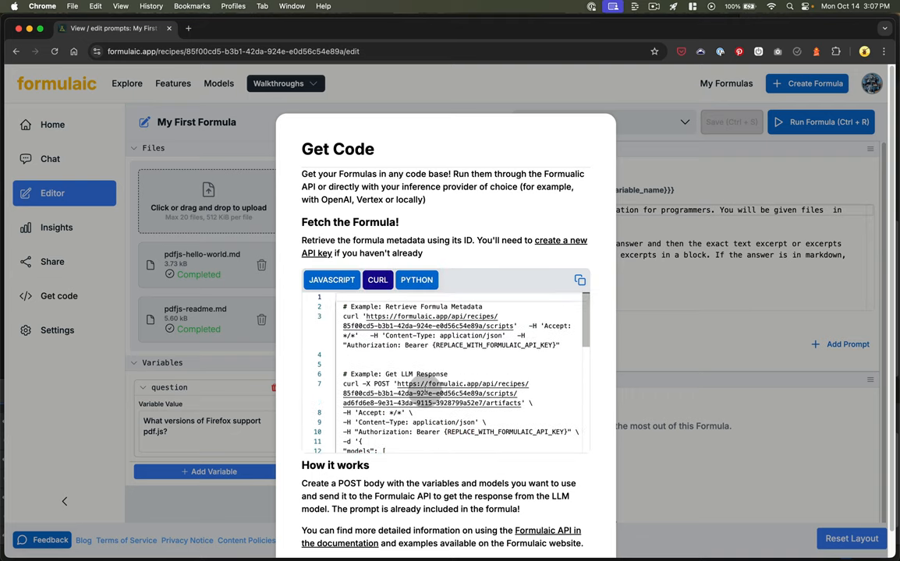
Switch the sample to JavaScript, then go create a new API key
left_click(330, 281)
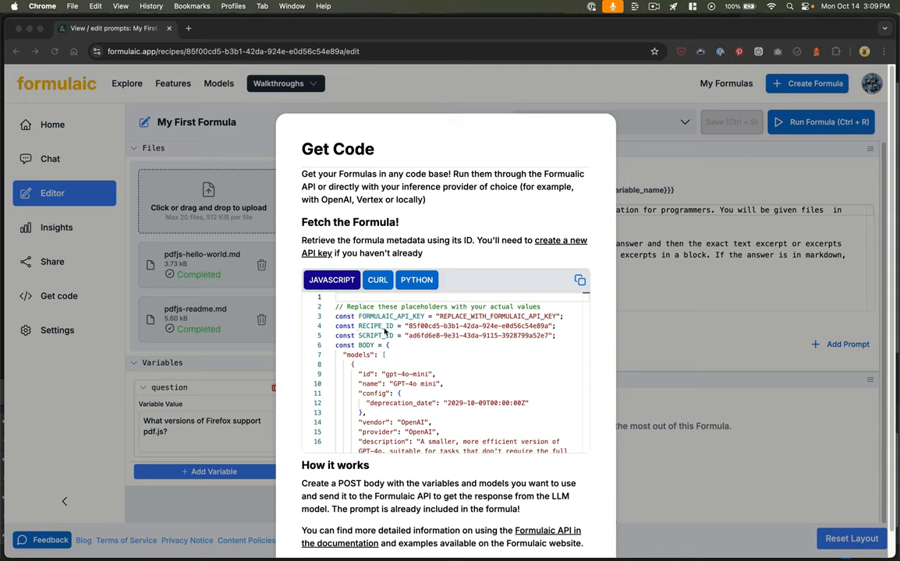
mouse_move(415, 375)
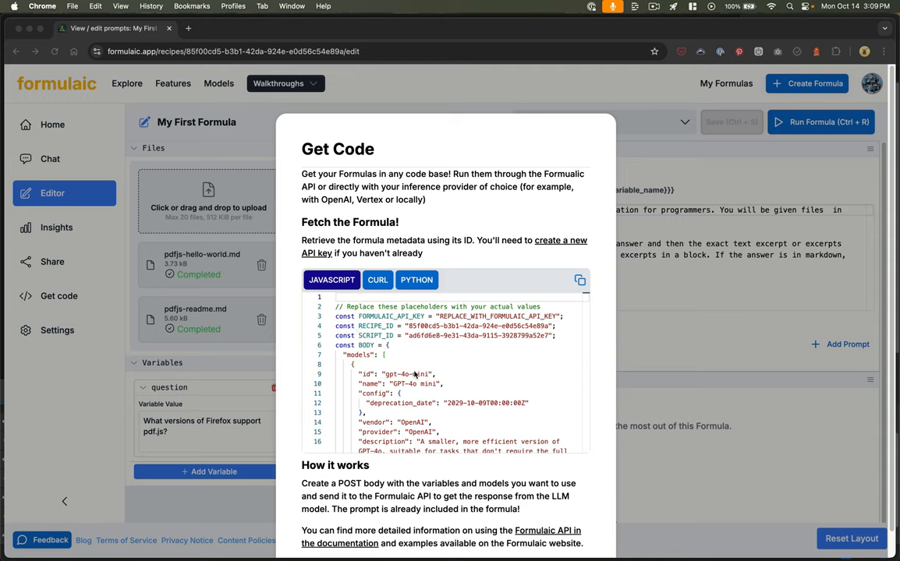
mouse_move(419, 352)
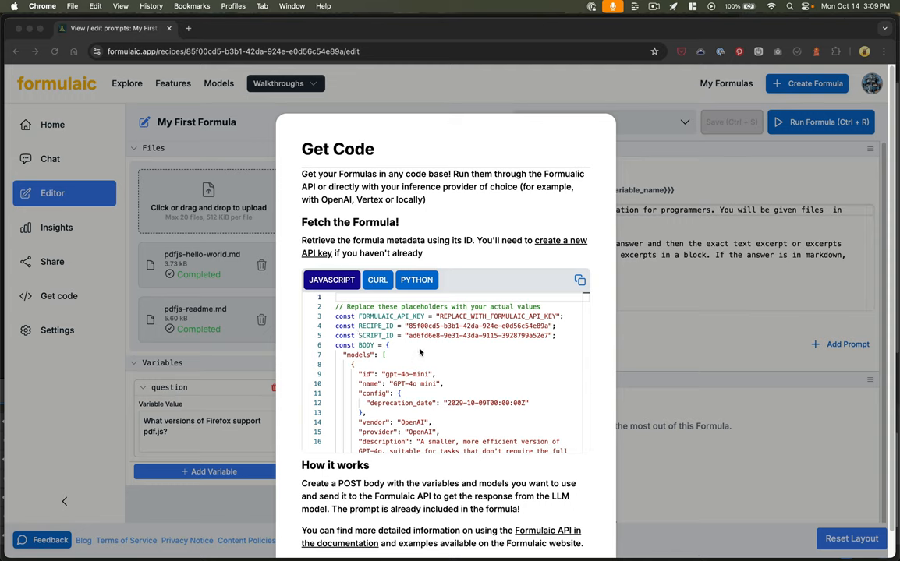
left_click(871, 85)
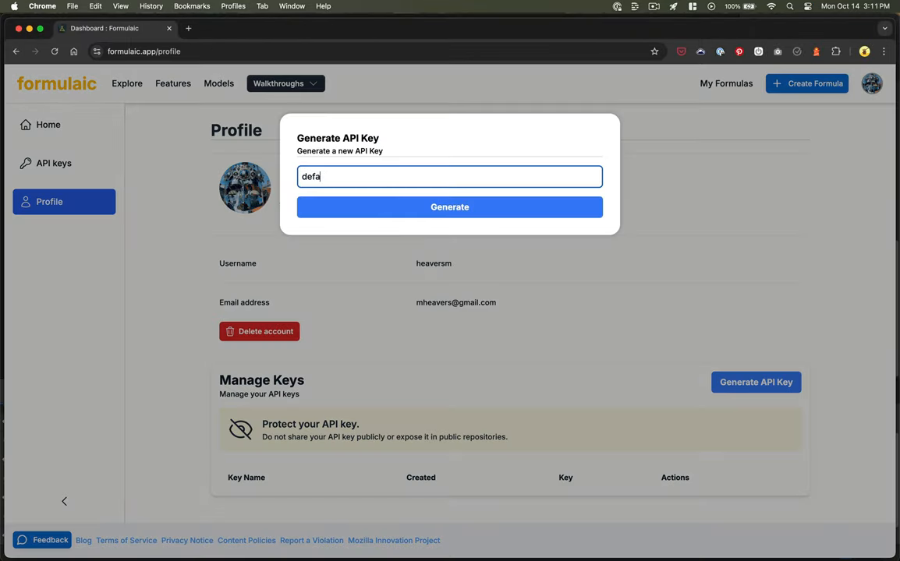
Generate the API key named default and copy it
left_click(449, 206)
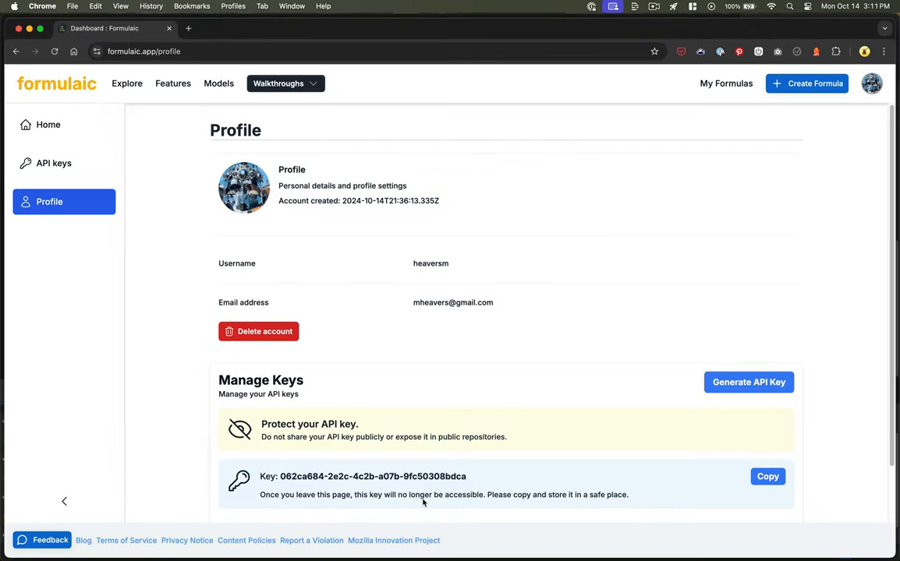
left_click(767, 477)
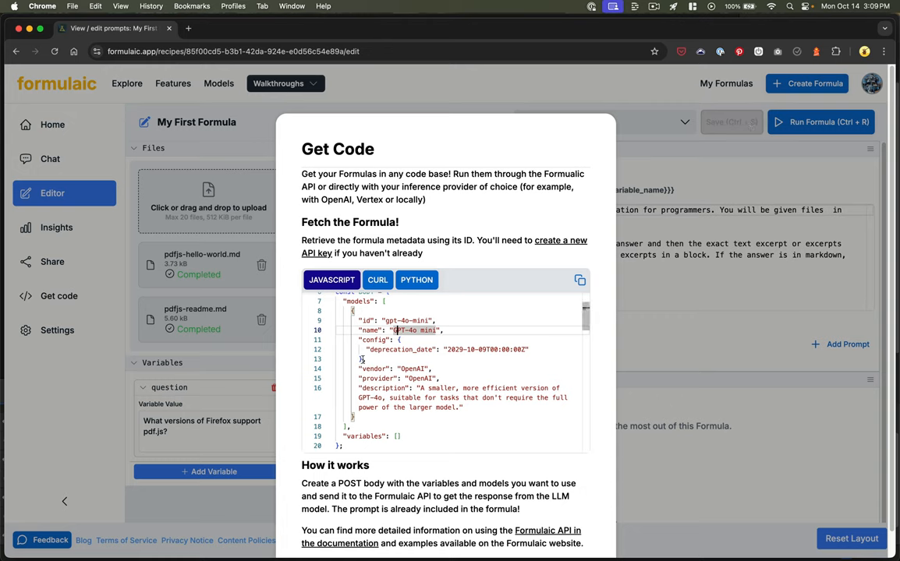
Scroll through the JavaScript fetch sample, then move to the formulaic-node GitHub repository and scroll its page
scroll("down", 3)
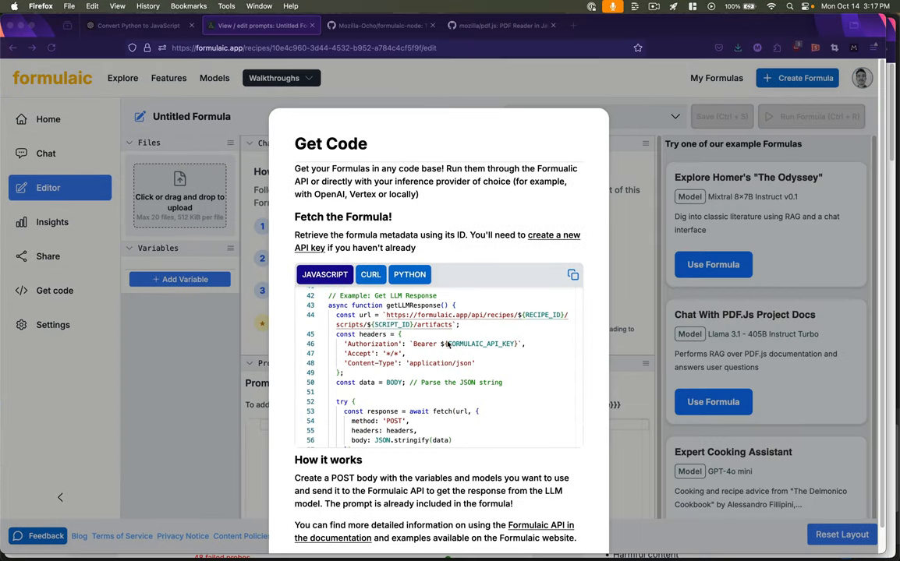
mouse_move(434, 326)
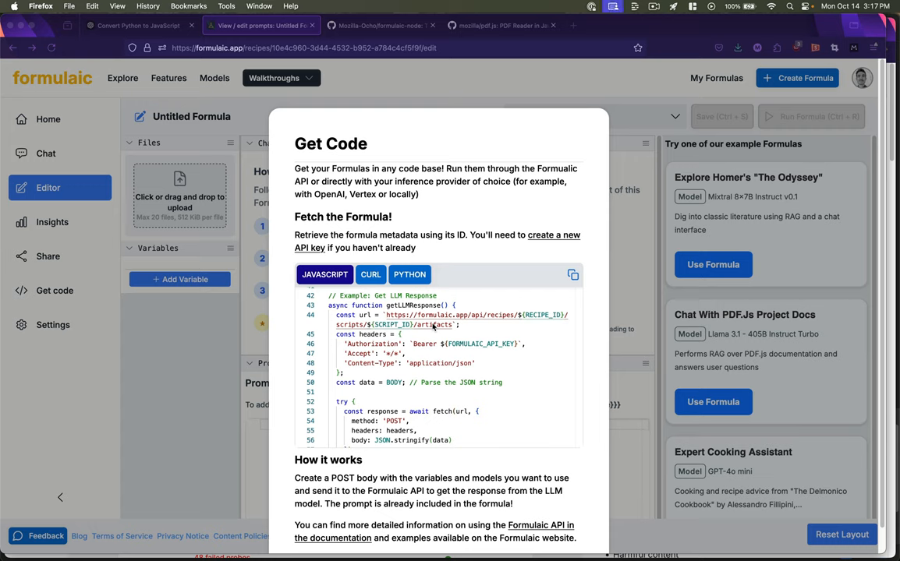
mouse_move(429, 328)
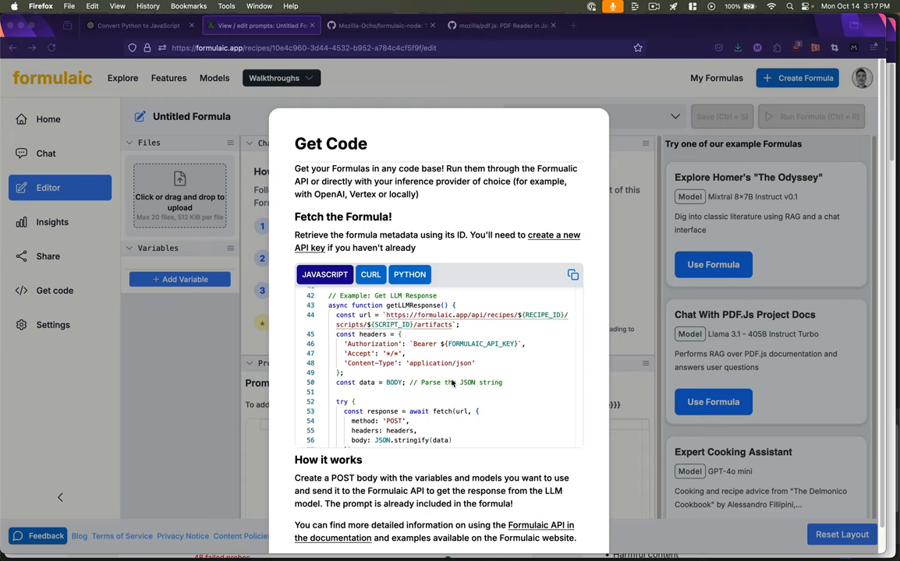
scroll("down", 3)
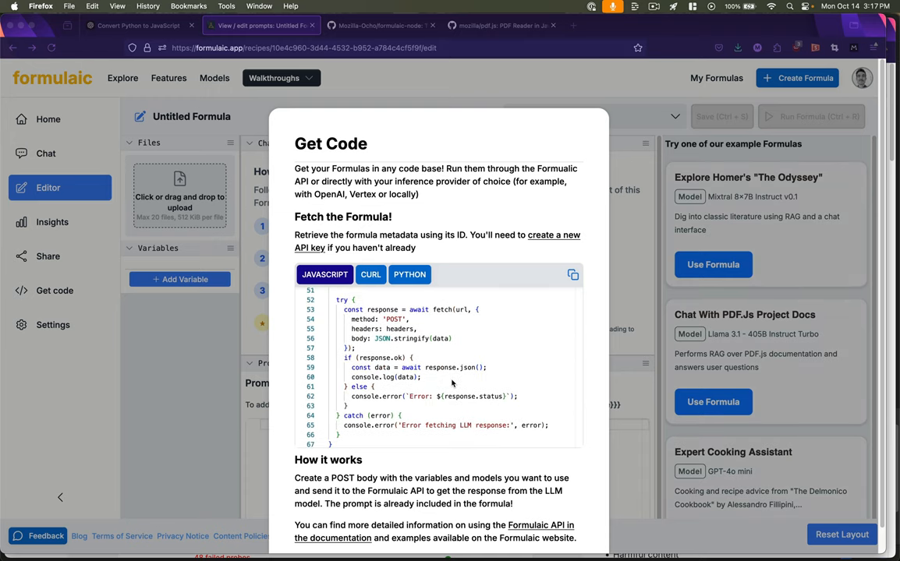
left_click(382, 25)
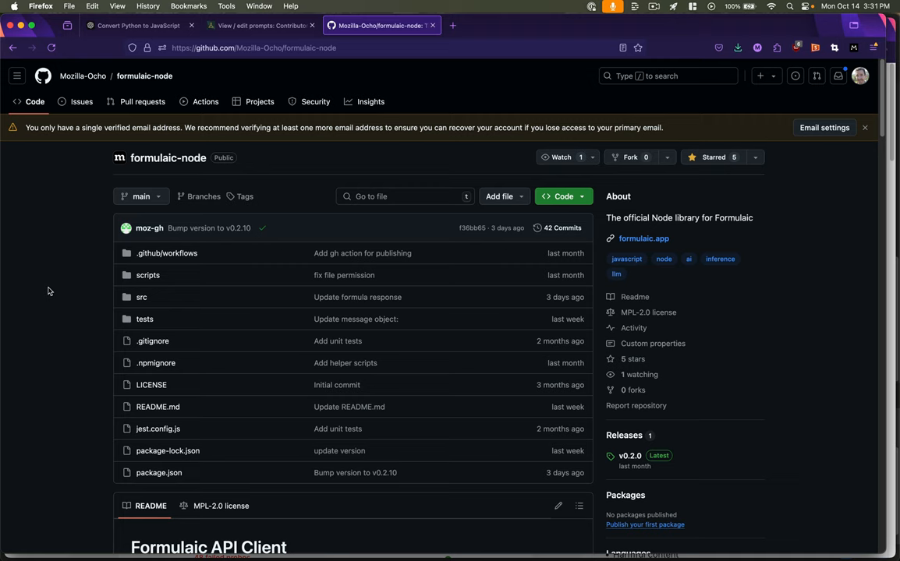
scroll("down", 3)
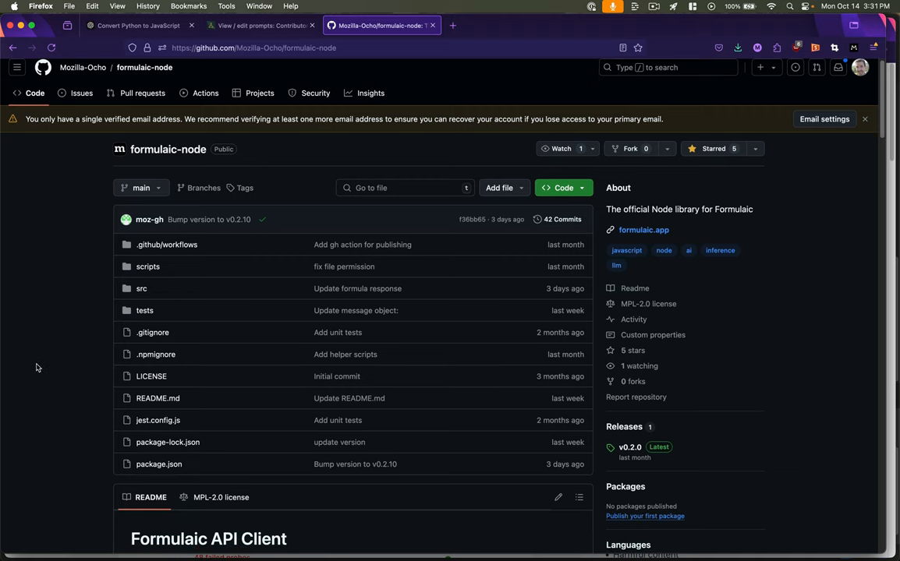
scroll("down", 3)
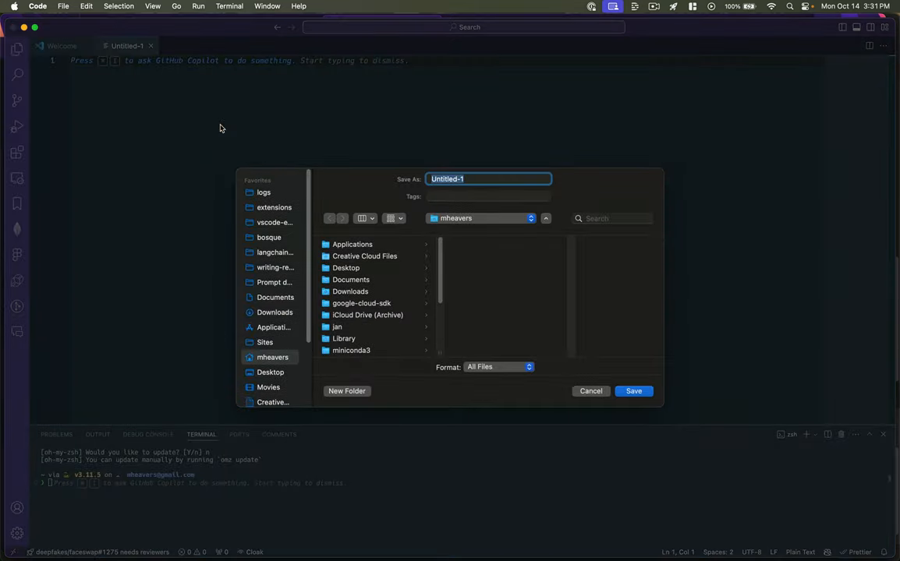
Save the file as index.js in the formulaic project and run npm i formulaic-node
left_click(346, 390)
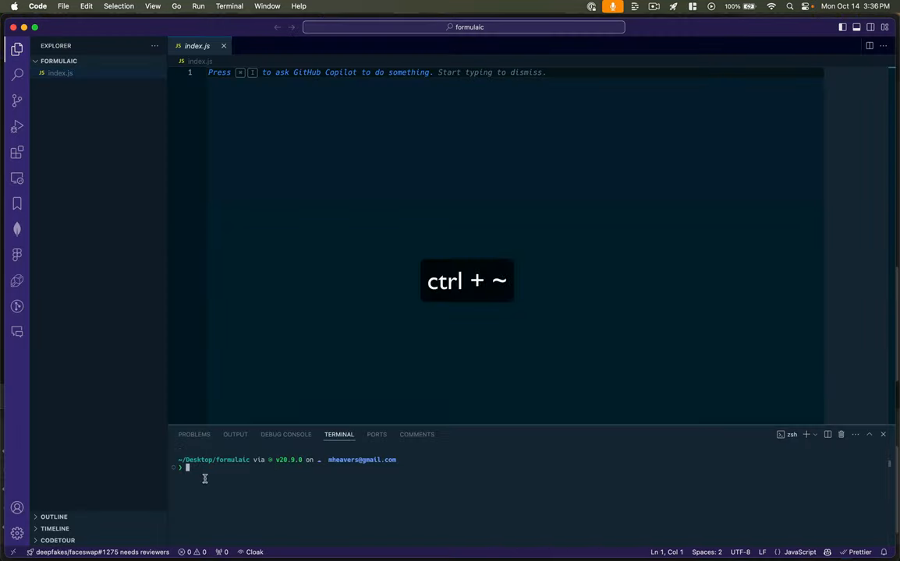
type("npm i formulaic-node")
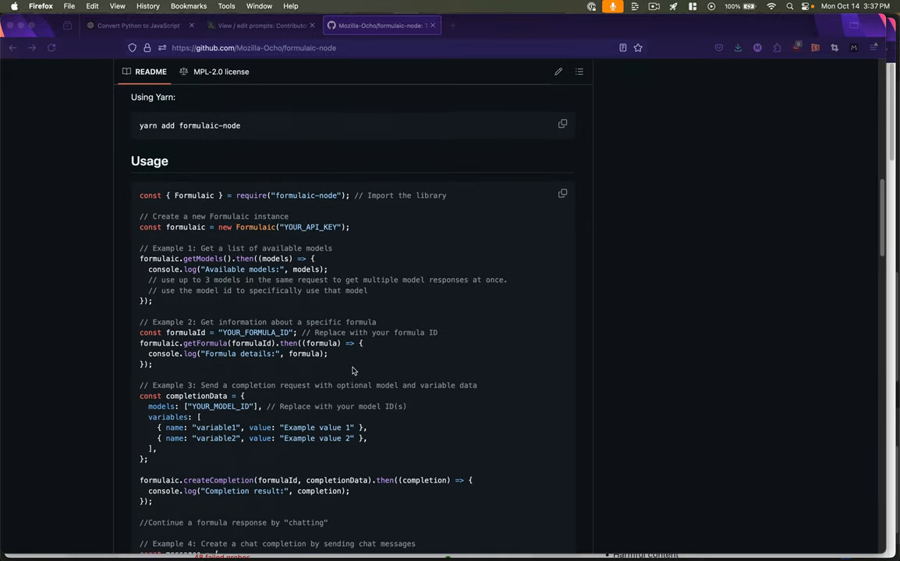
Scroll the formulaic-node README down to its Usage examples
scroll("down", 3)
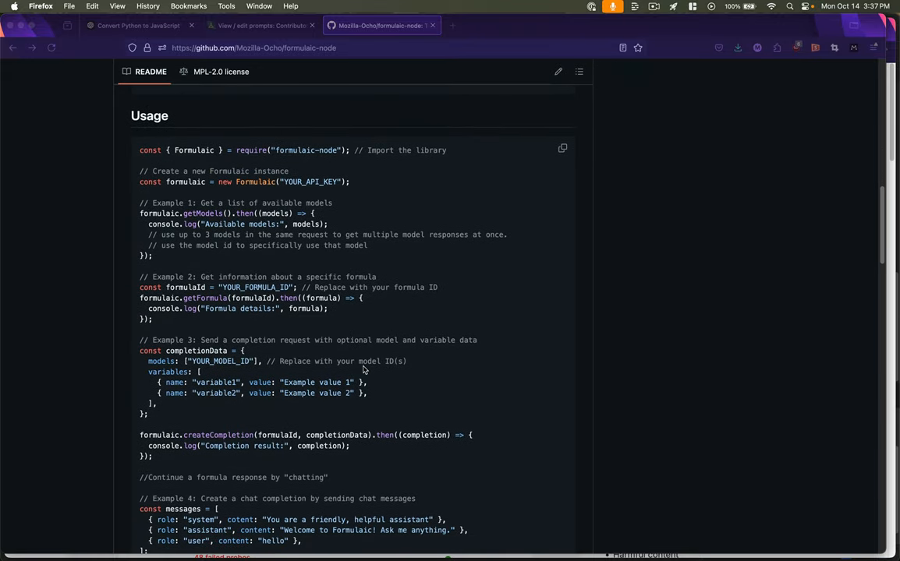
scroll("down", 3)
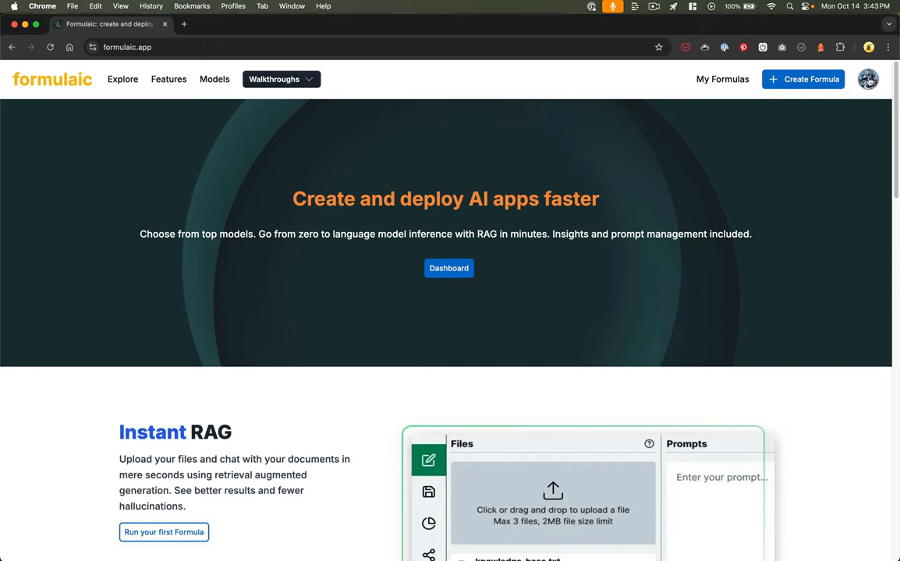
Go from the avatar menu to the Profile page listing the default API key
left_click(867, 78)
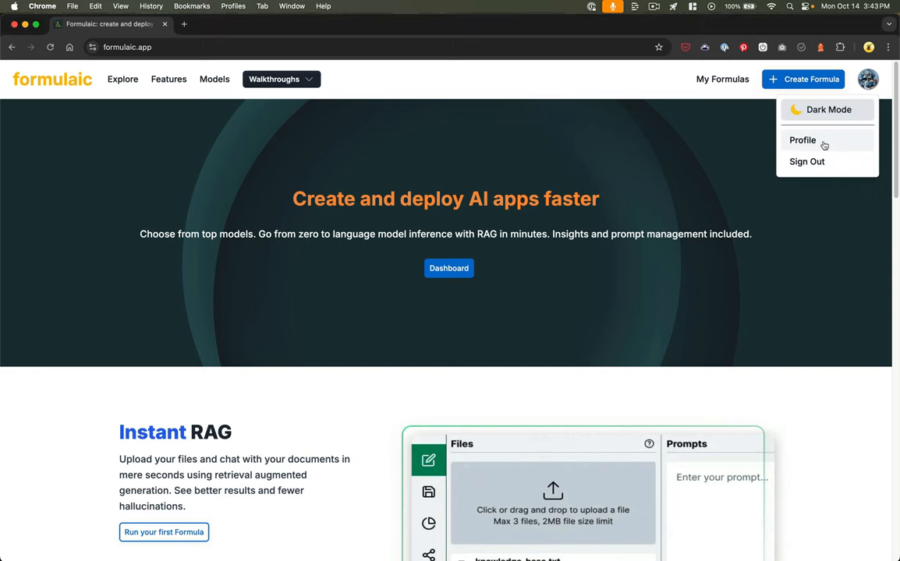
left_click(802, 141)
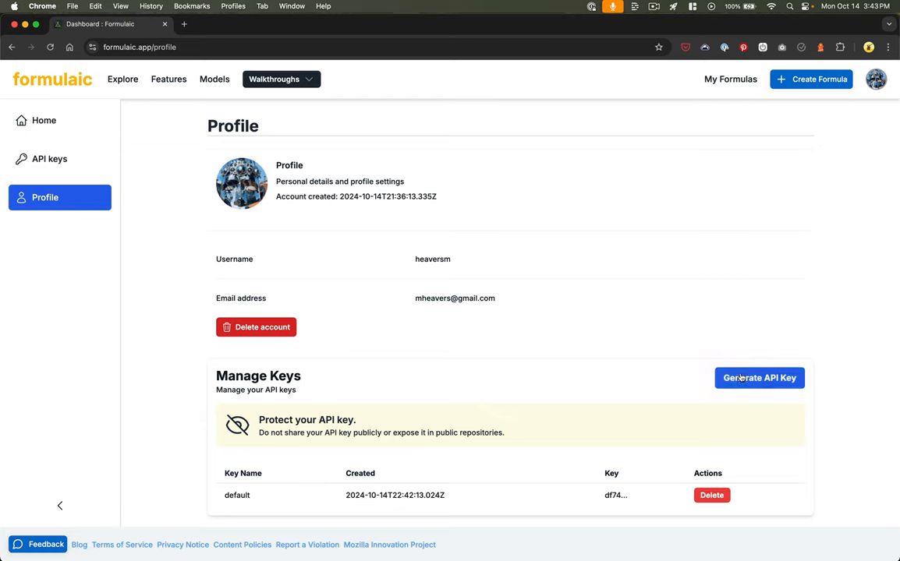
mouse_move(713, 402)
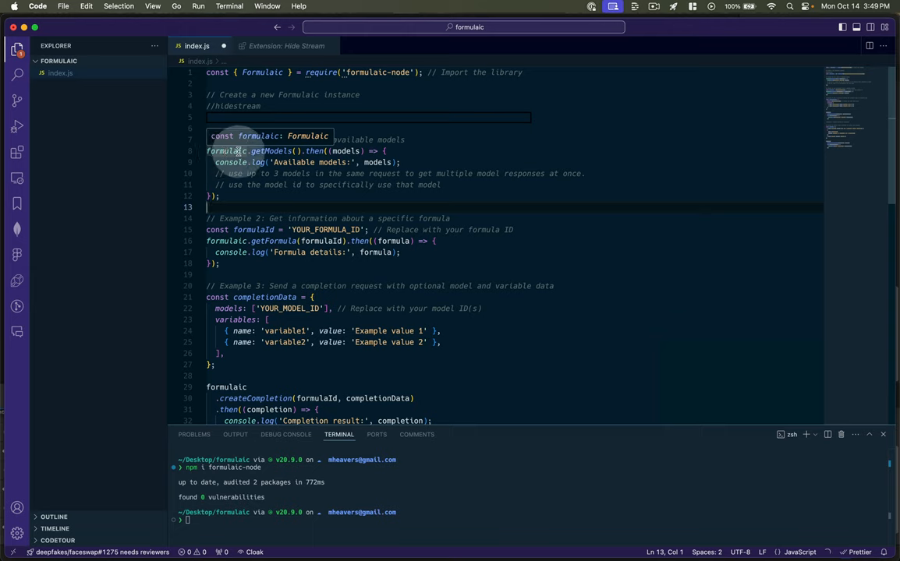
mouse_move(268, 150)
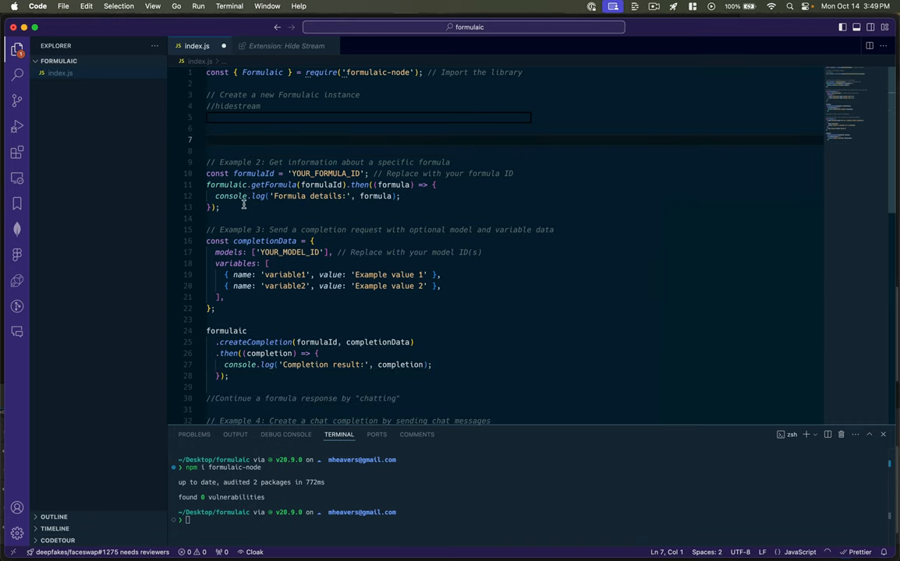
mouse_move(346, 175)
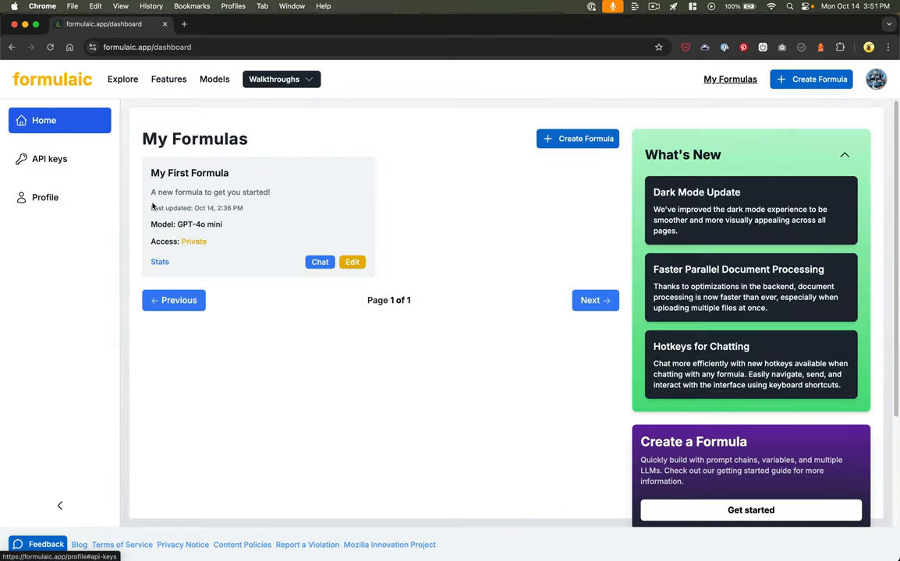
Edit My First Formula and bring up its Get code sample
left_click(352, 262)
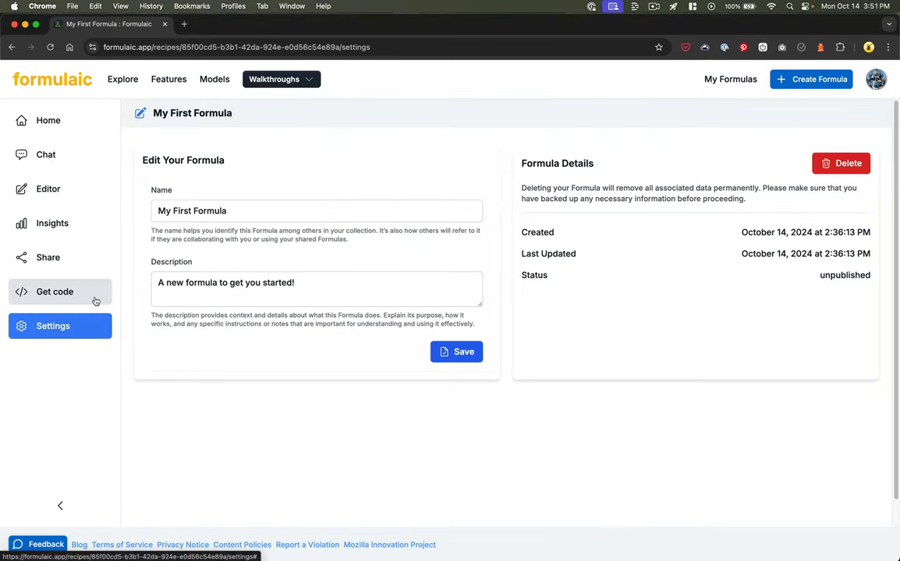
left_click(55, 292)
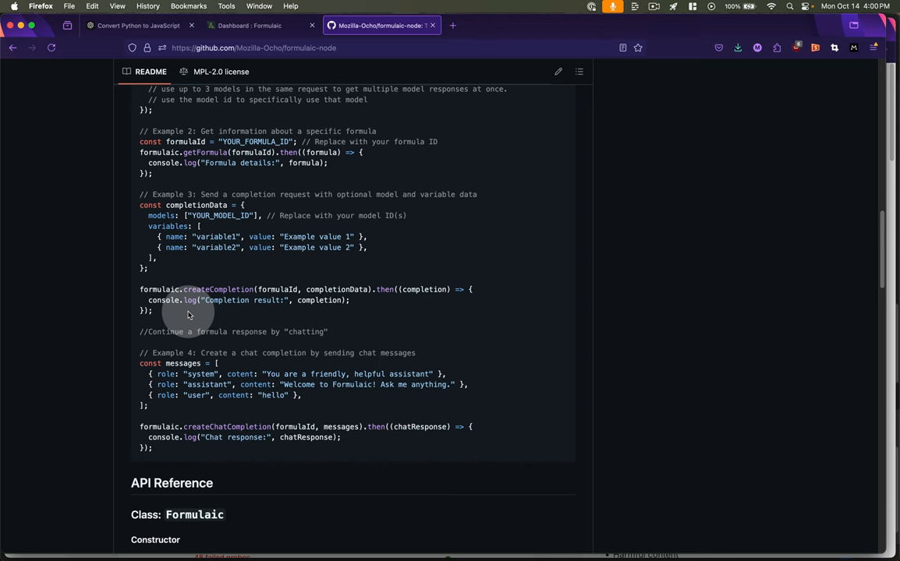
Select the README's completion-request example code for copying
left_click_drag(140, 193, 153, 311)
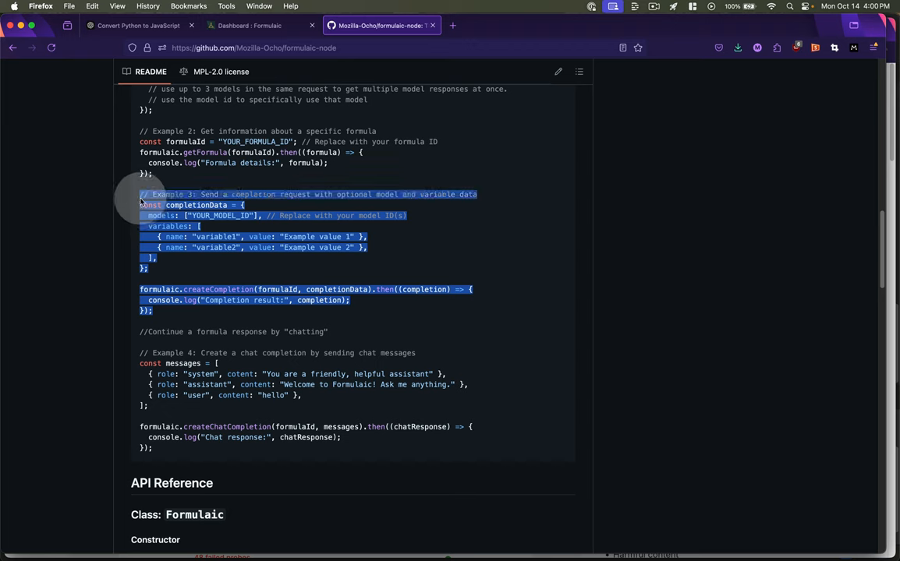
mouse_move(140, 197)
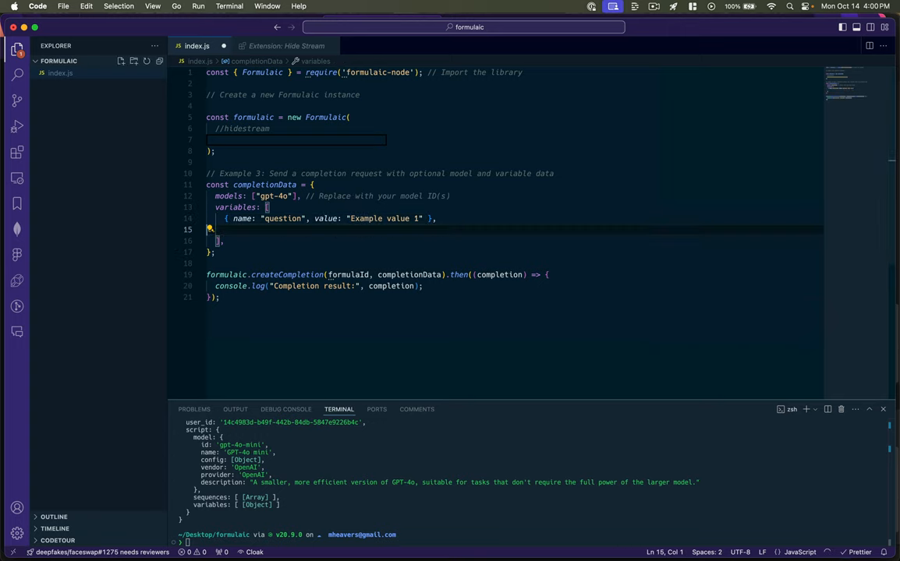
Ask the question about Firefox versions and log completion[0].chat.messages in index.js
type("What version of Firefox is supported for PDF.js?',")
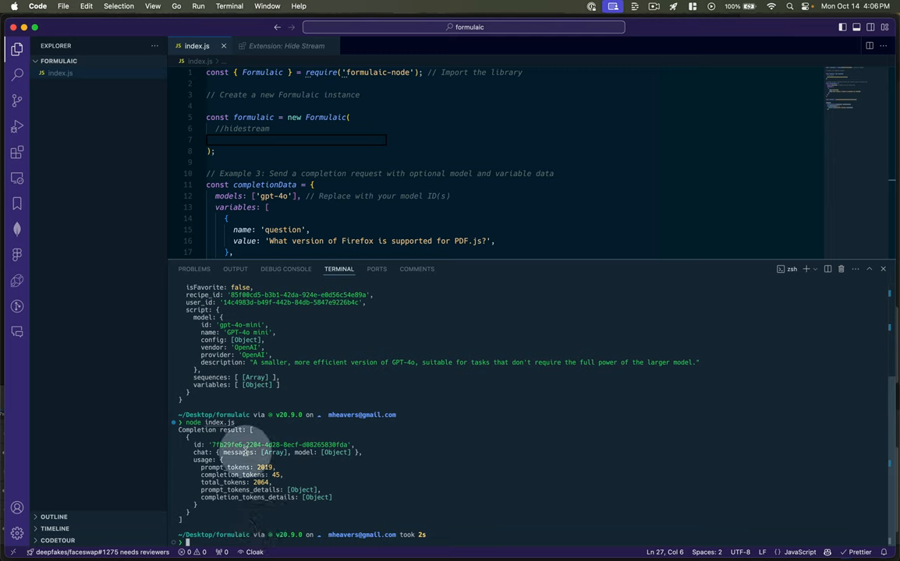
scroll("down", 3)
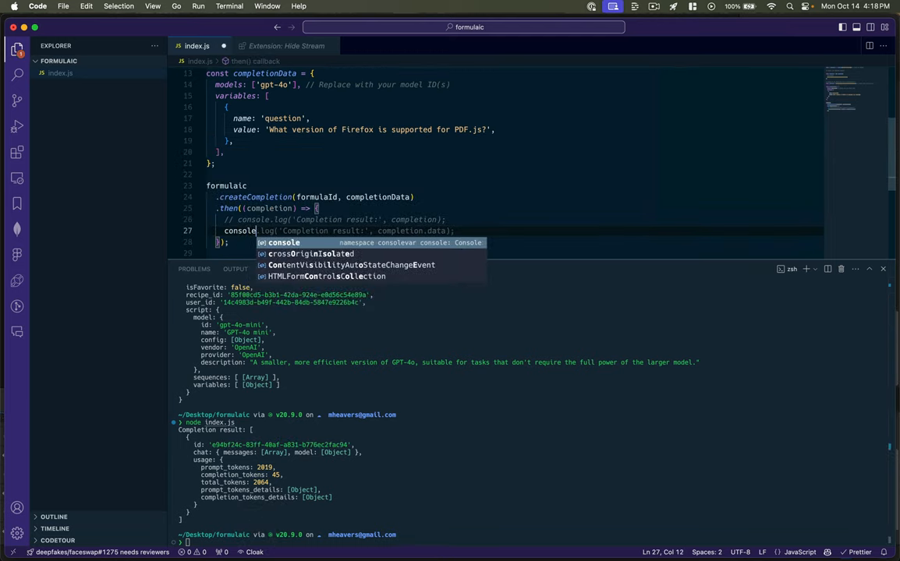
type("completion[0])")
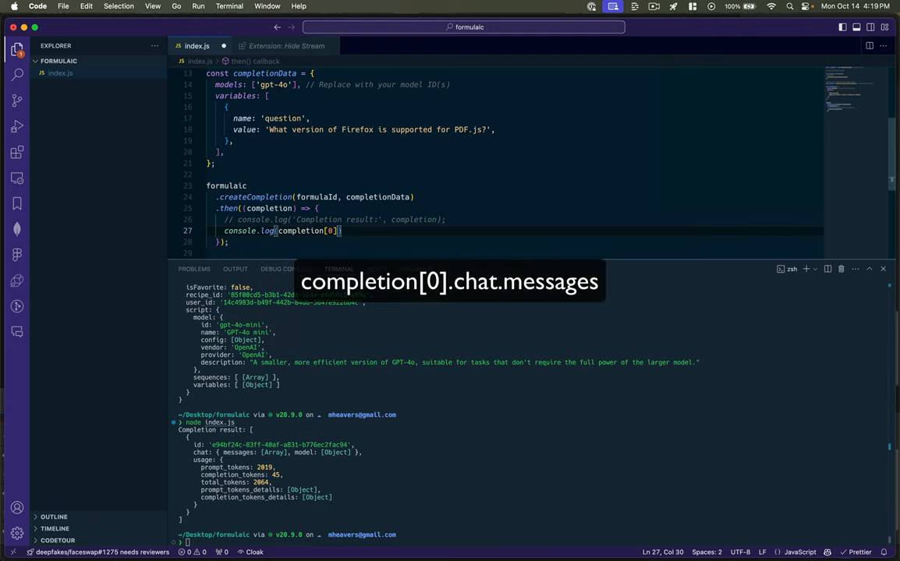
type(".chat")
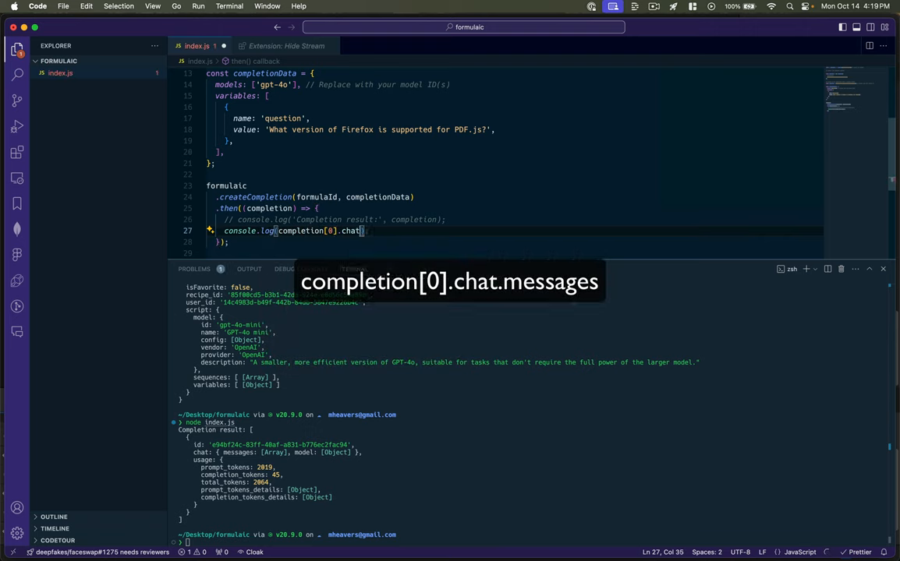
type(".messages")
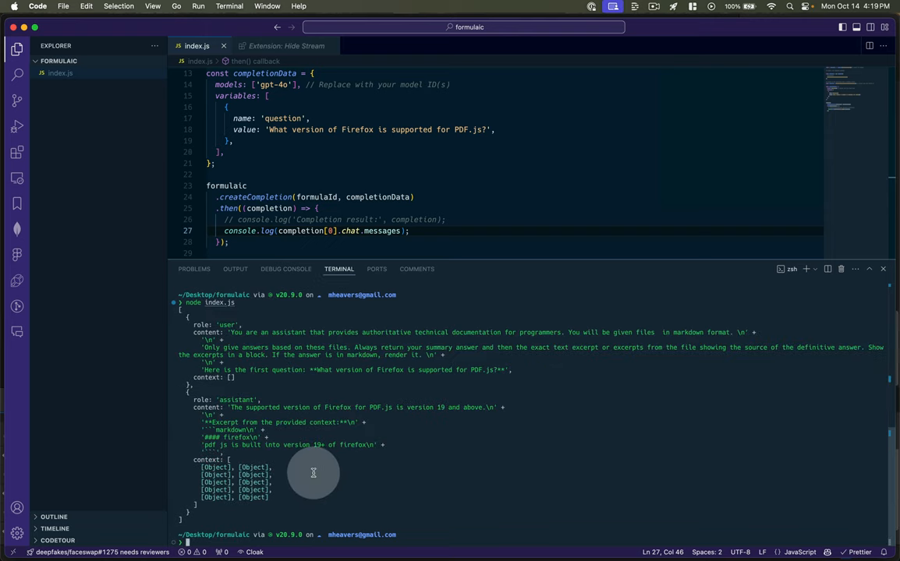
mouse_move(241, 331)
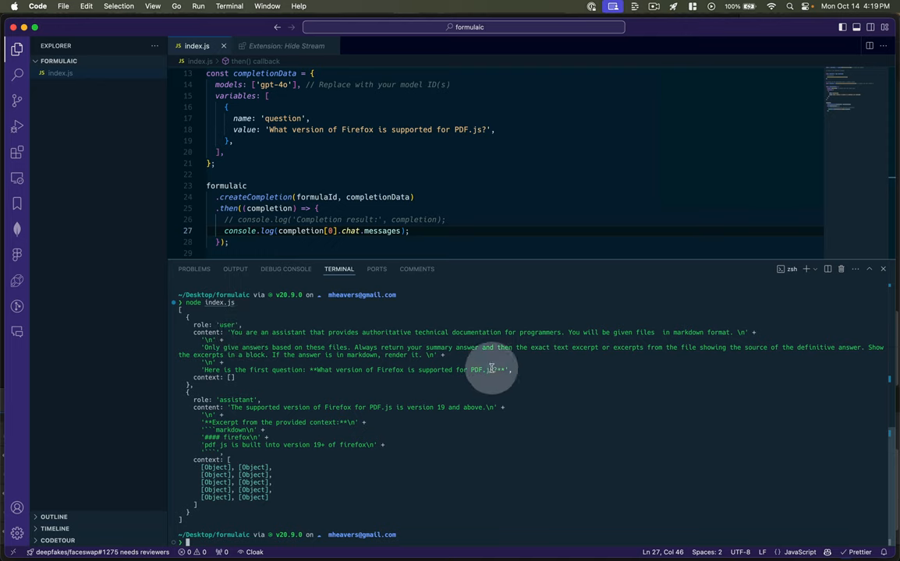
mouse_move(300, 393)
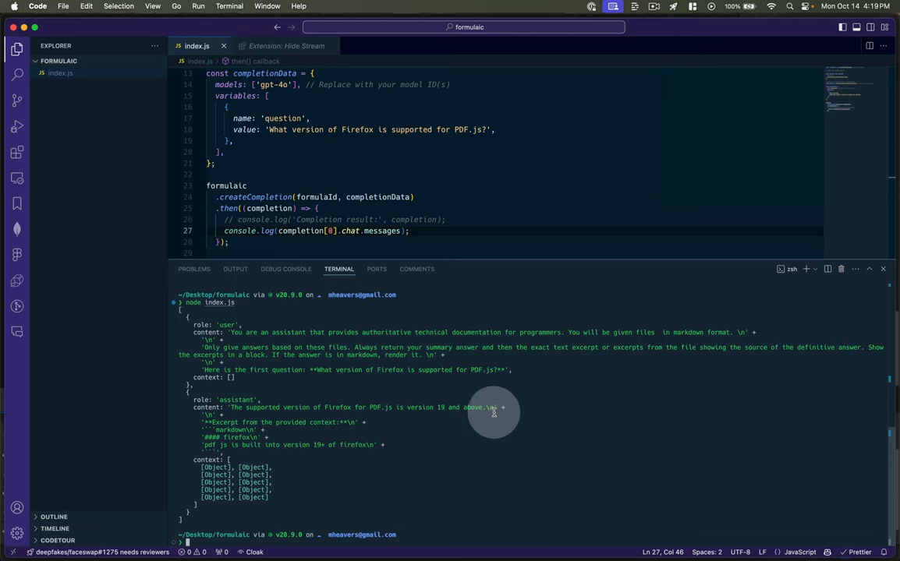
mouse_move(446, 344)
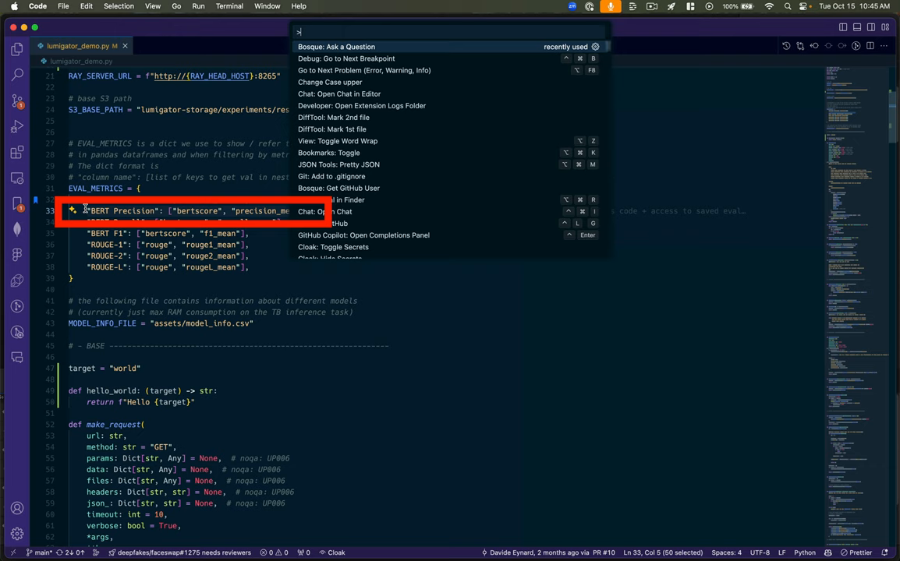
Ask 'How do I calculate BERT score', check Colleague Connect's Send Email, and return to the Code Helper answer
type("How do I calculat")
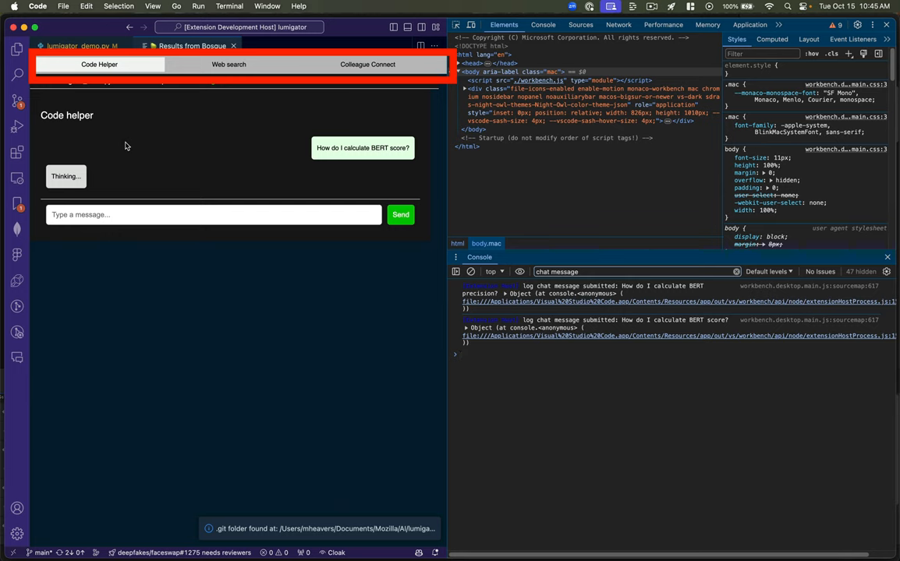
left_click(368, 64)
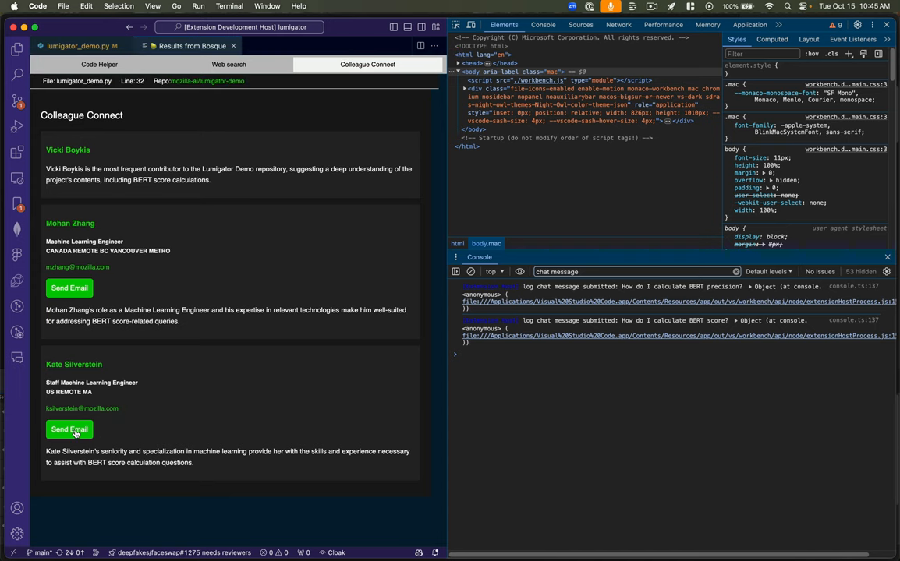
left_click(69, 431)
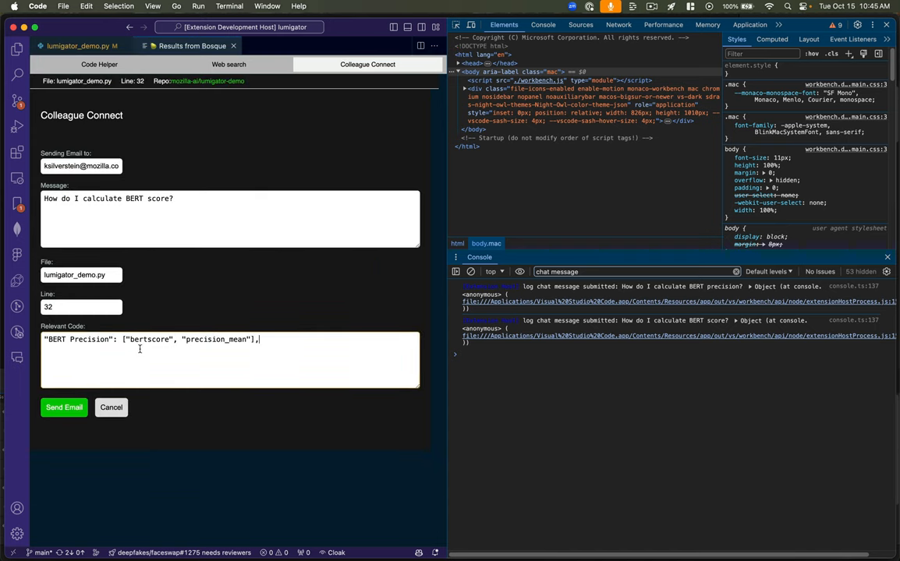
left_click(100, 64)
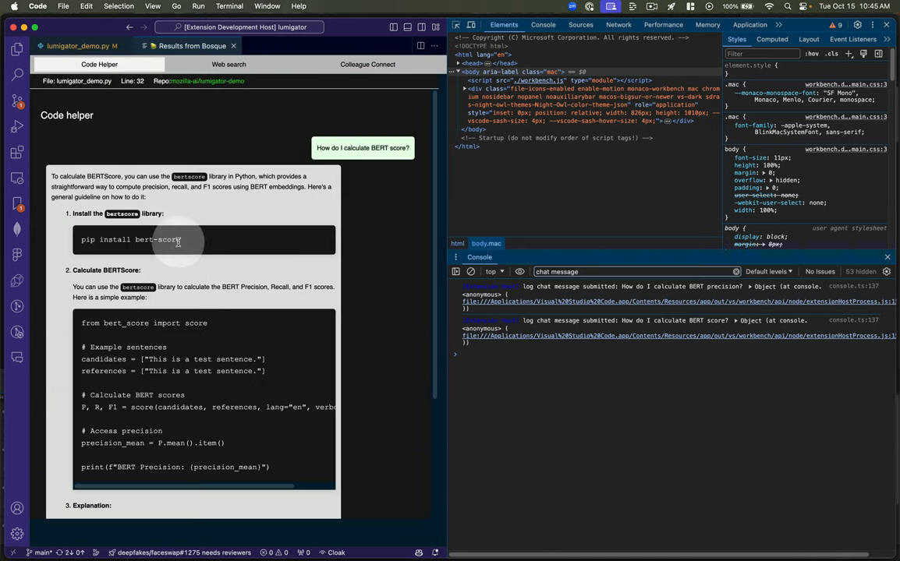
mouse_move(186, 390)
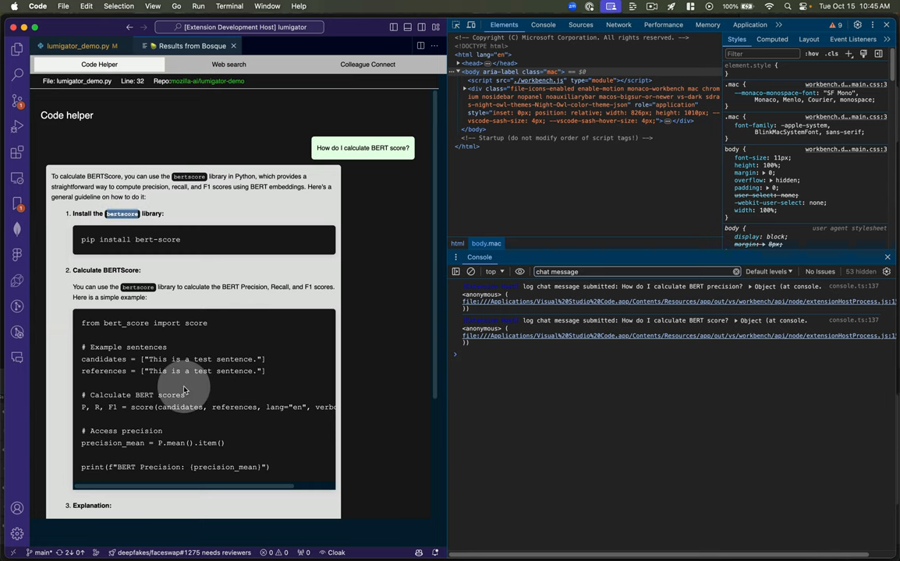
scroll("down", 3)
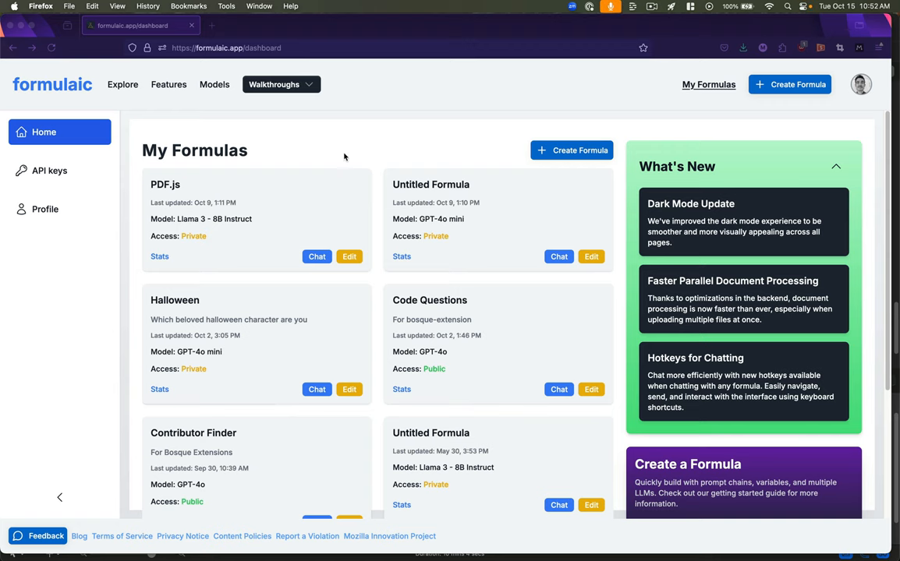
mouse_move(409, 295)
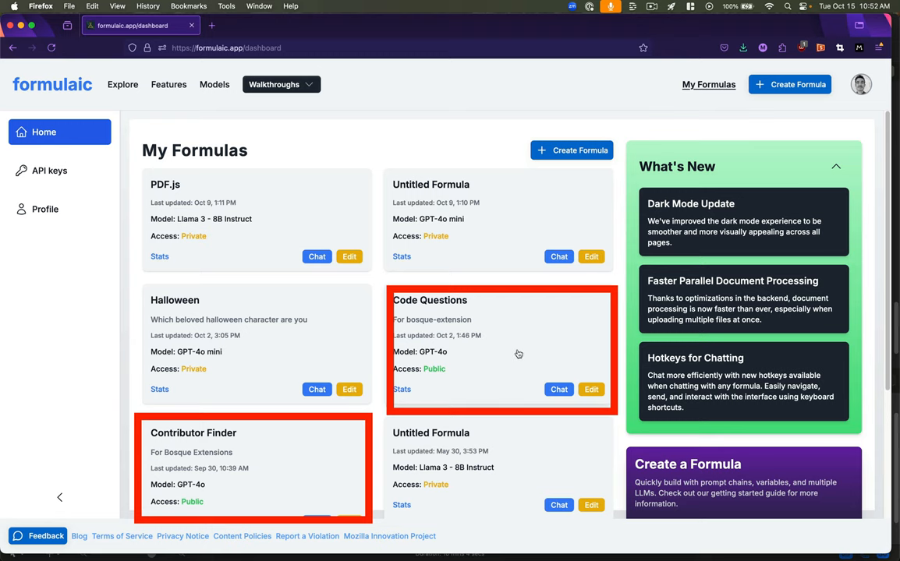
mouse_move(466, 327)
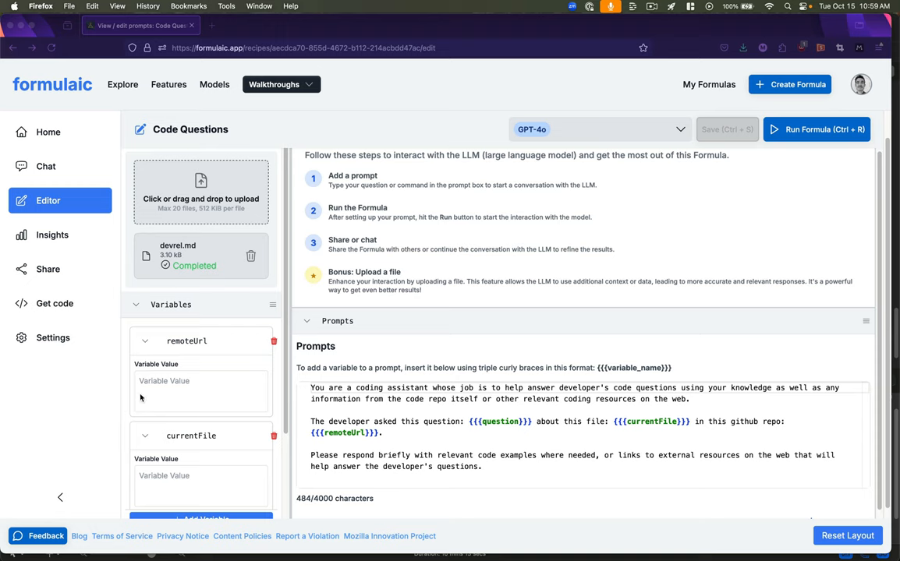
mouse_move(196, 374)
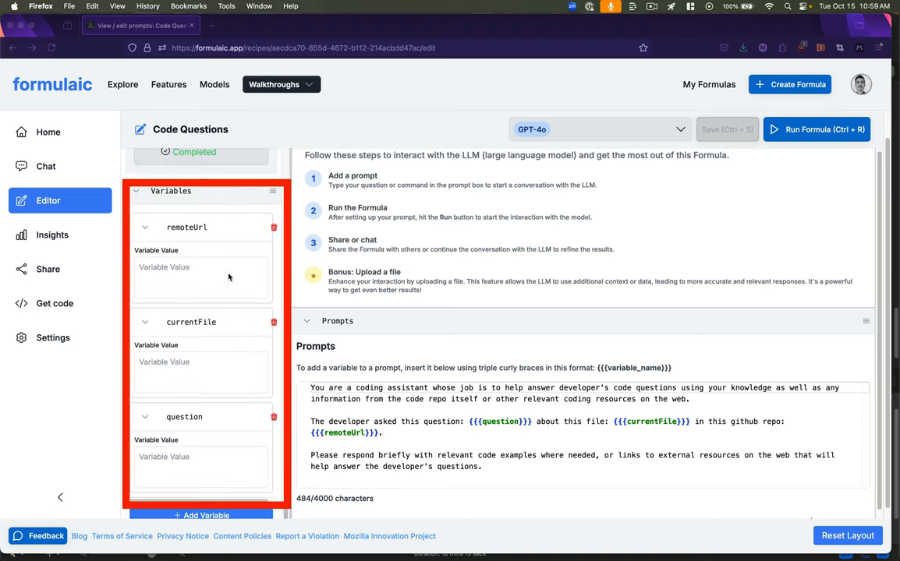
Edit the Code Questions formula and review its remoteUrl, currentFile, question variables and prompt
left_click(187, 228)
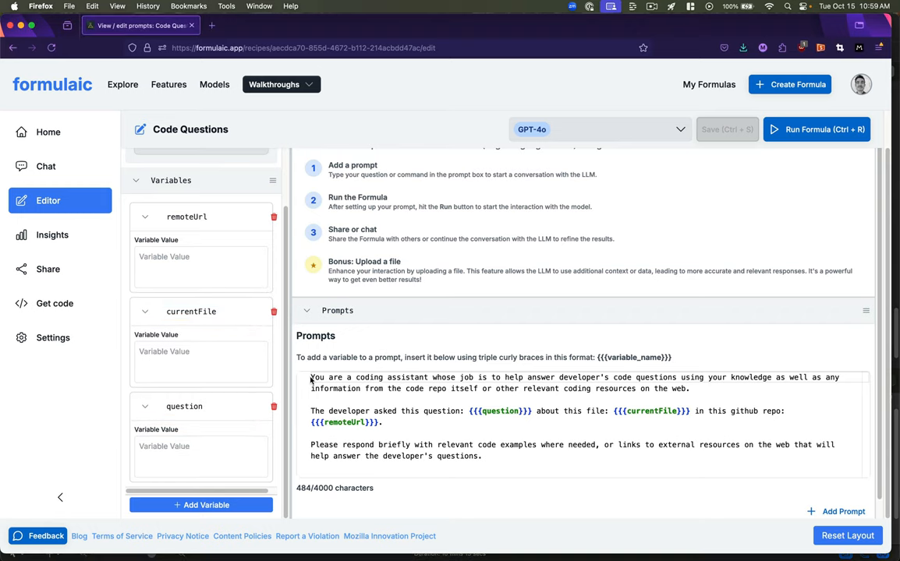
left_click(351, 382)
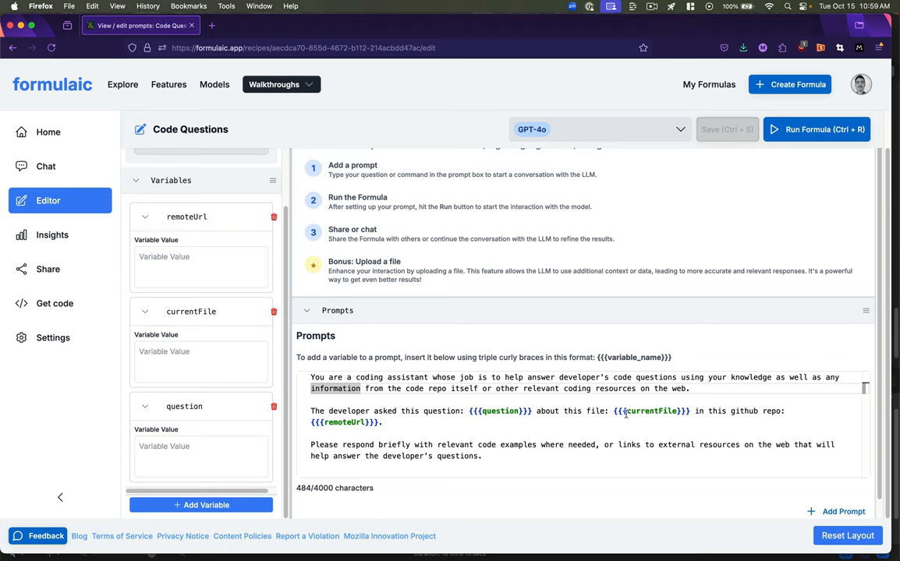
mouse_move(399, 426)
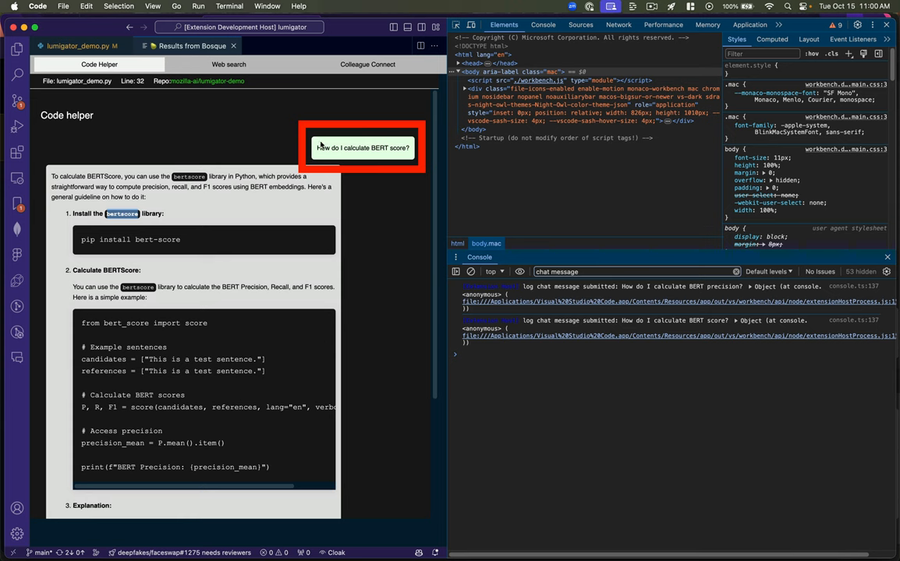
mouse_move(338, 134)
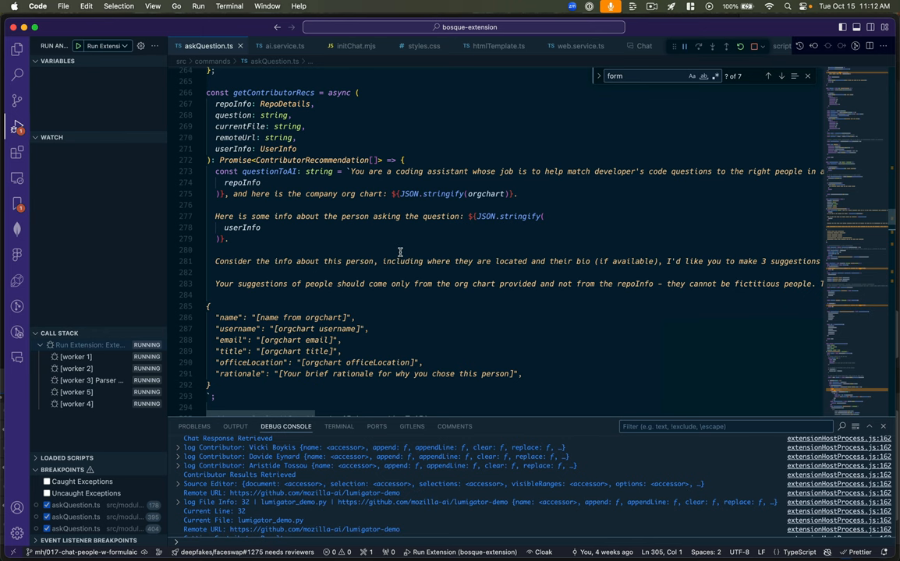
mouse_move(337, 297)
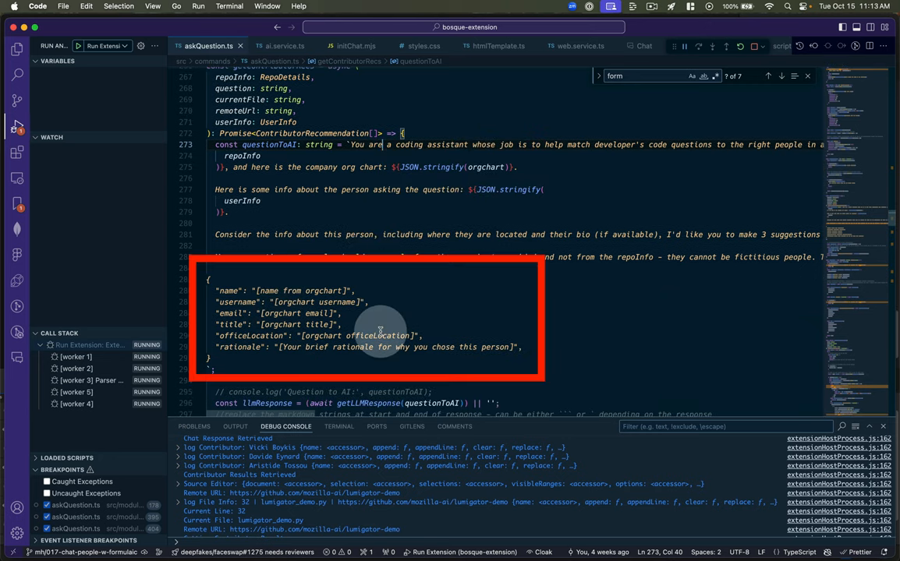
Review getContributorRecs in askQuestion.ts and jump to getLLMResponse's definition in ai.service.ts
scroll("up", 3)
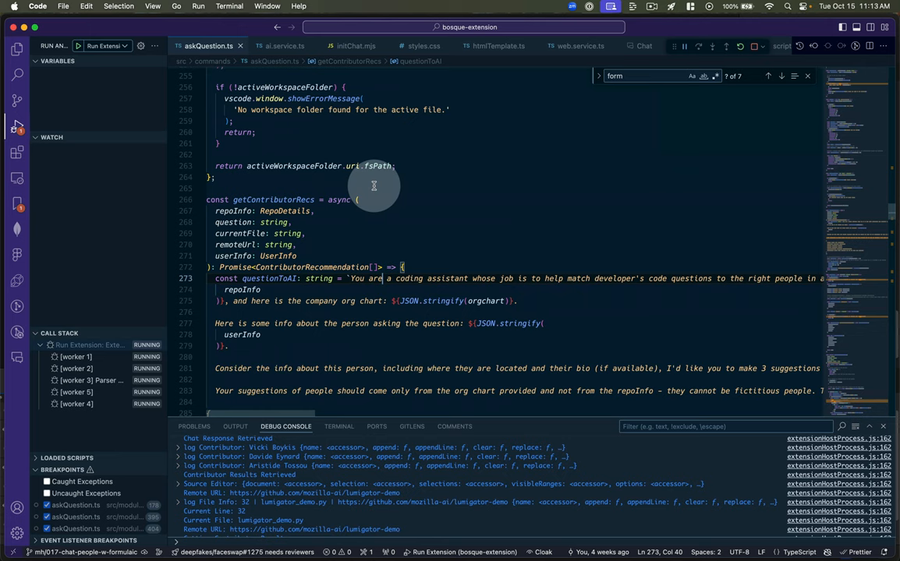
mouse_move(326, 337)
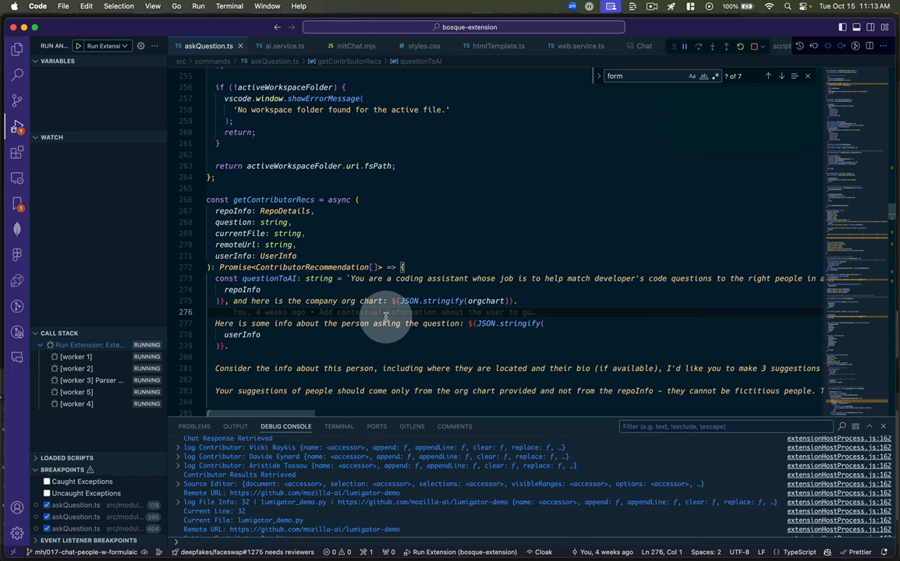
scroll("down", 3)
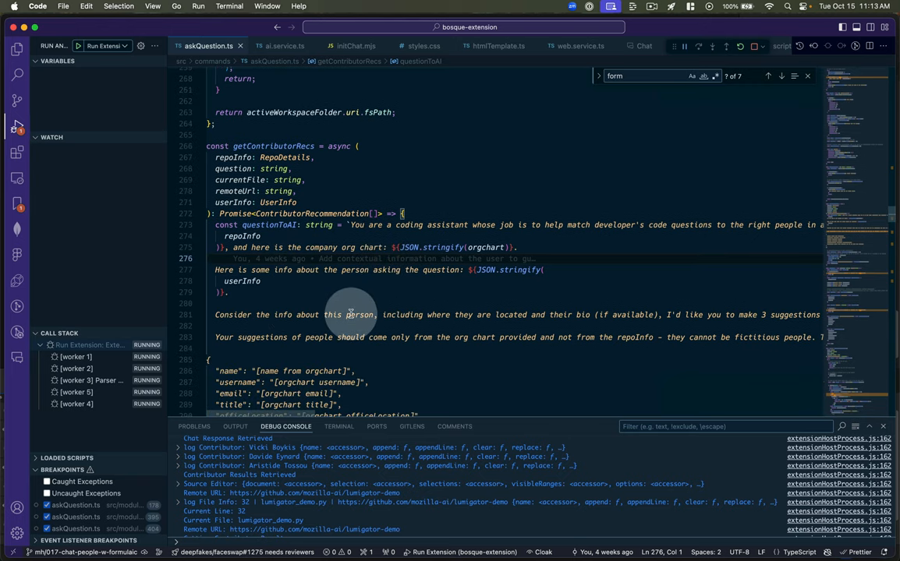
scroll("down", 3)
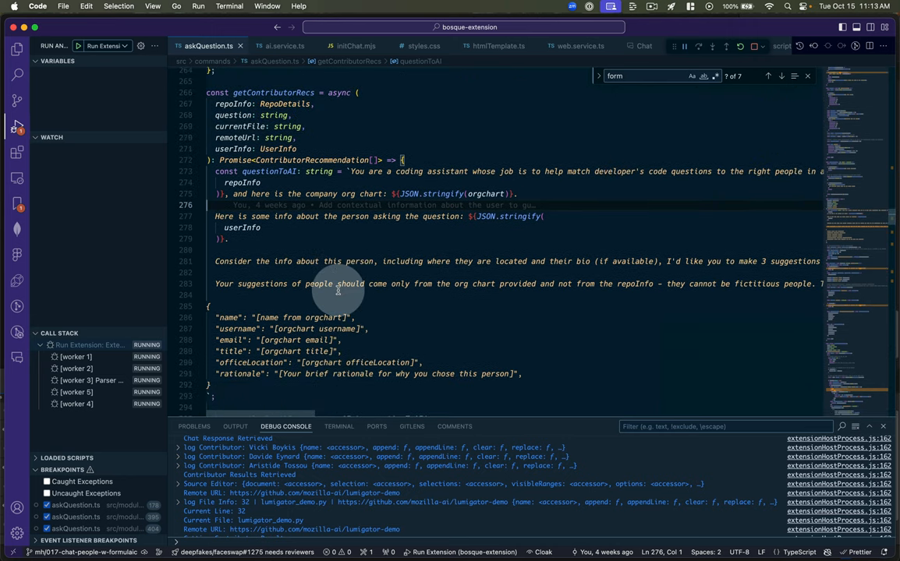
scroll("down", 3)
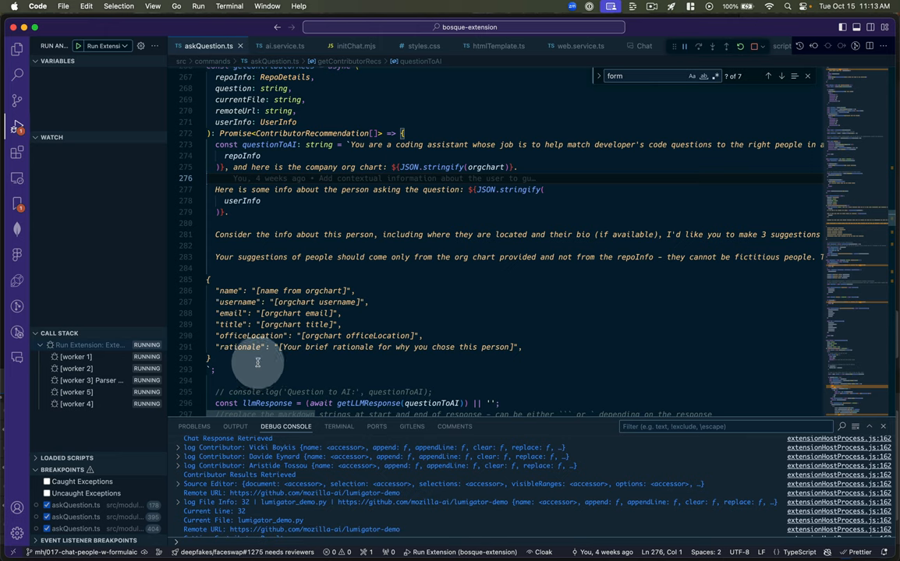
mouse_move(340, 268)
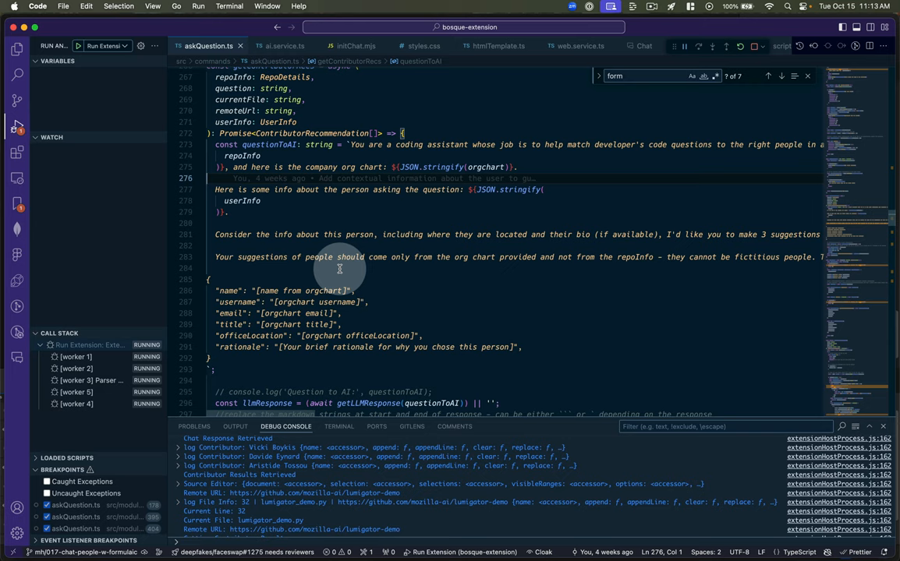
mouse_move(479, 187)
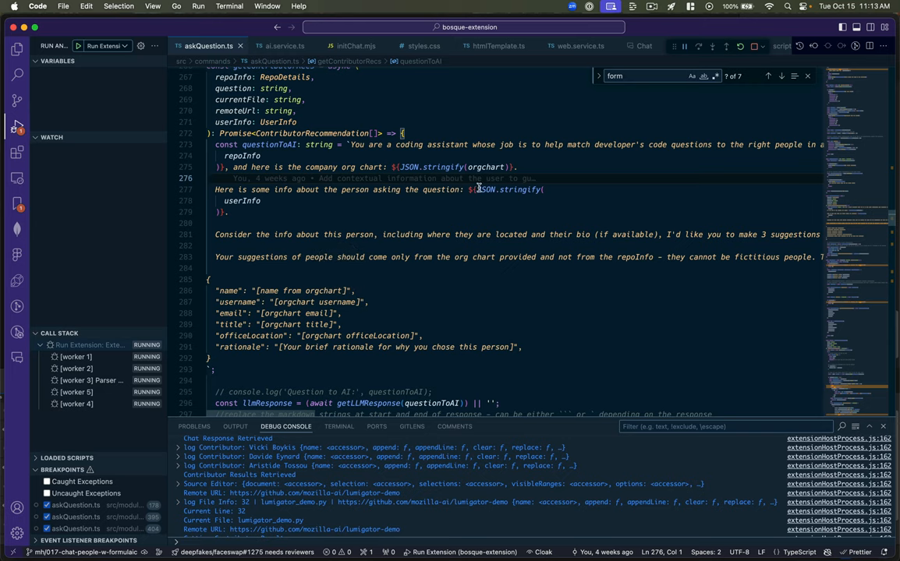
mouse_move(328, 281)
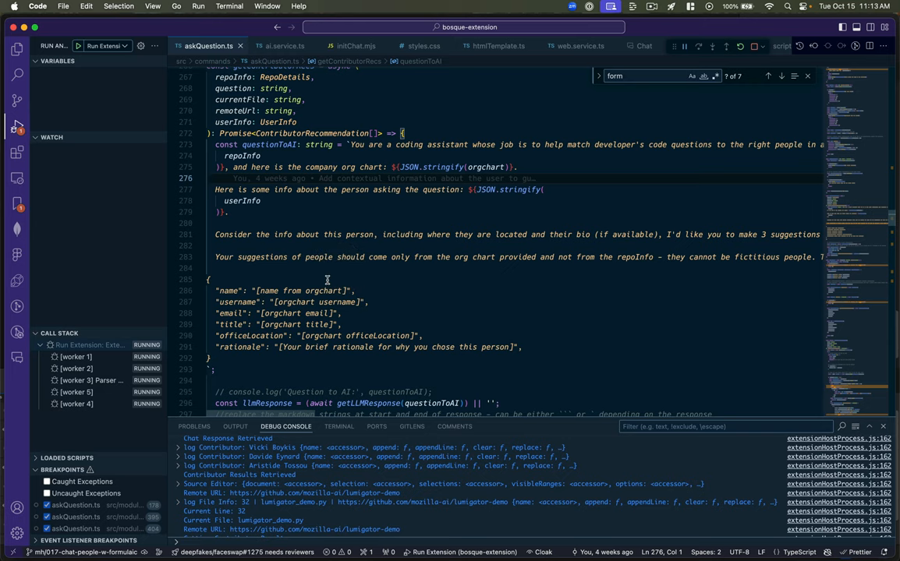
scroll("down", 3)
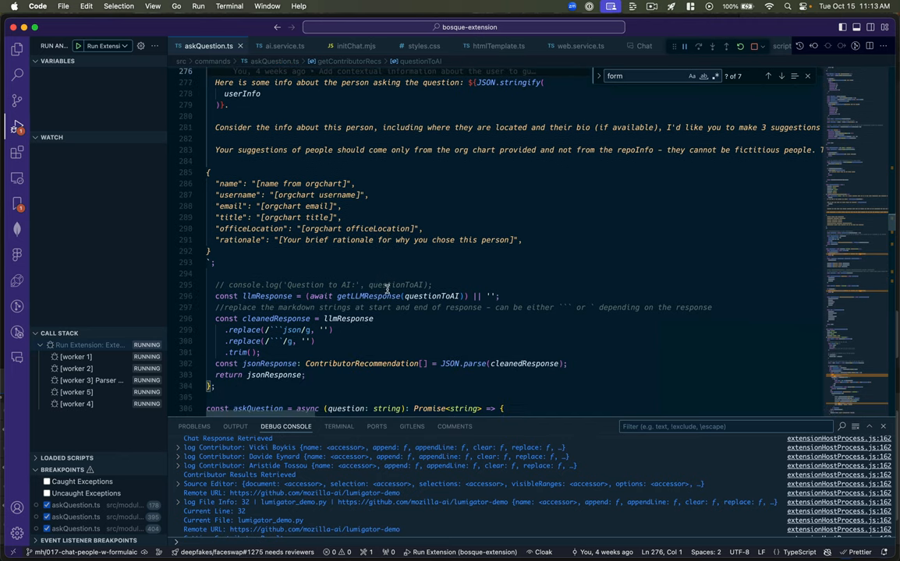
left_click(281, 46)
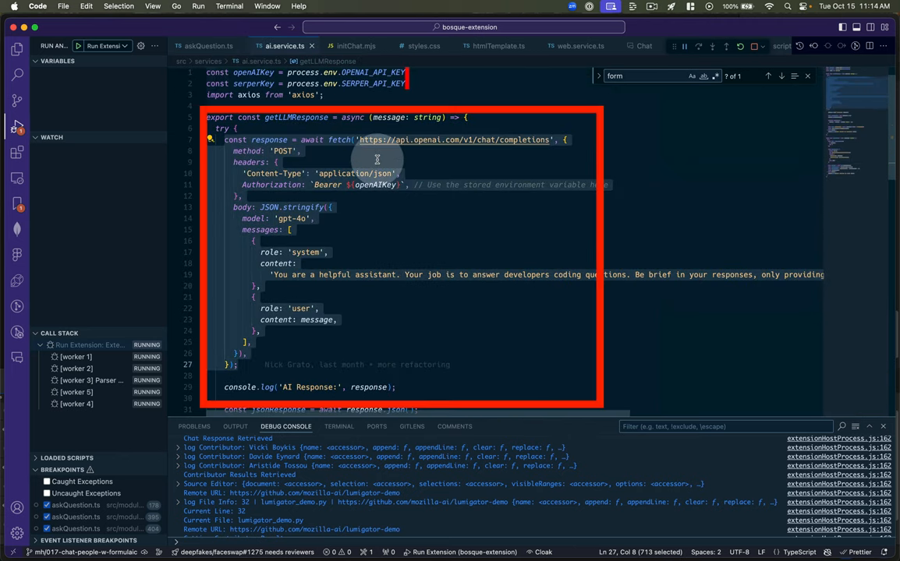
left_click(328, 253)
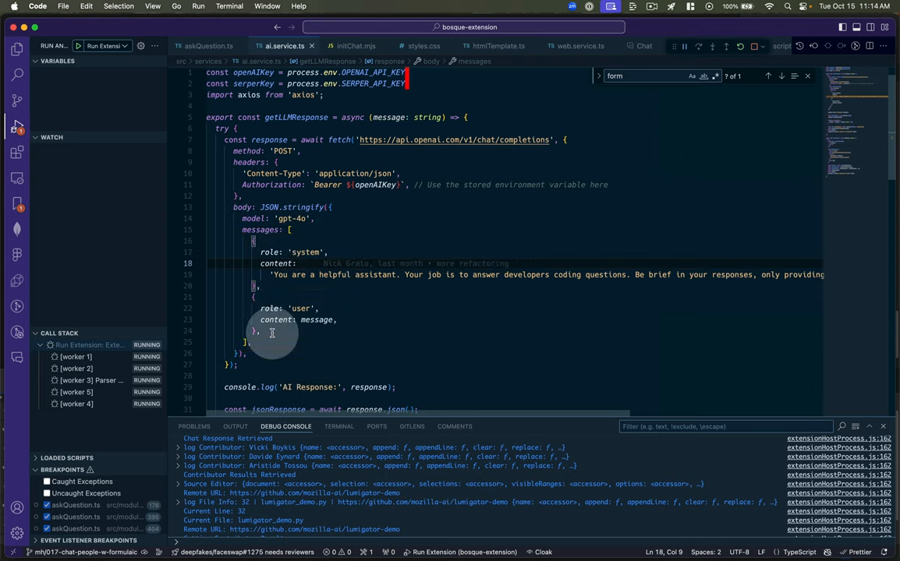
scroll("down", 3)
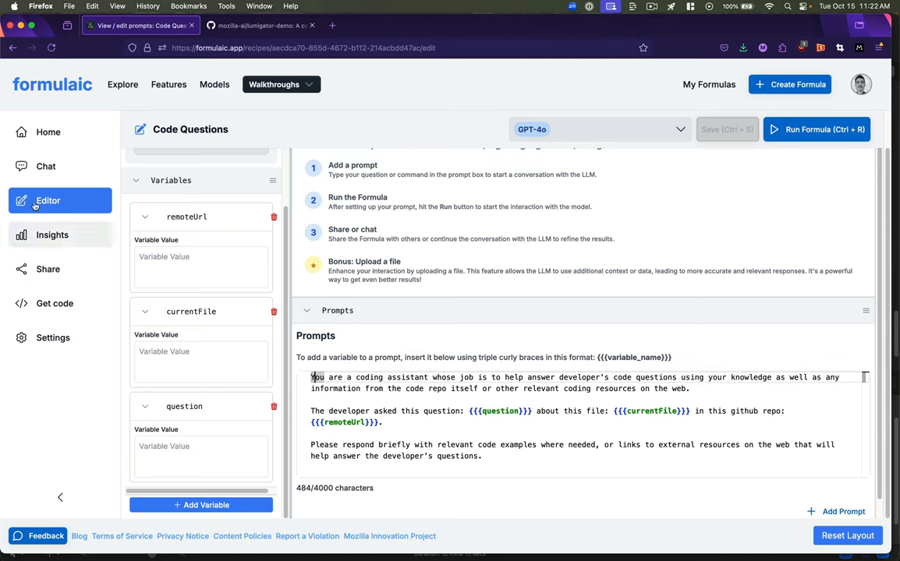
left_click(46, 165)
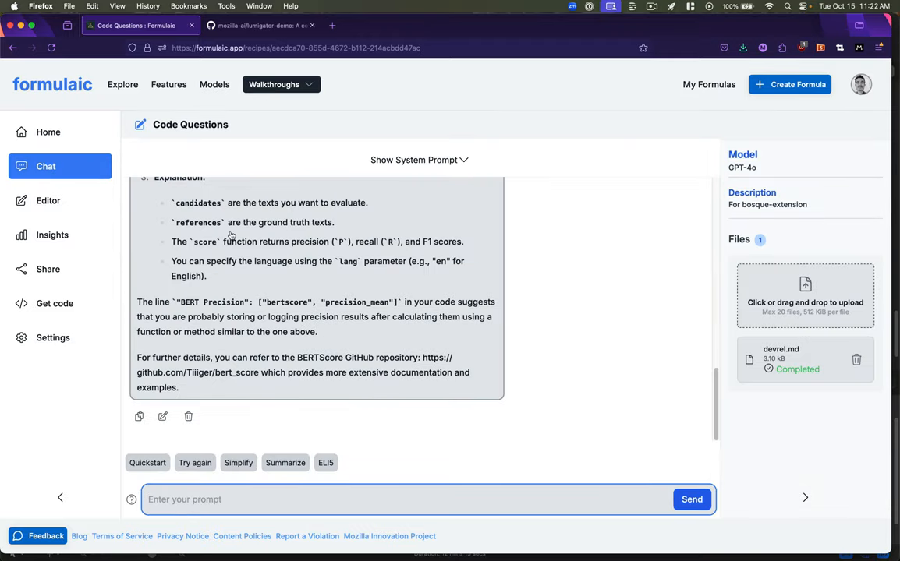
scroll("down", 3)
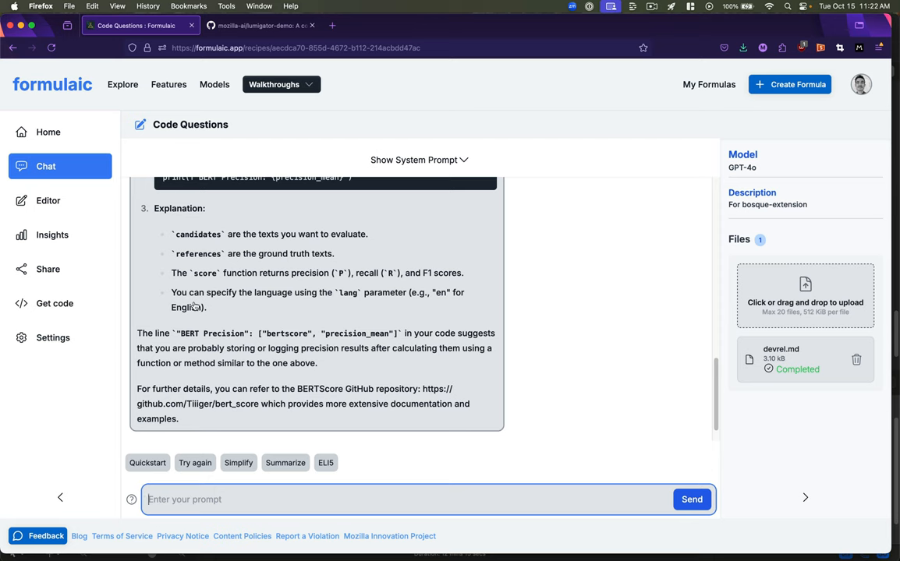
mouse_move(293, 321)
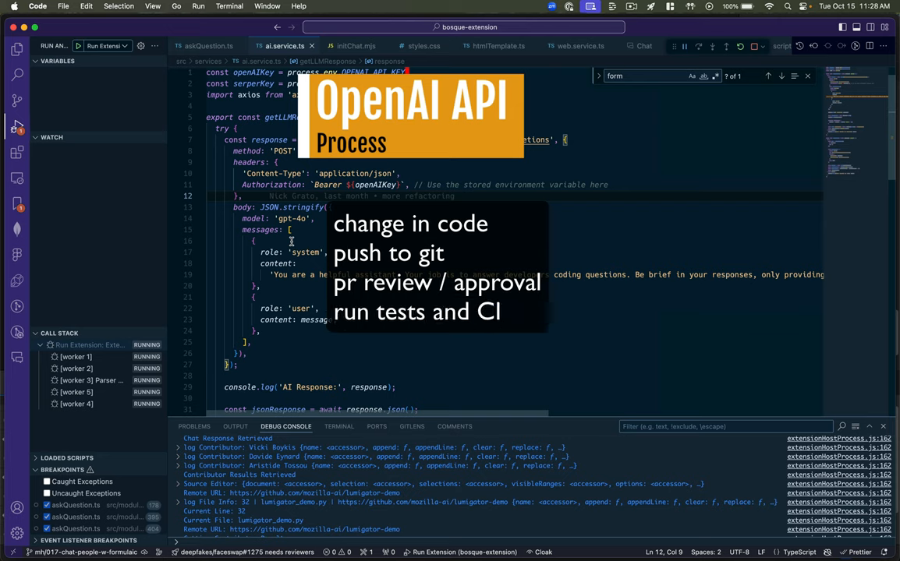
Return to Formulaic's Code Questions chat to draft a ground-truth question
left_click(242, 197)
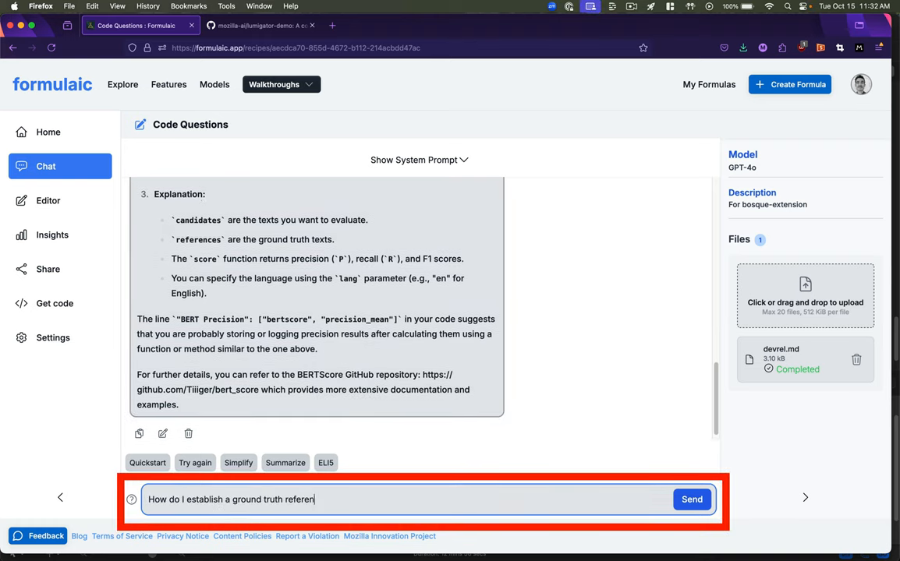
Send the BERTScore ground-truth question, then view the Code Questions formula in the Editor
left_click(693, 499)
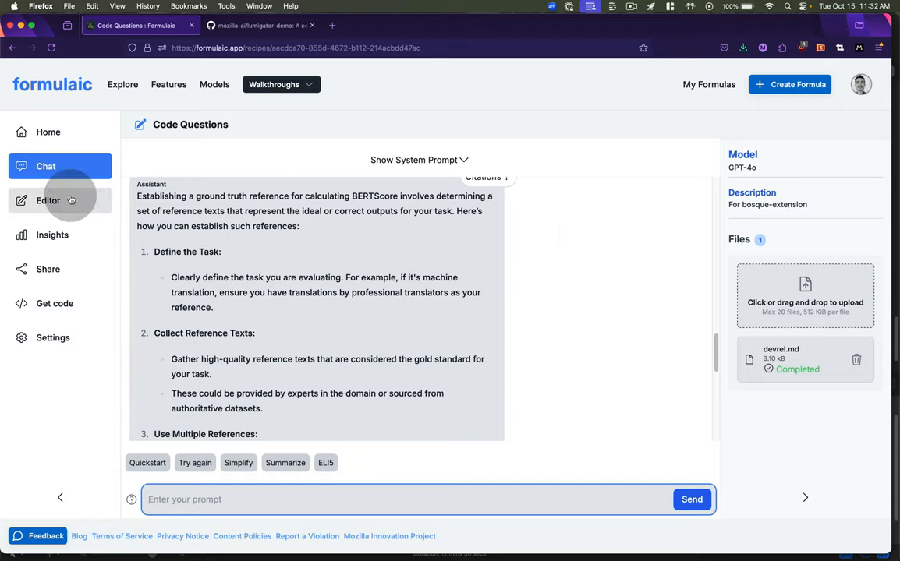
left_click(48, 199)
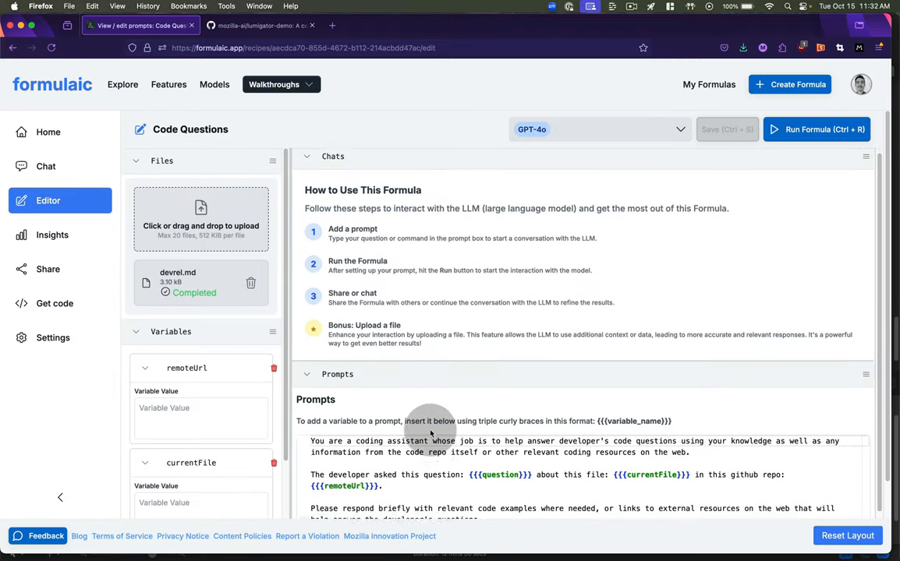
scroll("down", 3)
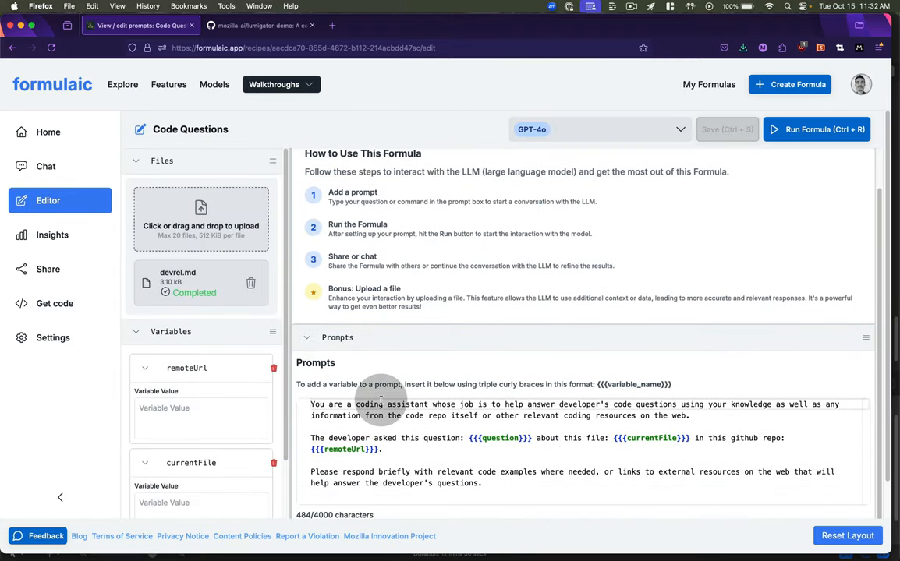
mouse_move(362, 433)
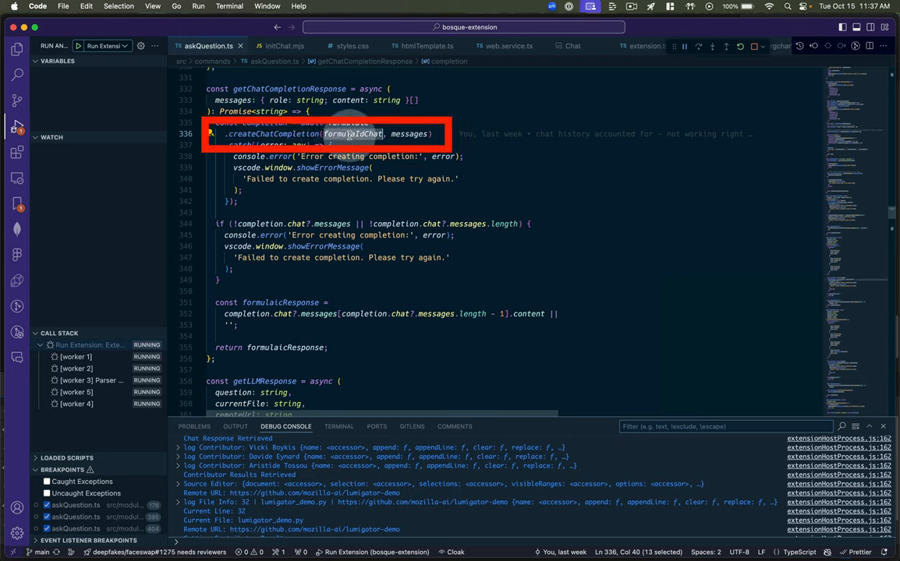
mouse_move(409, 134)
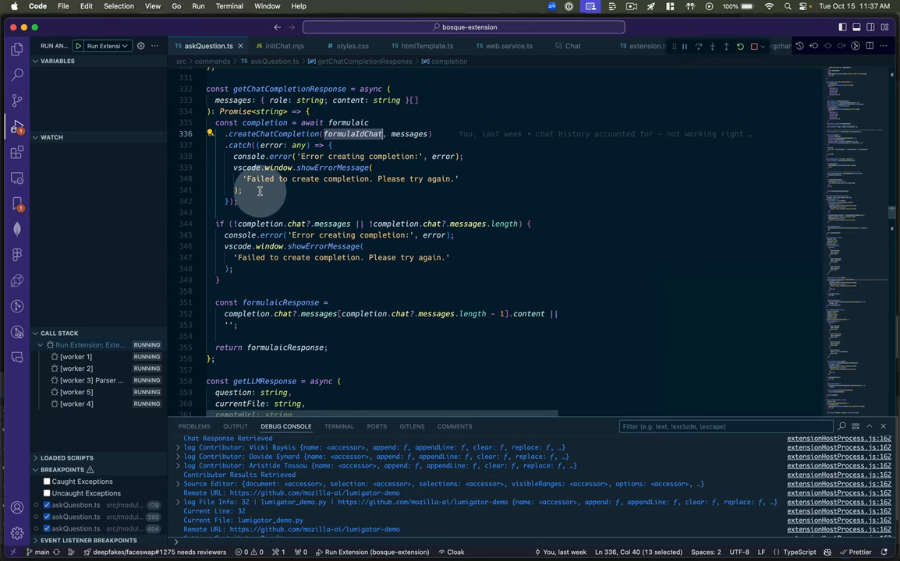
Scroll askQuestion.ts to the formulaic.createChatCompletion(formulaIdChat, messages) call
scroll("down", 3)
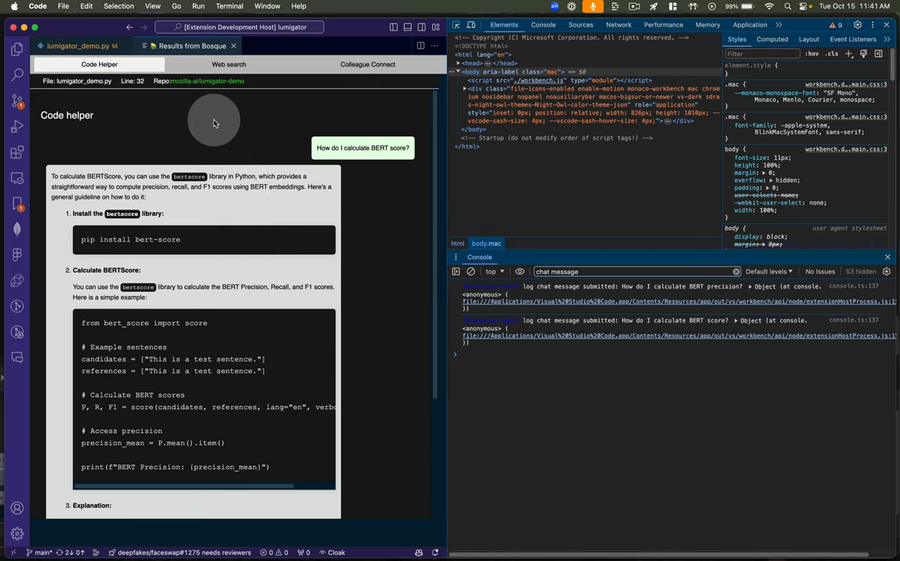
Show the Colleague Connect form prefilled with the BERT score question, file, line and code
left_click(368, 64)
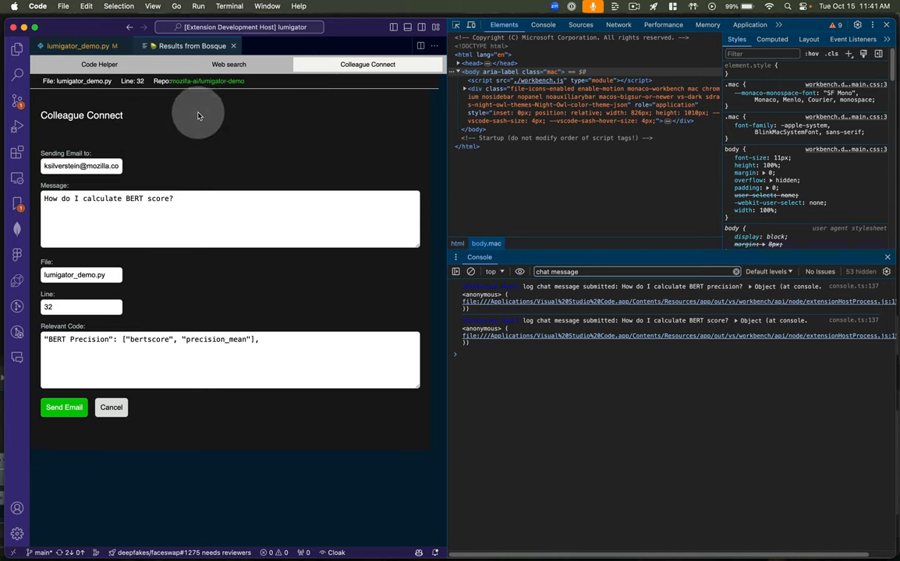
mouse_move(233, 143)
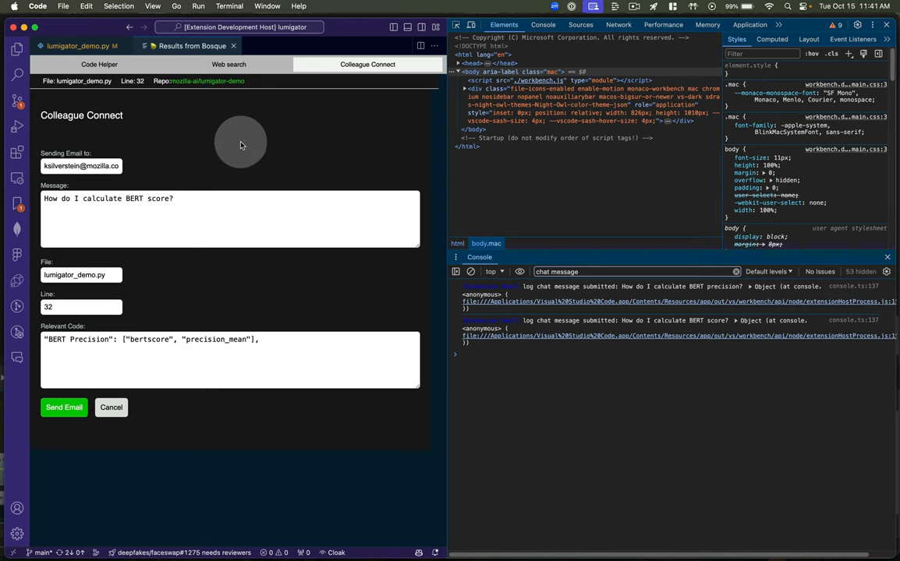
mouse_move(245, 148)
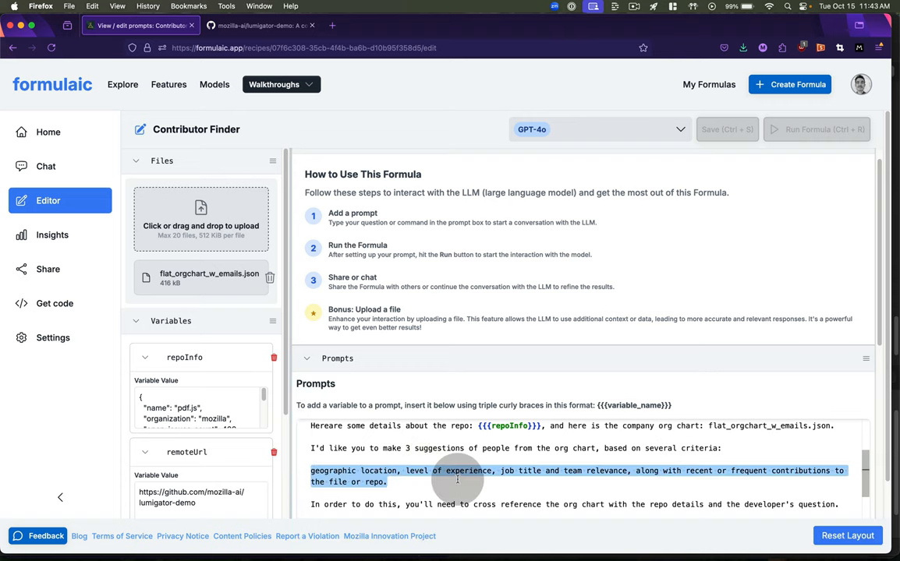
Scroll through the Contributor Finder prompt's suggestion criteria and request for three people
scroll("down", 3)
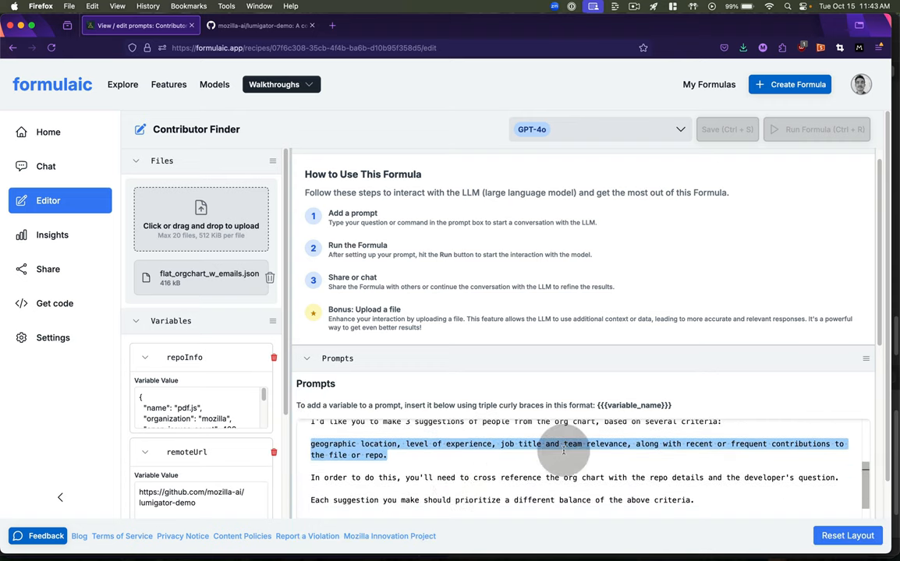
scroll("down", 3)
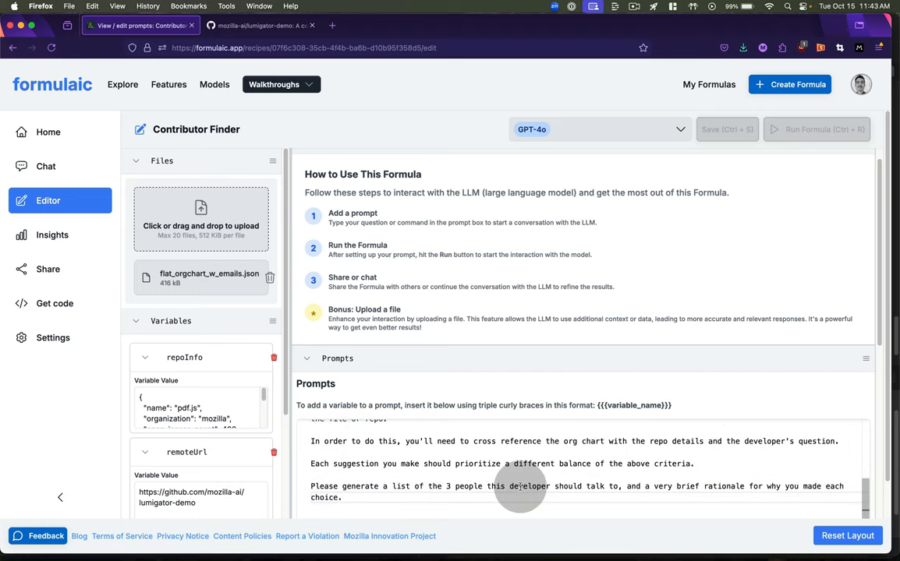
scroll("down", 3)
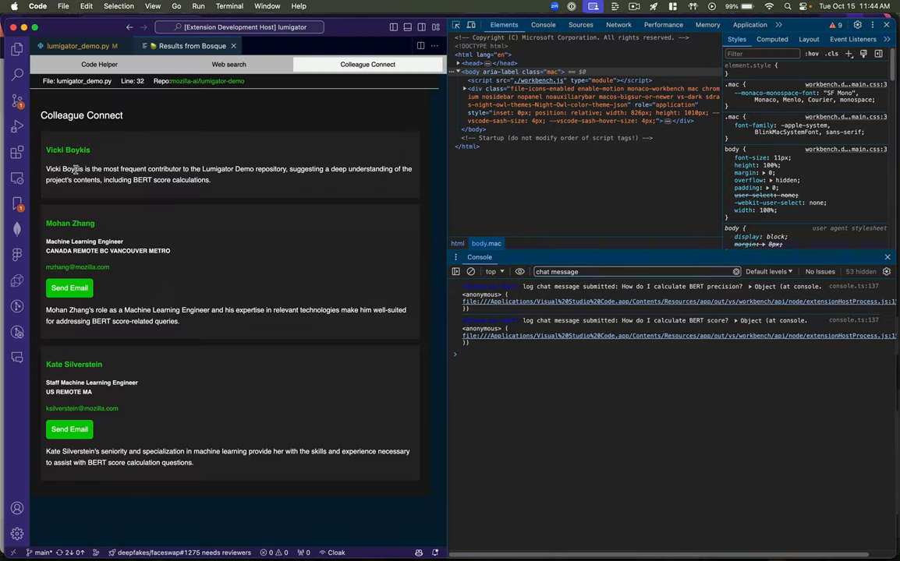
Select the top suggested colleague's name in its rationale for the BERT score question
double_click(70, 225)
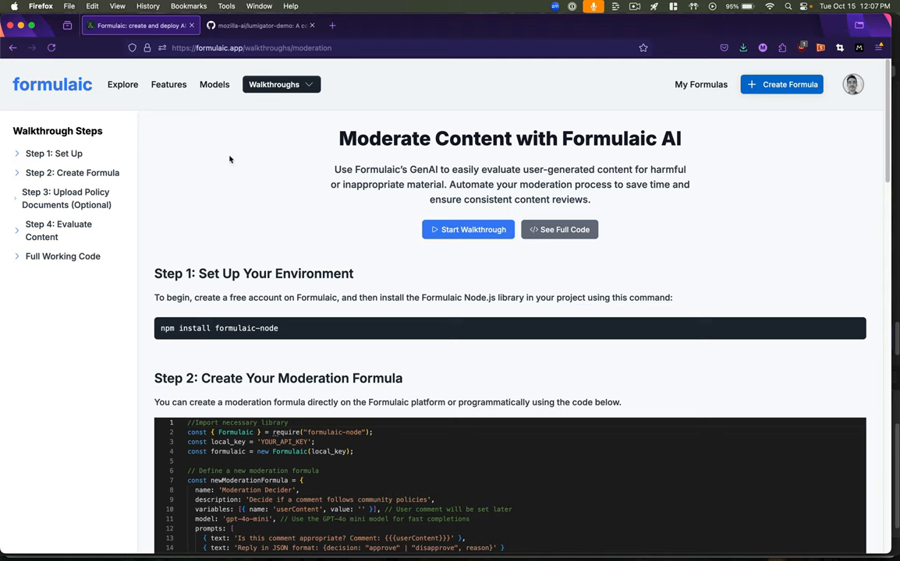
mouse_move(237, 180)
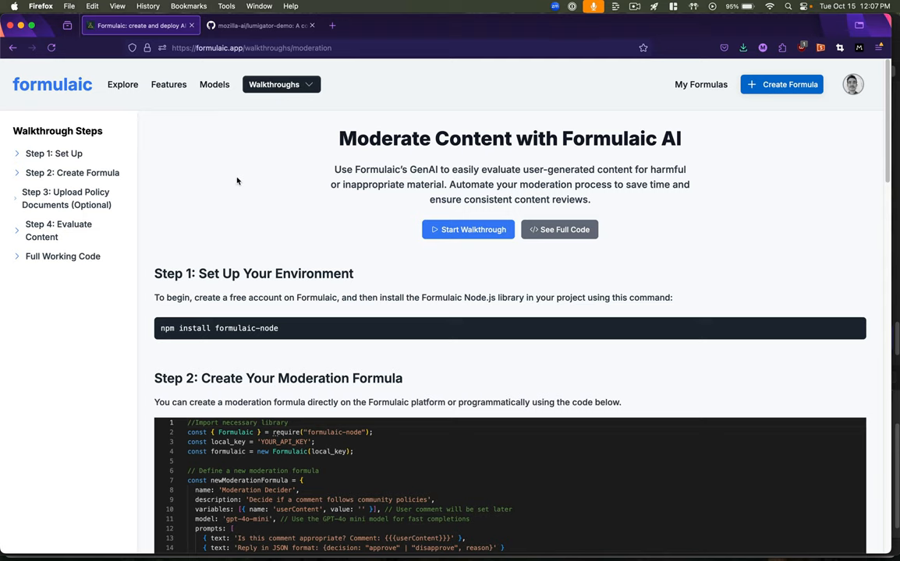
Leave the Moderate Content walkthrough and switch to the PromptLeo site
left_click(281, 84)
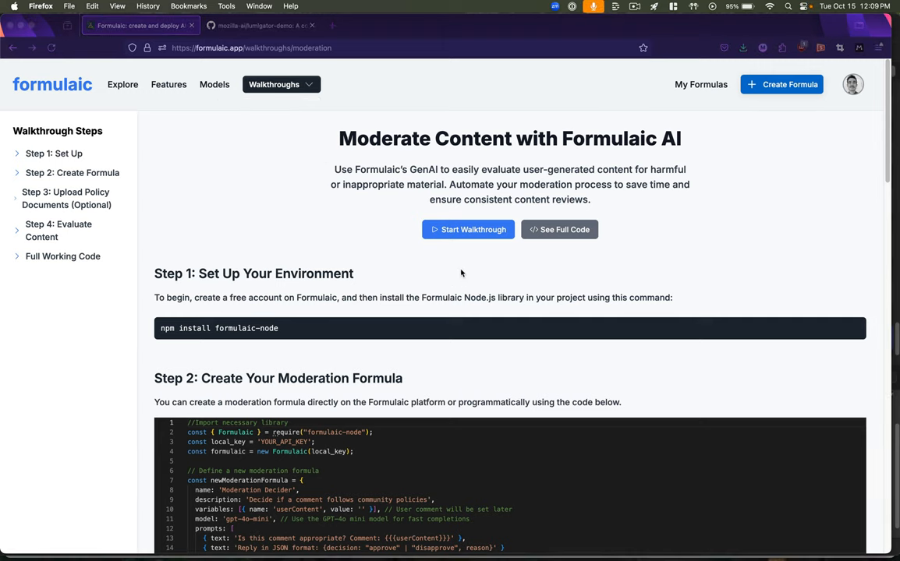
left_click(799, 28)
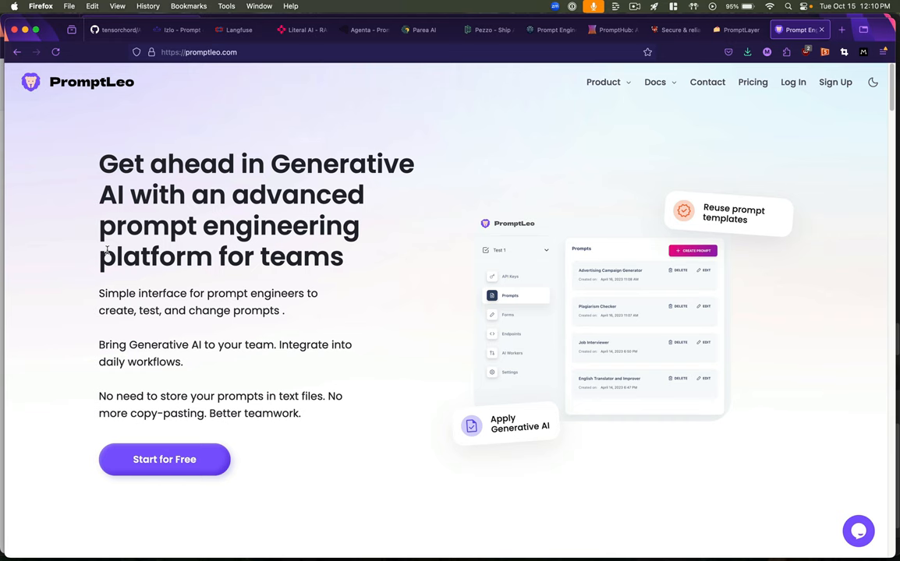
Cycle through the PromptHub, Parea and Langfuse sites, ending on Izlo
left_click(733, 30)
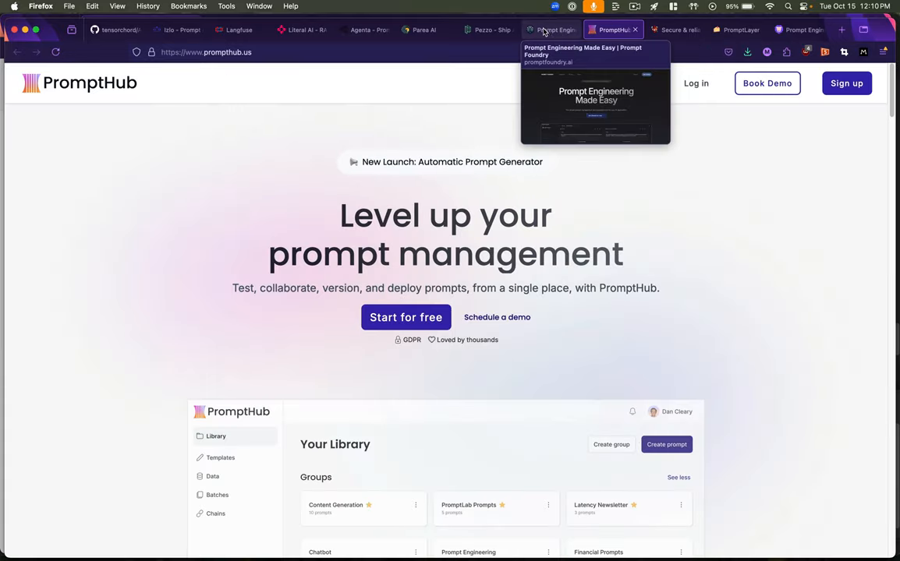
left_click(424, 29)
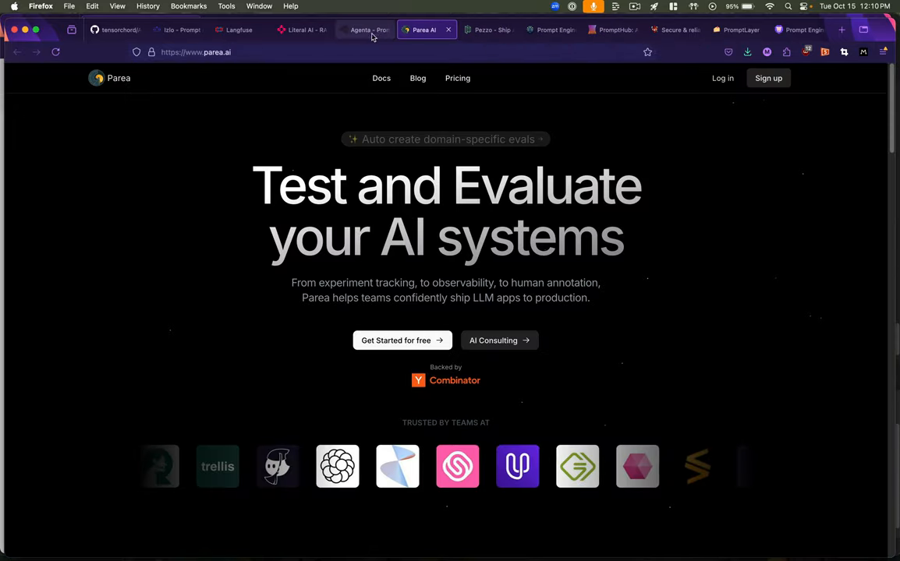
left_click(239, 29)
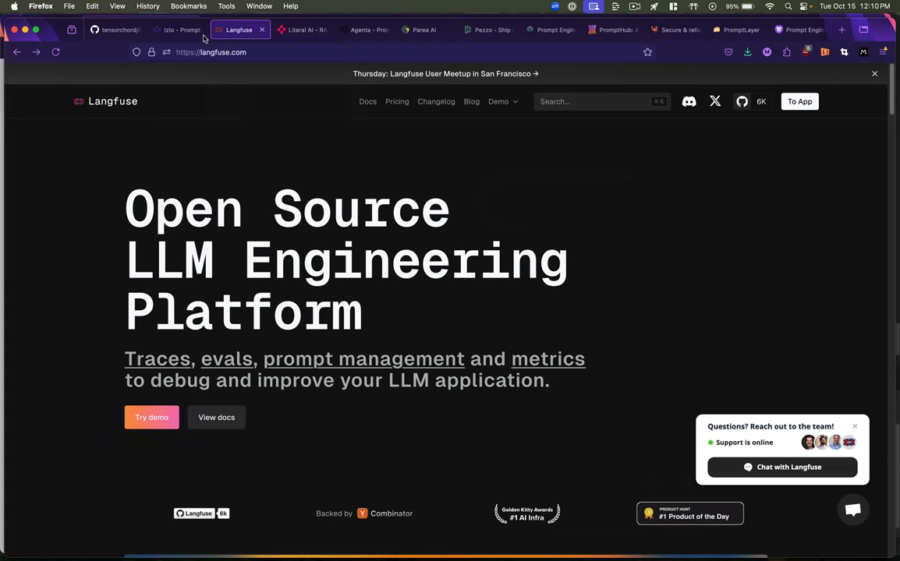
left_click(178, 29)
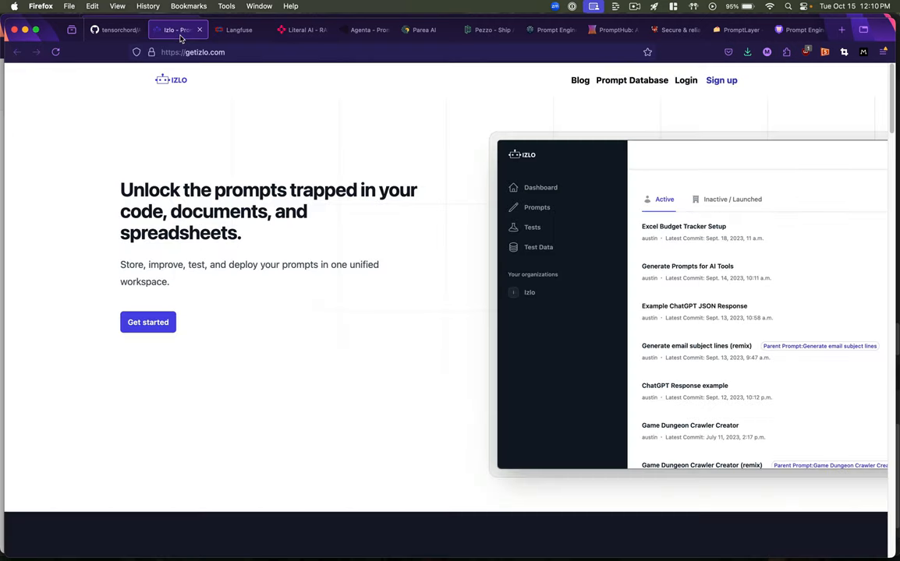
mouse_move(117, 29)
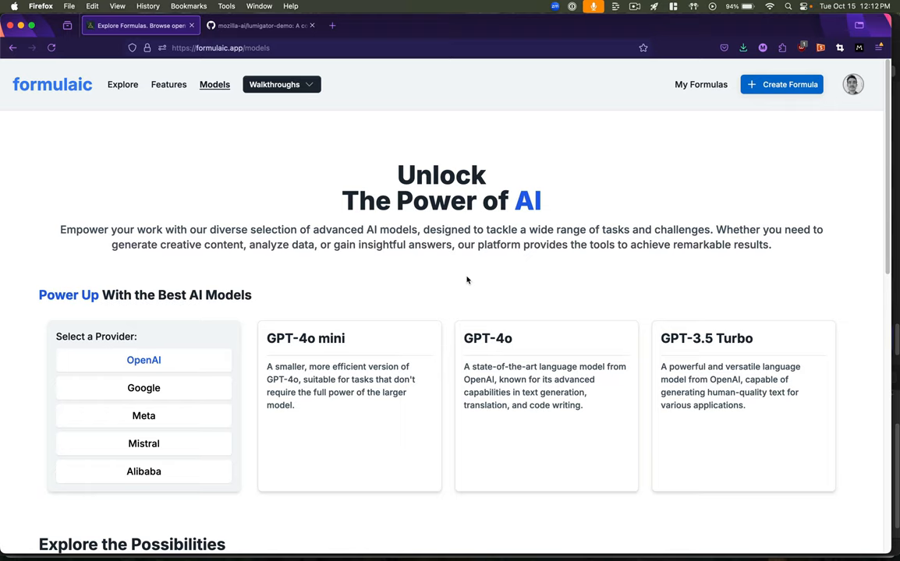
Scroll the Formulaic Models page past the provider selector to OpenAI's GPT-4o models
scroll("down", 3)
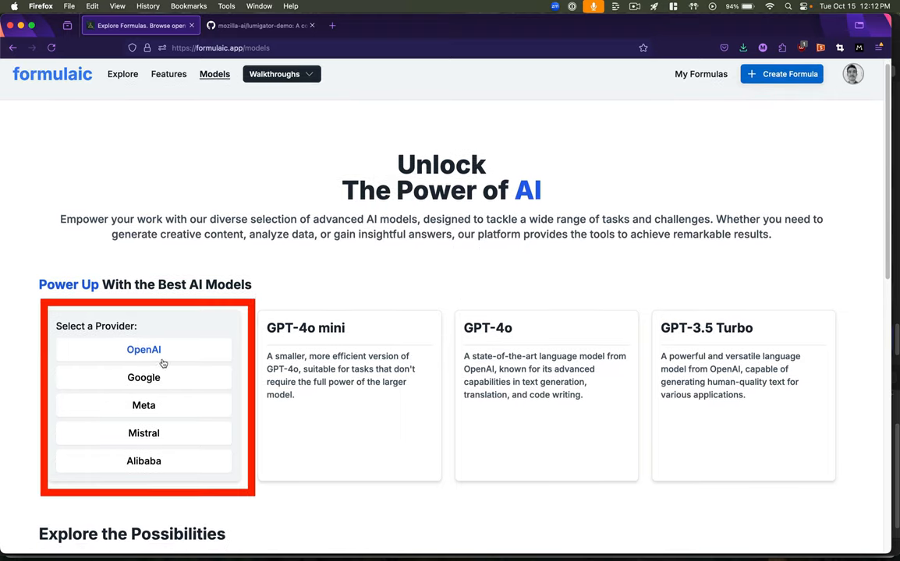
scroll("down", 3)
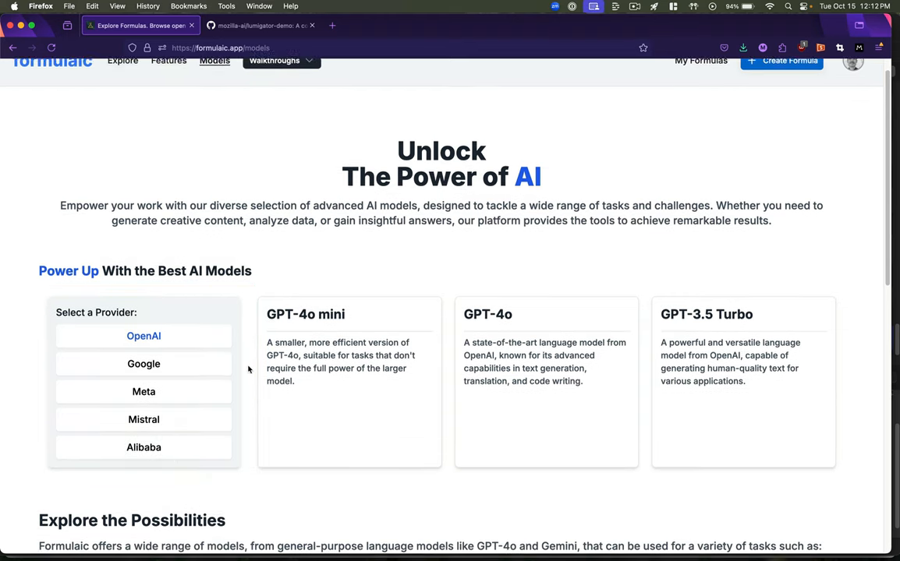
scroll("down", 3)
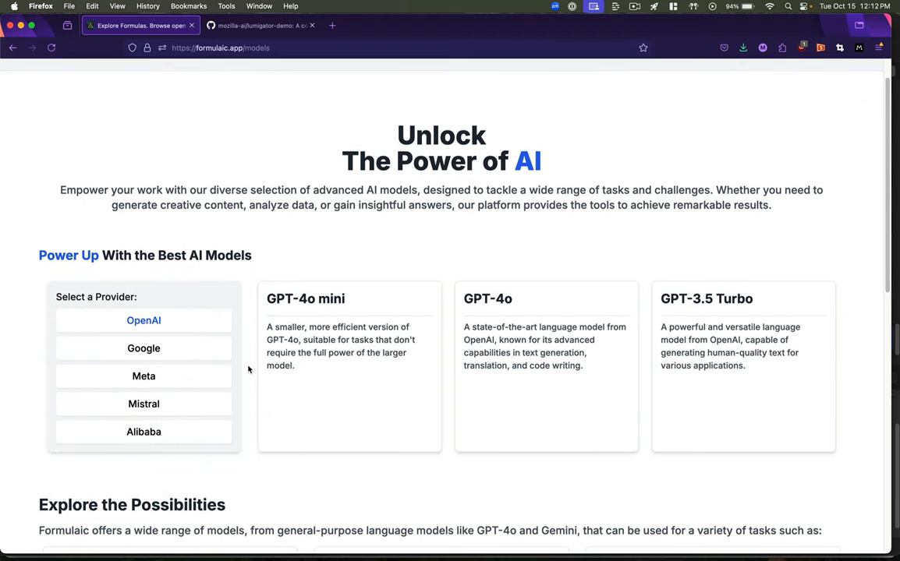